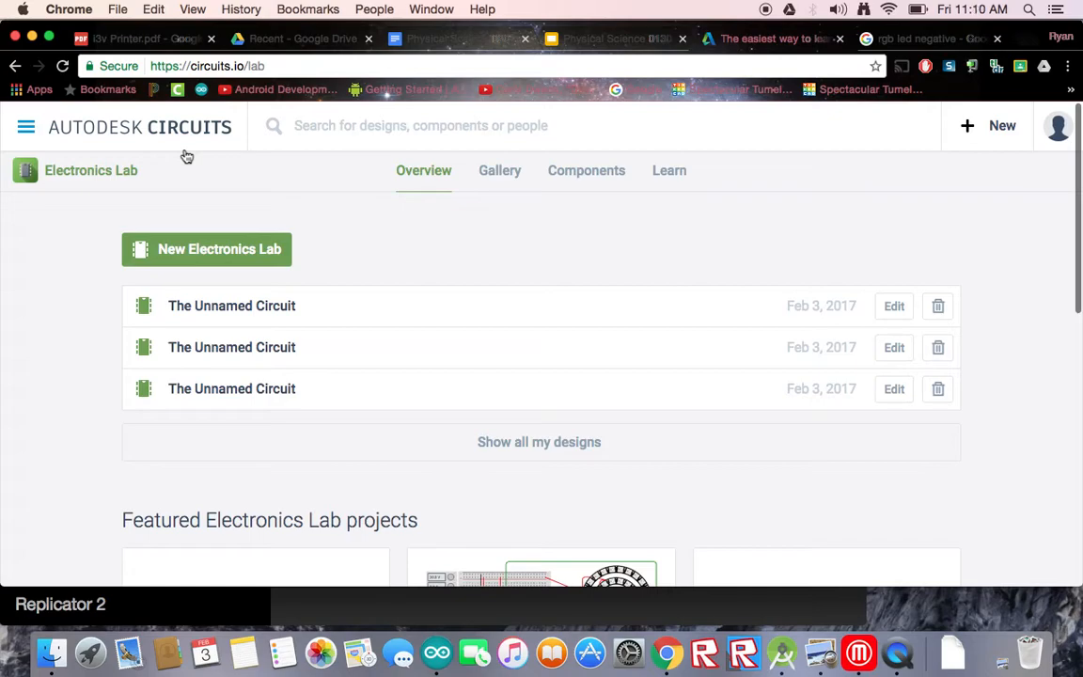
{"action": "mouse_move", "coordinate": [912, 141]}
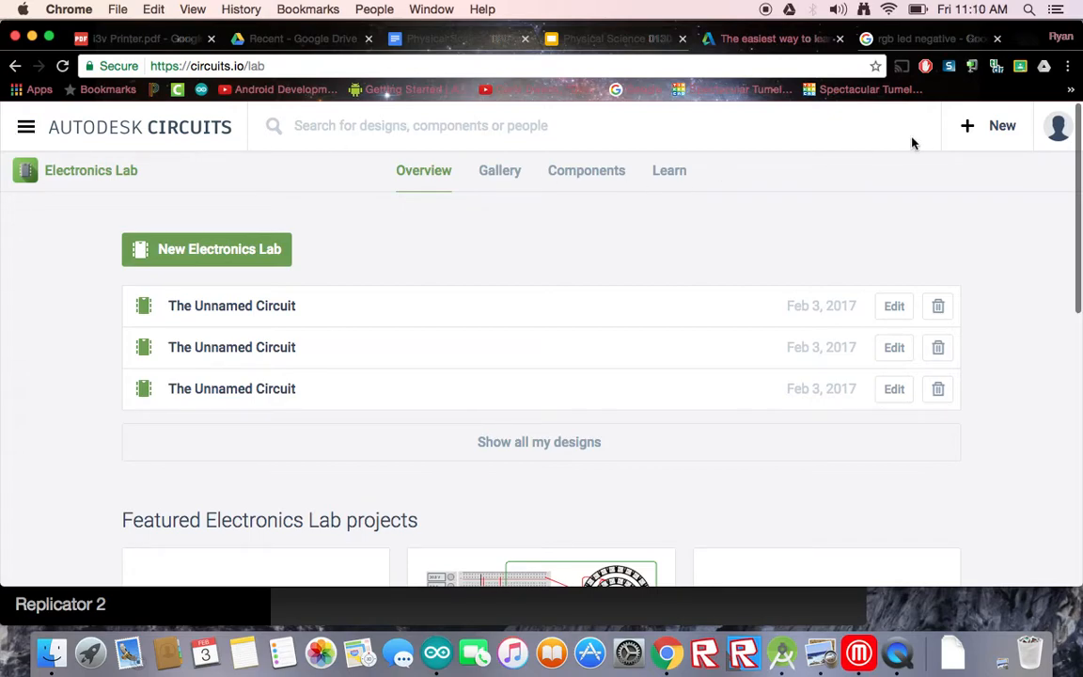
{"action": "mouse_move", "coordinate": [1002, 125]}
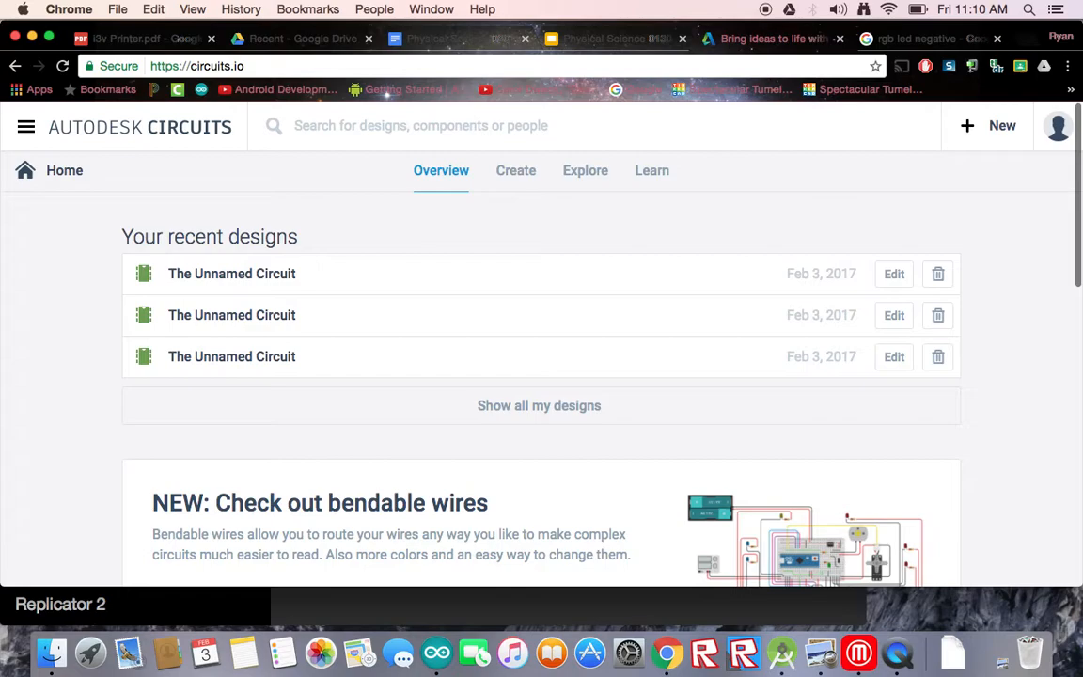
{"action": "mouse_move", "coordinate": [1058, 126]}
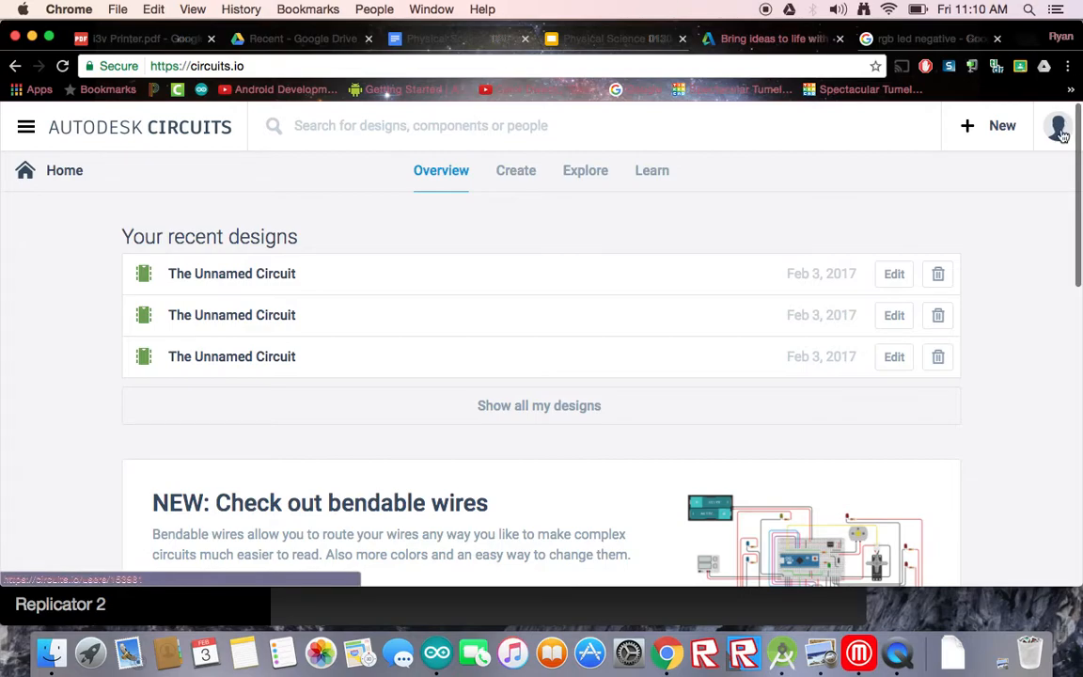
- Log out from the profile menu and open the Sign up form
{"action": "left_click", "coordinate": [1056, 125]}
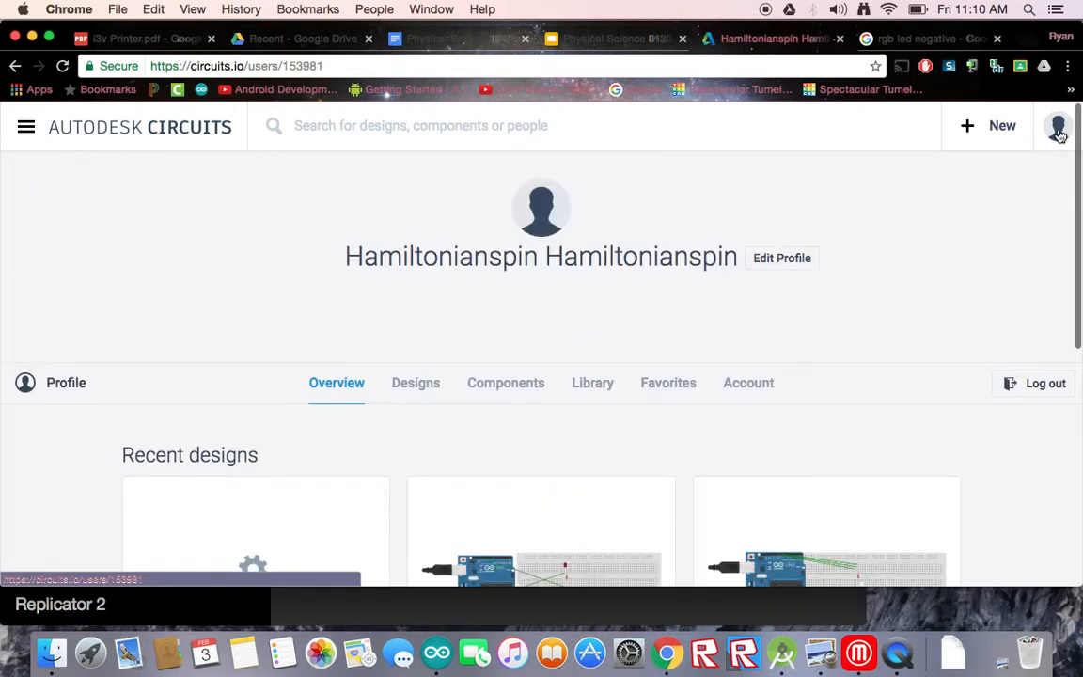
{"action": "left_click", "coordinate": [1044, 382]}
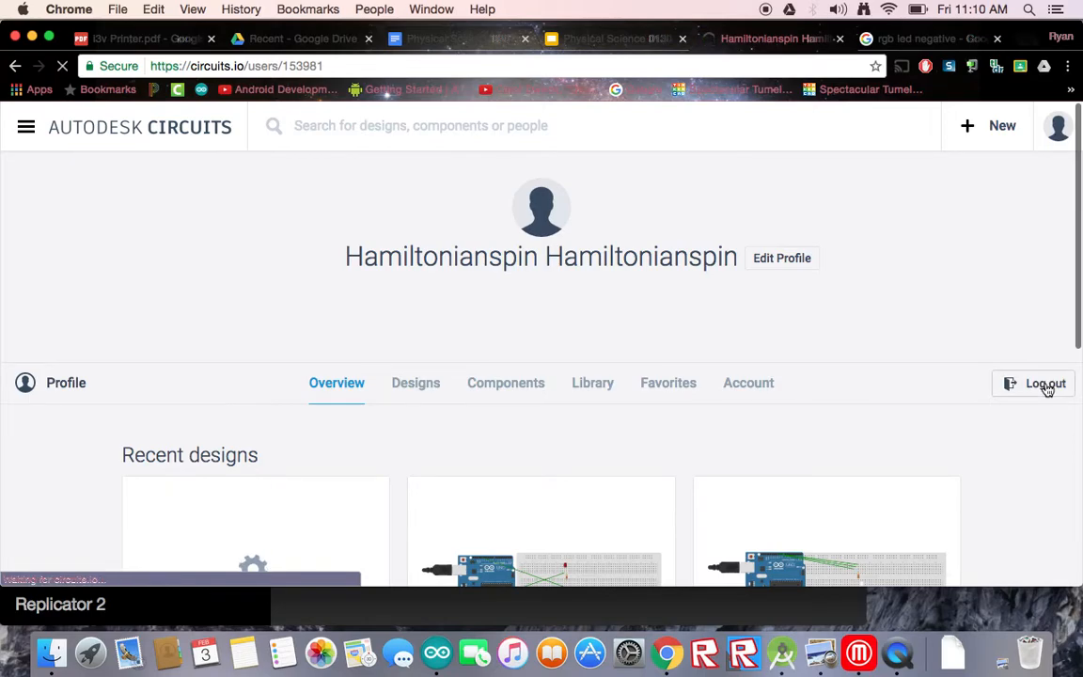
{"action": "left_click", "coordinate": [1034, 383]}
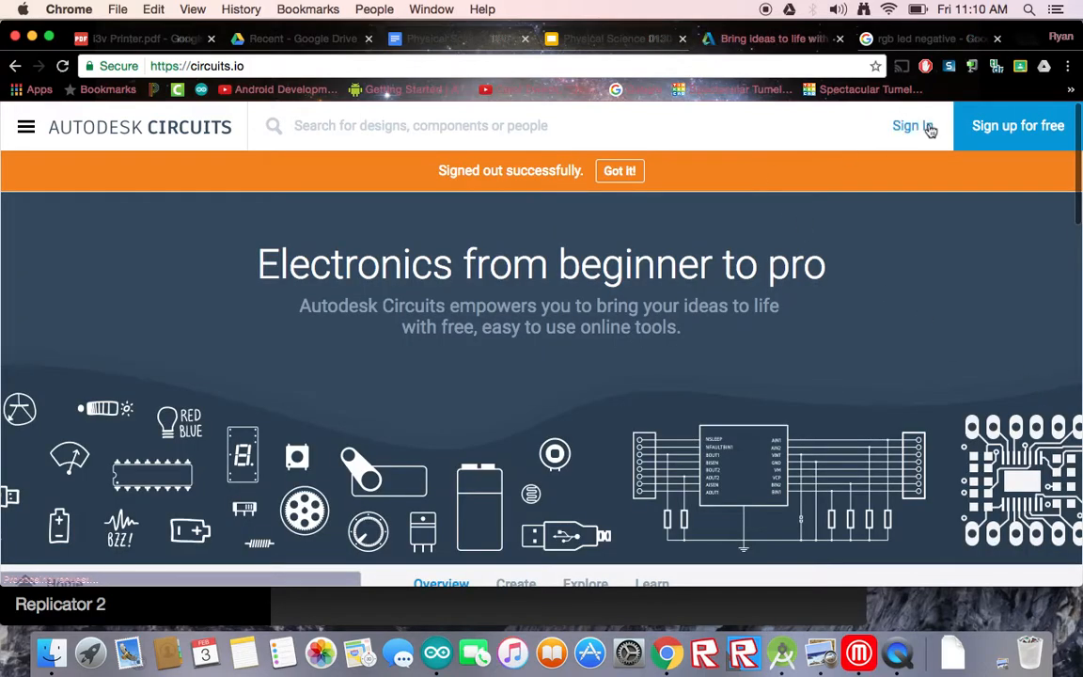
{"action": "left_click", "coordinate": [912, 125]}
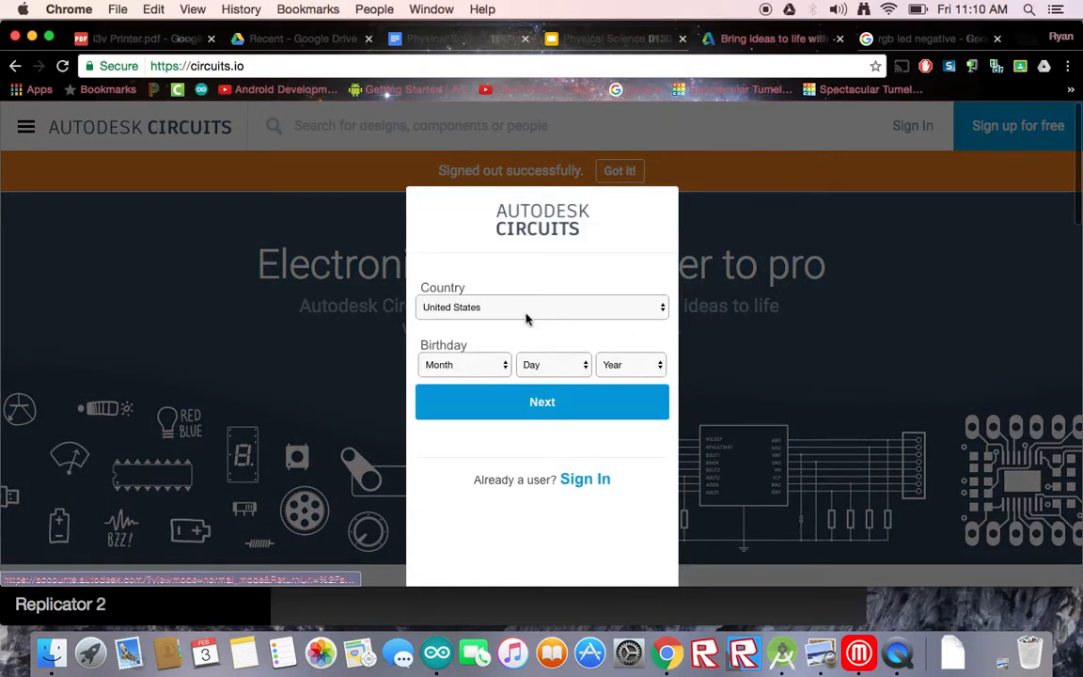
- Enter a country and birthday April 14, 1920, then submit the email and password
{"action": "left_click", "coordinate": [541, 306]}
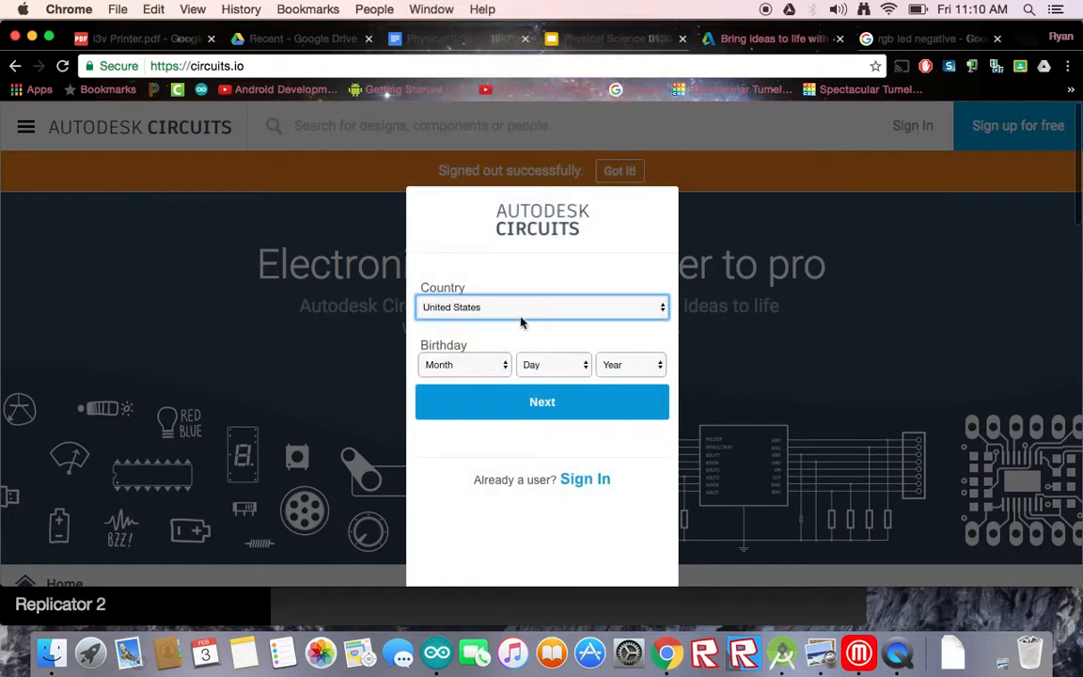
{"action": "left_click", "coordinate": [464, 365]}
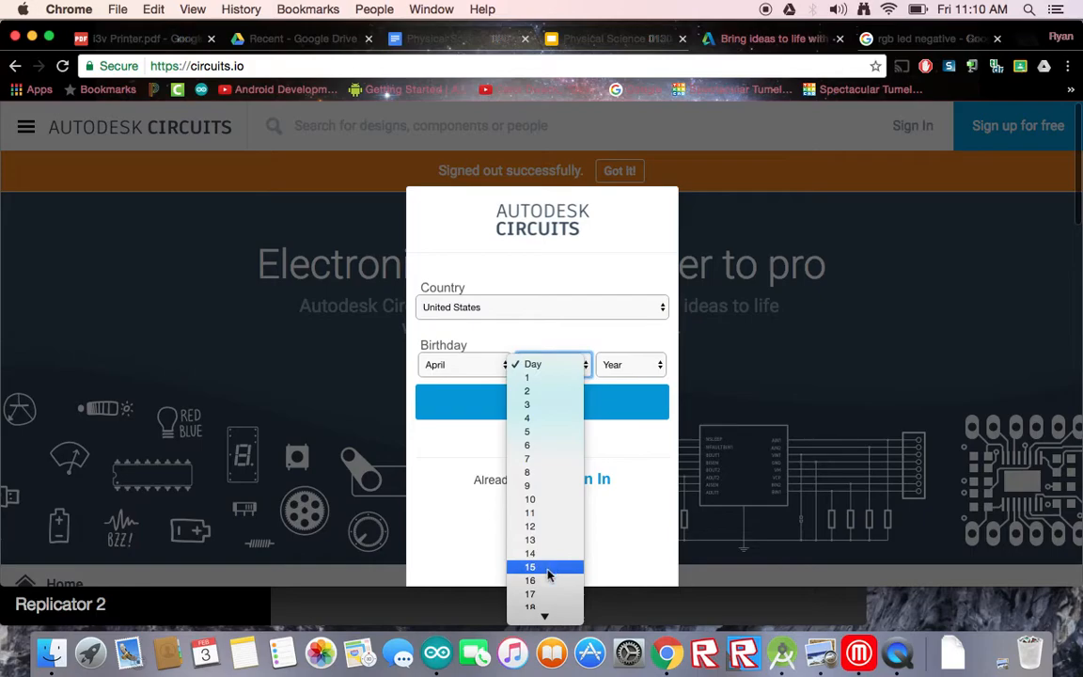
{"action": "left_click", "coordinate": [529, 553]}
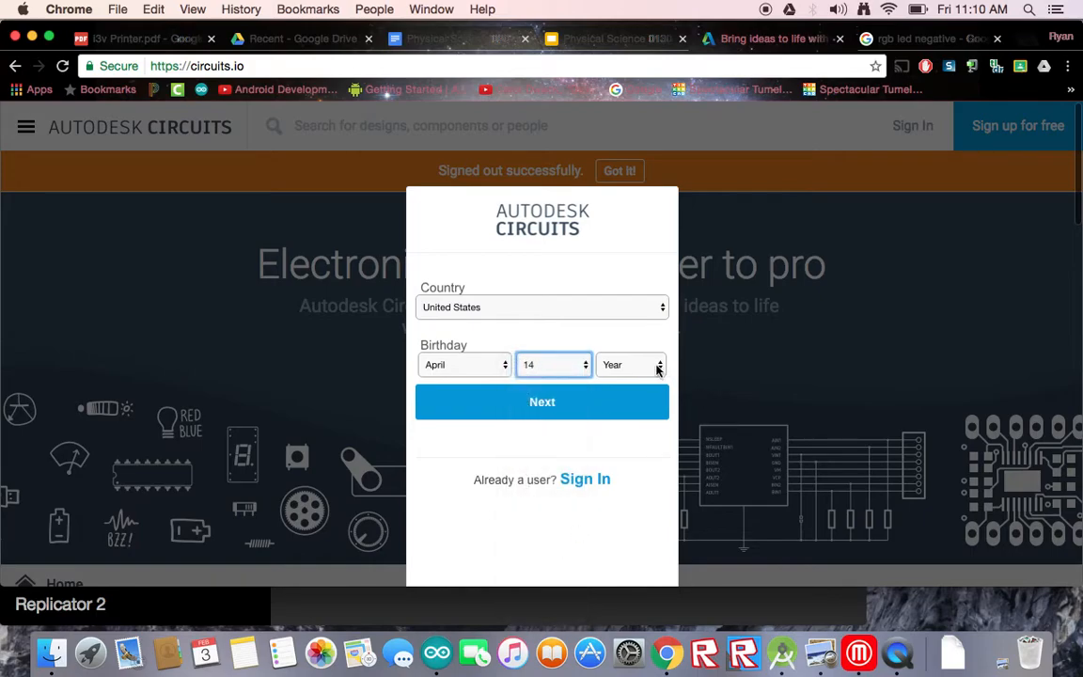
{"action": "left_click", "coordinate": [630, 365]}
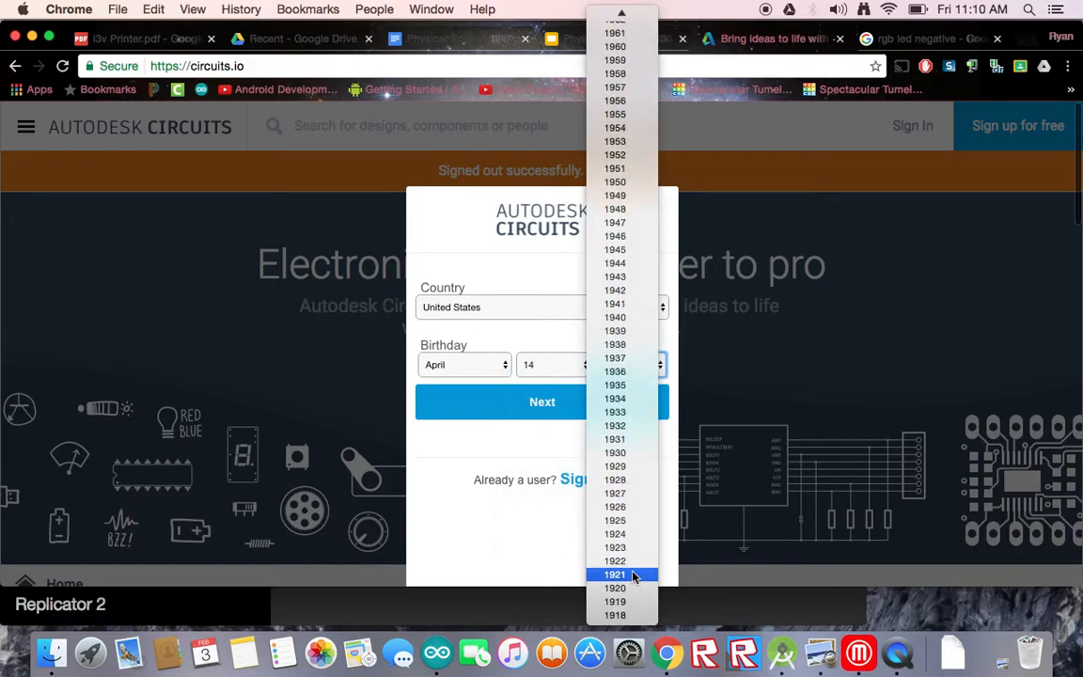
{"action": "left_click", "coordinate": [615, 587]}
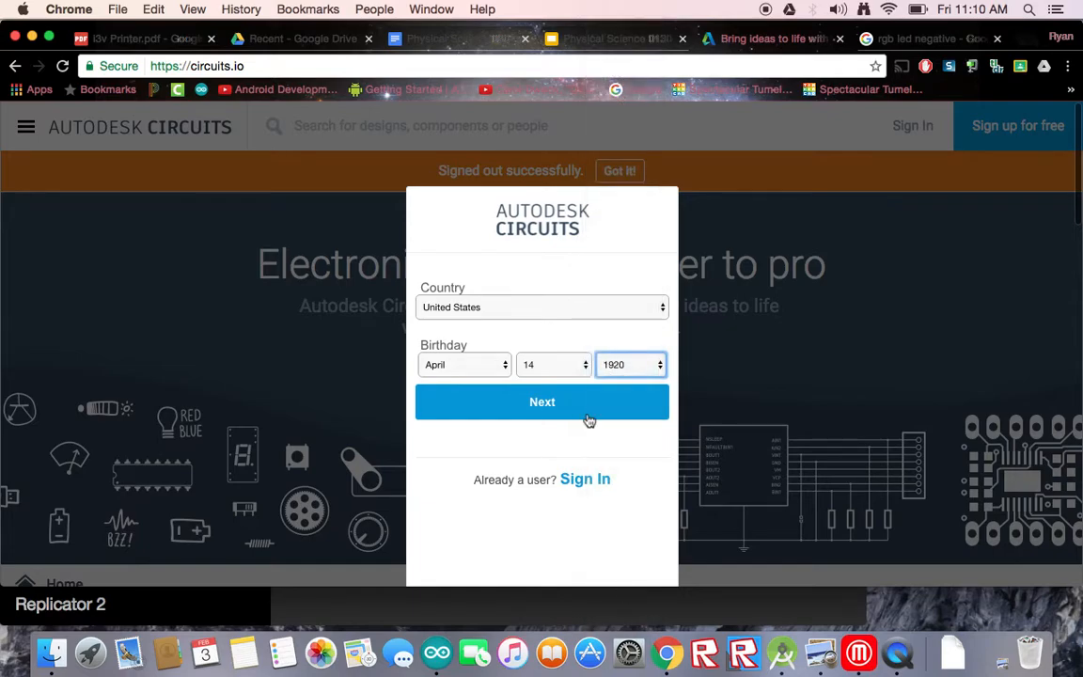
{"action": "left_click", "coordinate": [542, 401]}
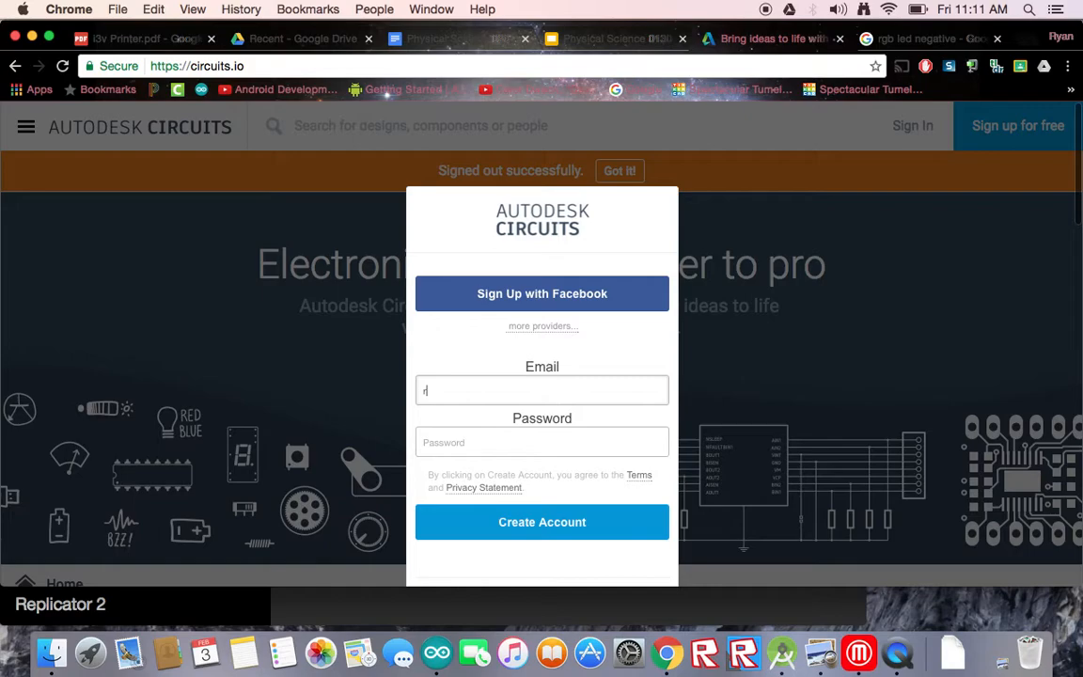
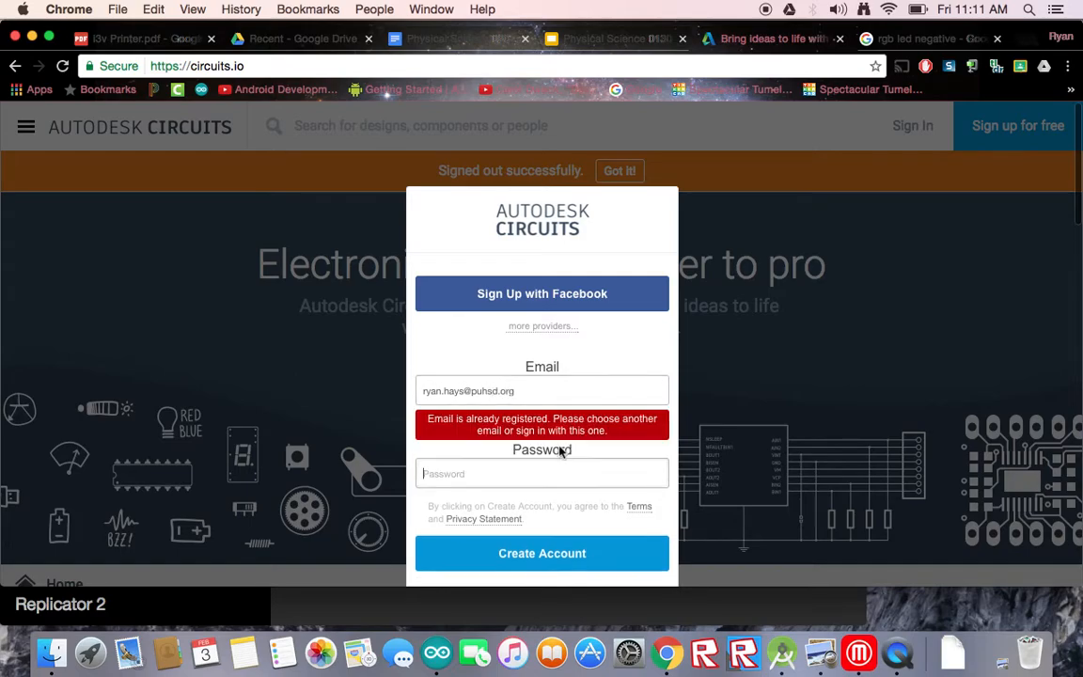
{"action": "mouse_move", "coordinate": [444, 453]}
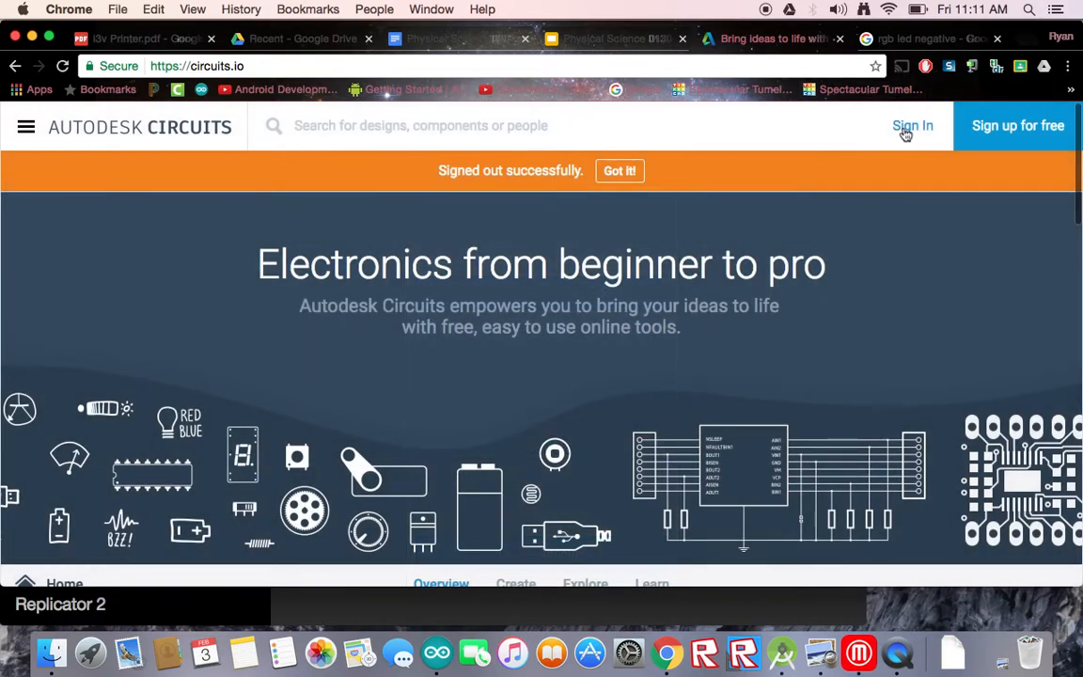
{"action": "left_click", "coordinate": [911, 125]}
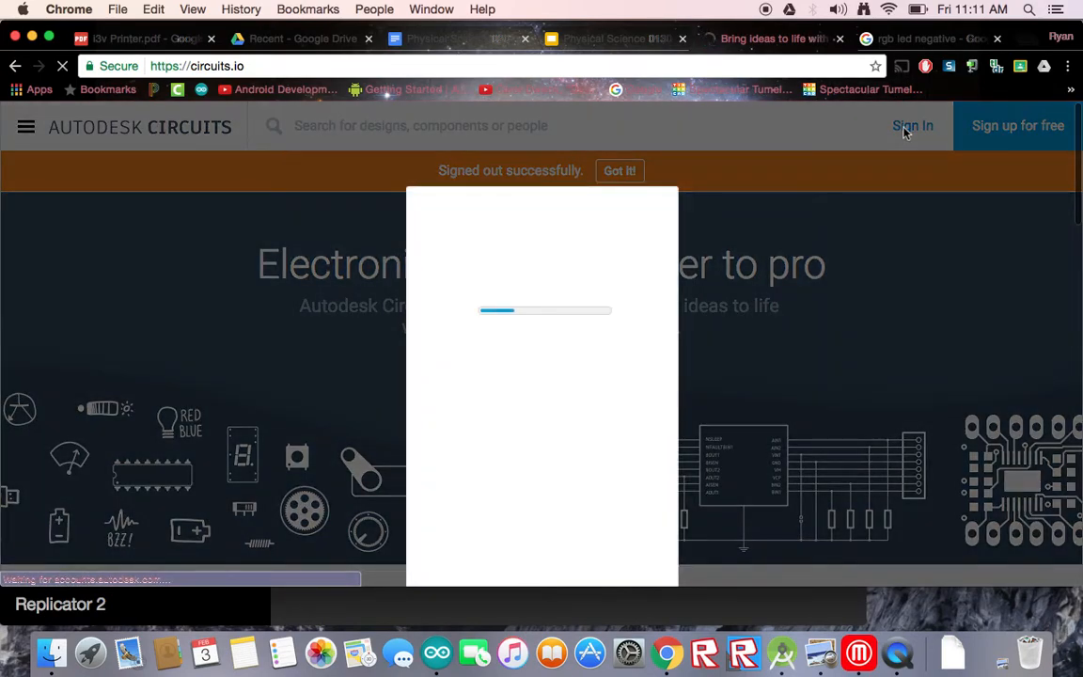
{"action": "left_click", "coordinate": [910, 125]}
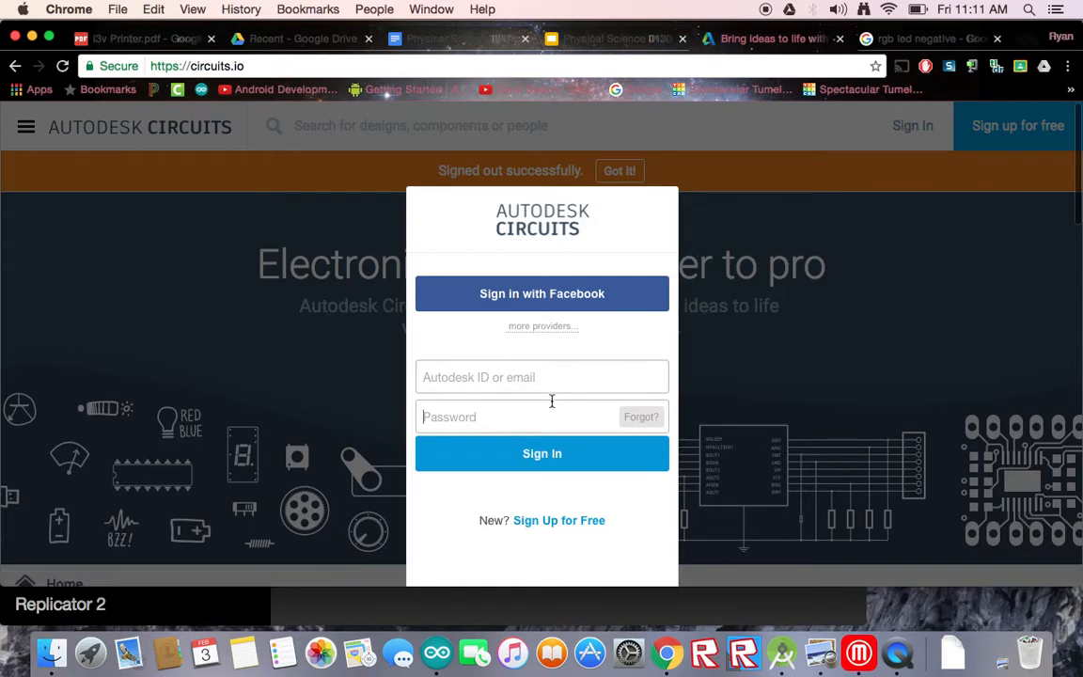
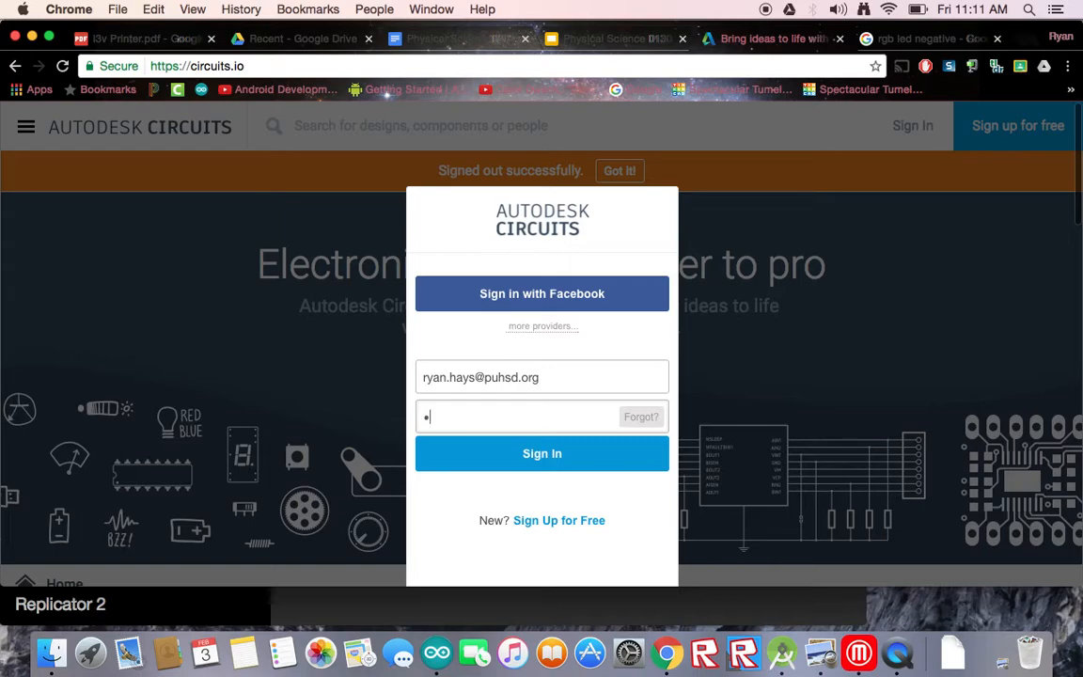
{"action": "left_click", "coordinate": [541, 453]}
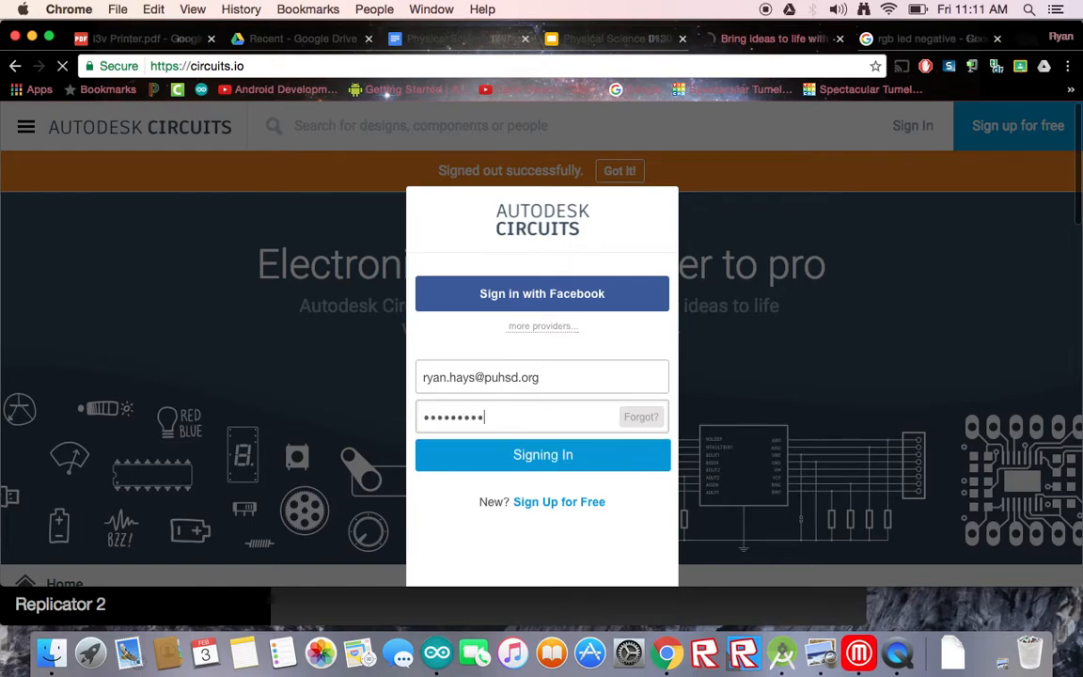
{"action": "left_click", "coordinate": [542, 454]}
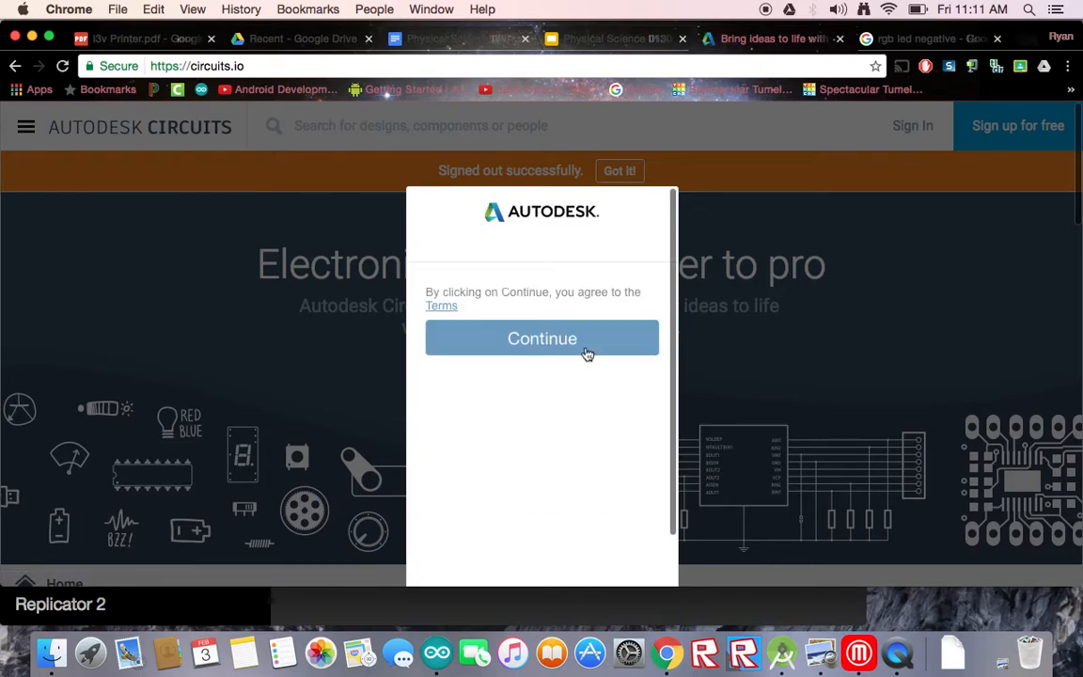
{"action": "left_click", "coordinate": [541, 338]}
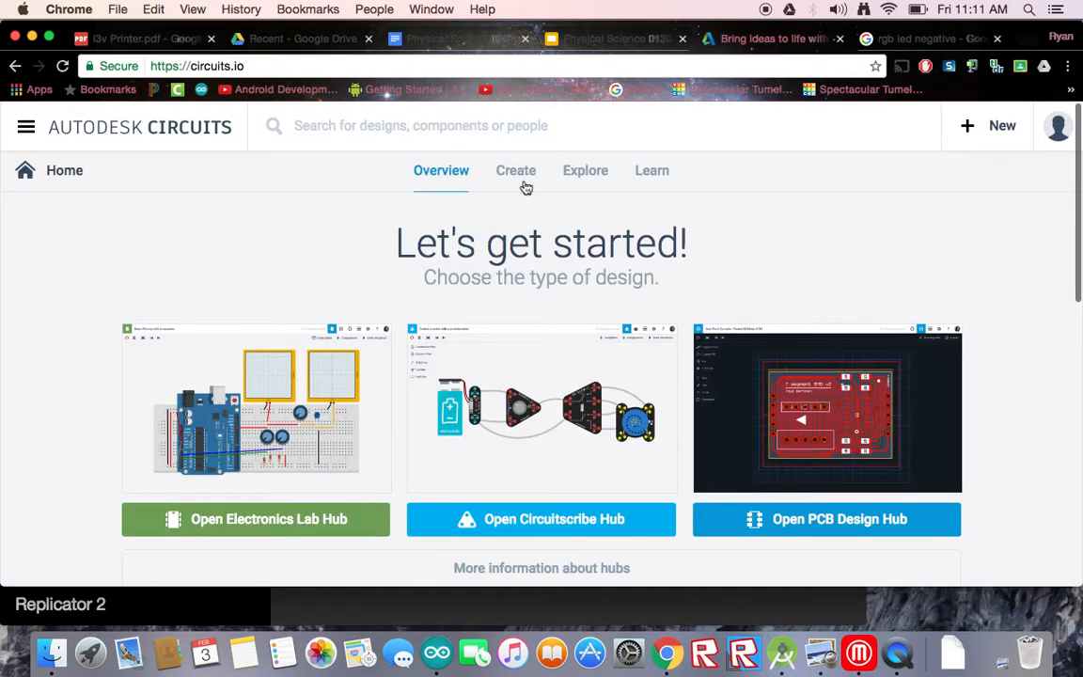
{"action": "mouse_move", "coordinate": [255, 339]}
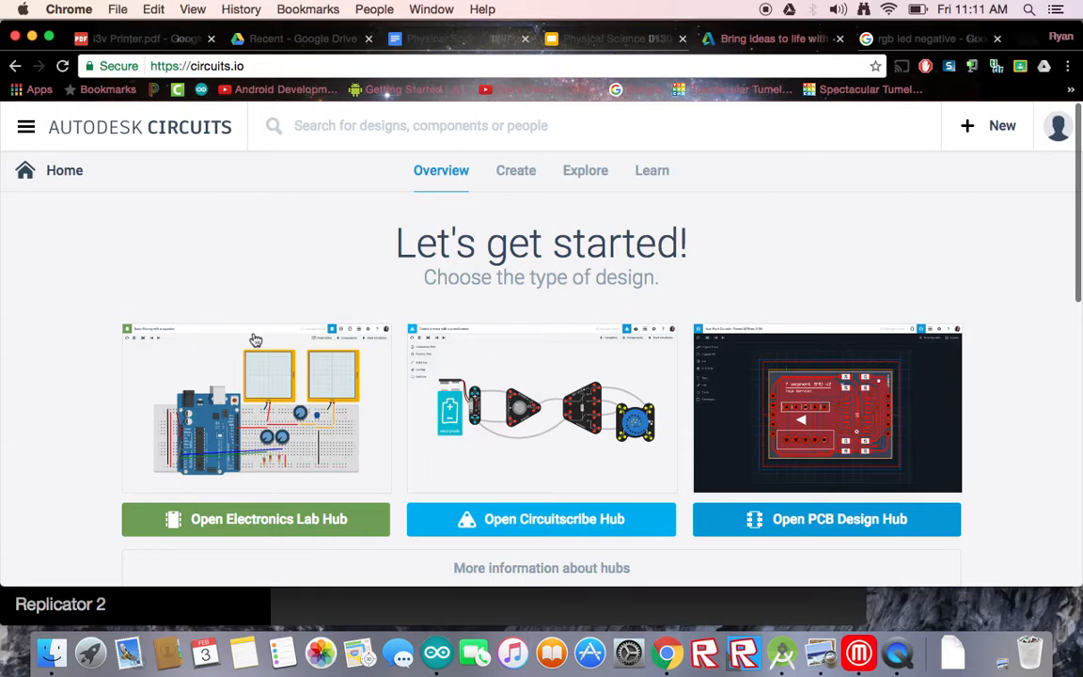
{"action": "mouse_move", "coordinate": [1040, 269]}
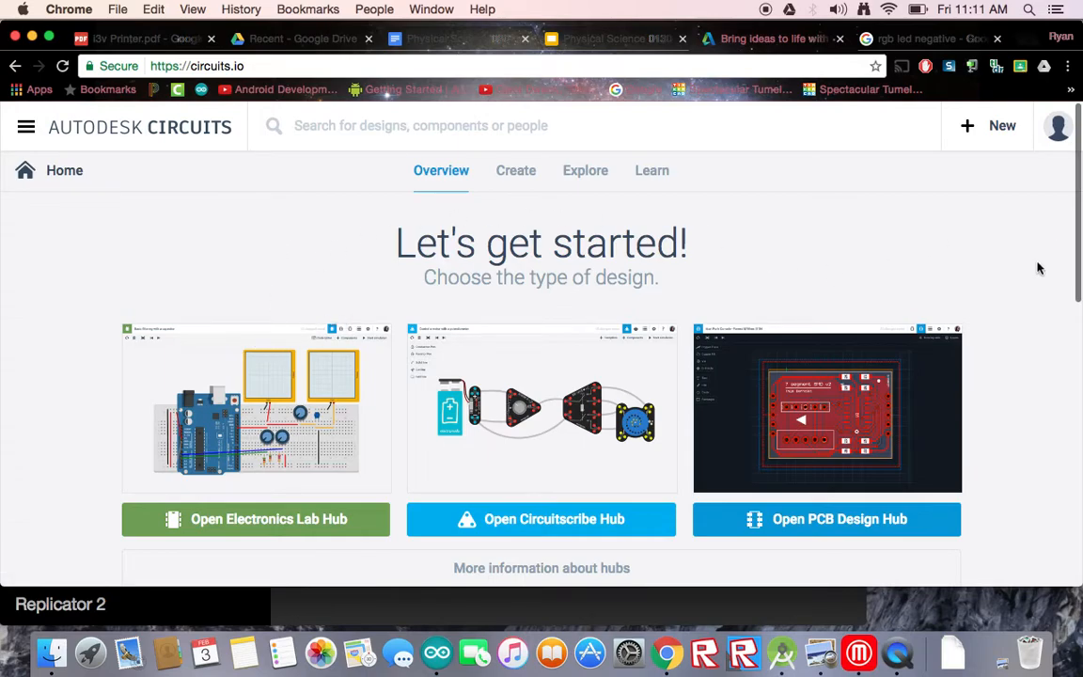
{"action": "mouse_move", "coordinate": [420, 471]}
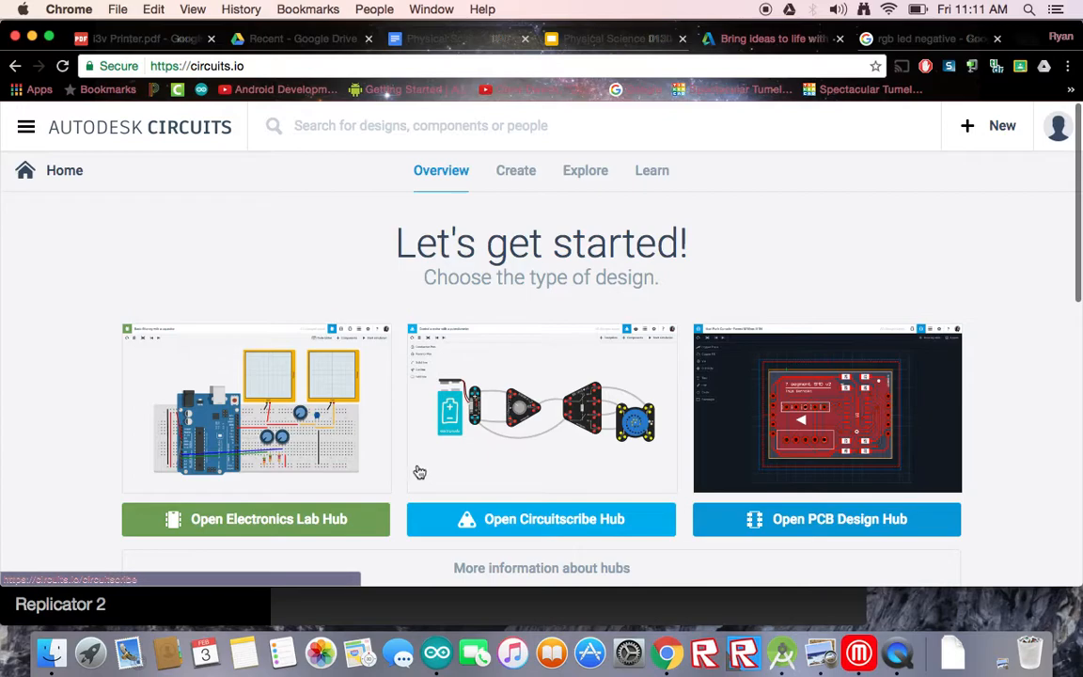
- From the Electronics Lab hub, create 'The Unnamed Circuit' with an empty breadboard
{"action": "left_click", "coordinate": [256, 519]}
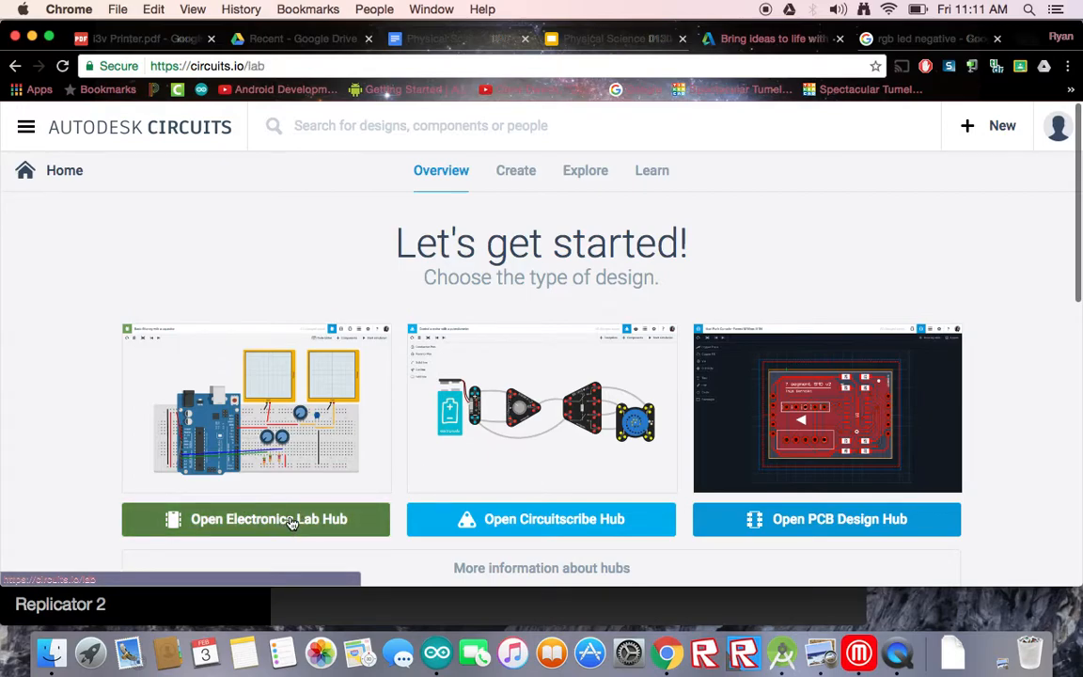
{"action": "left_click", "coordinate": [256, 519]}
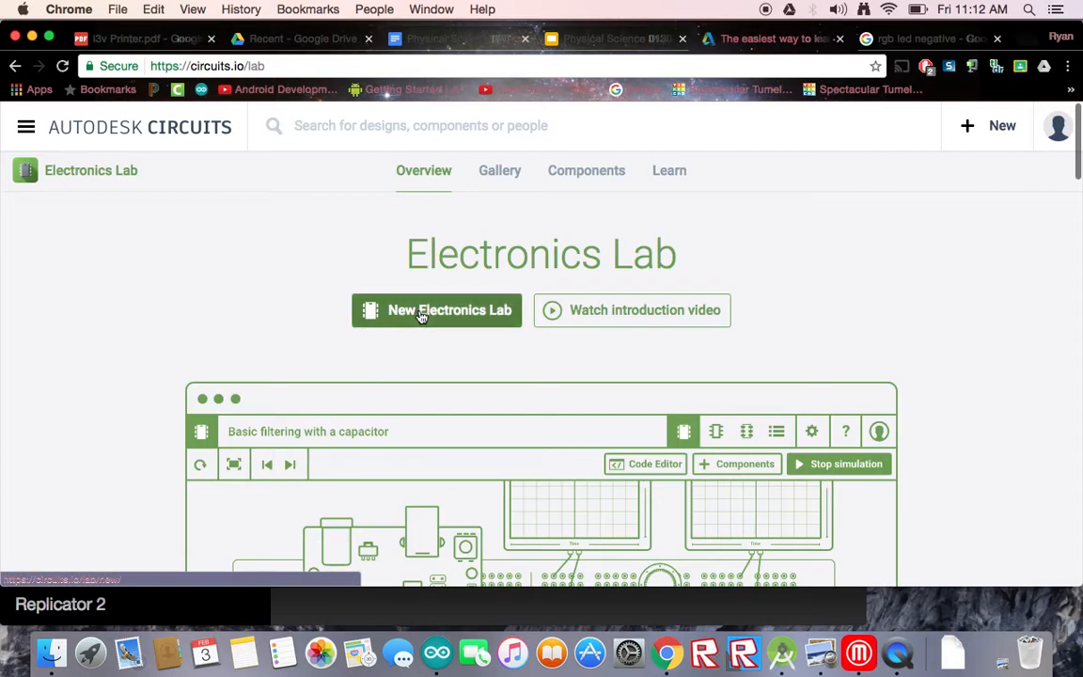
{"action": "left_click", "coordinate": [436, 310]}
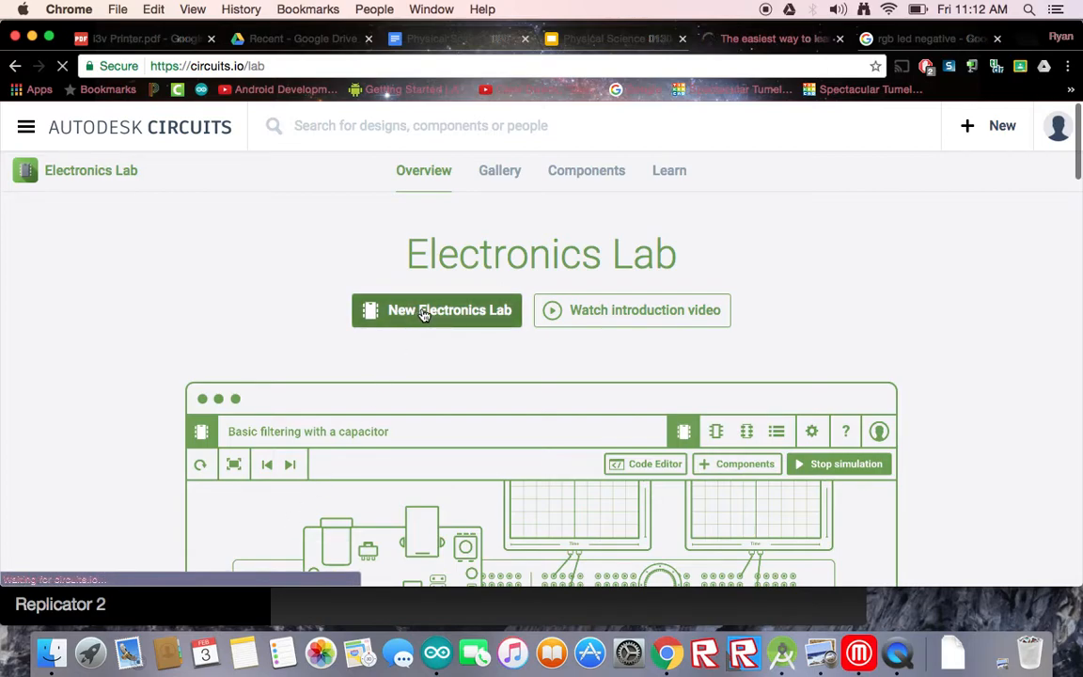
{"action": "left_click", "coordinate": [437, 309]}
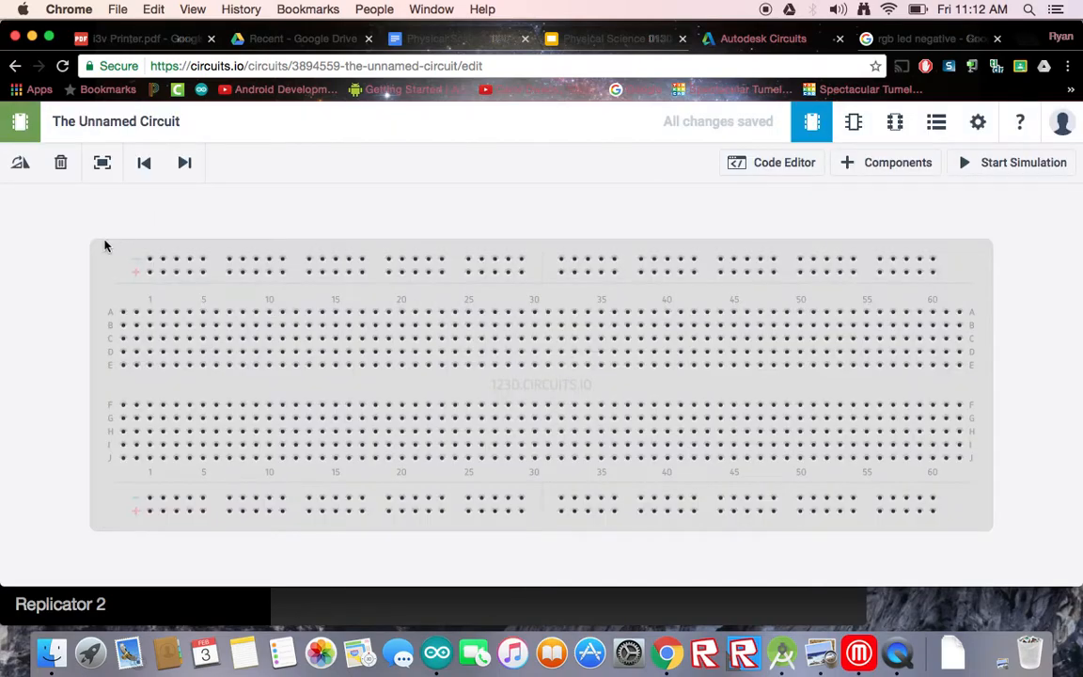
- Drag the breadboard to the right side of the canvas
{"action": "left_click", "coordinate": [541, 385]}
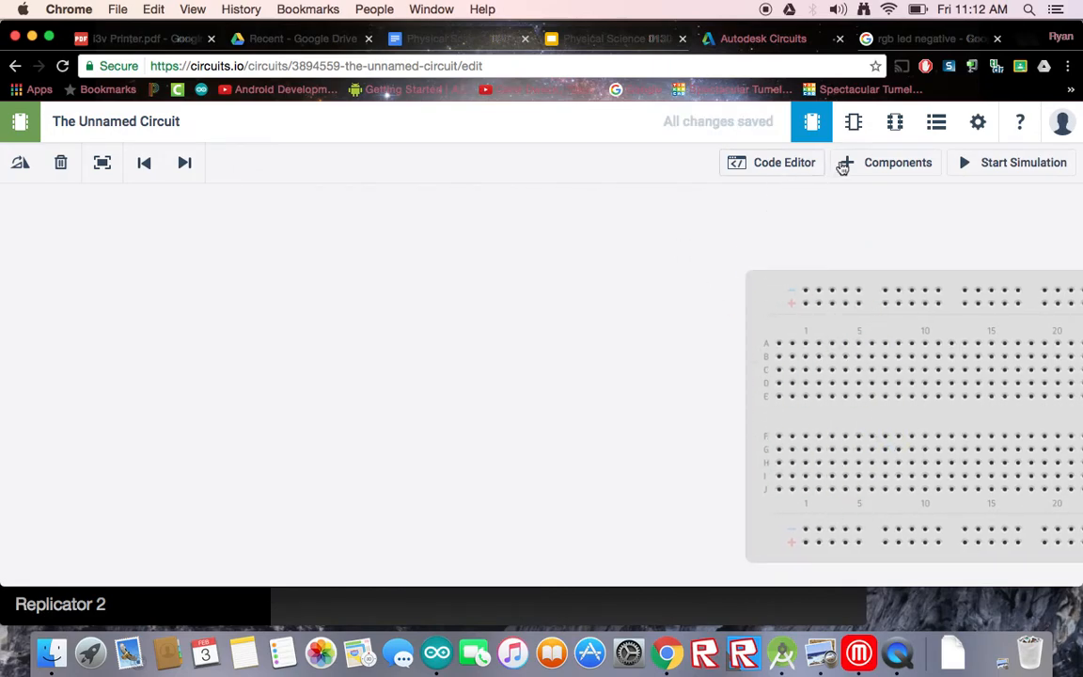
- Place an Arduino Uno R3 from the Components catalogue left of the breadboard
{"action": "left_click", "coordinate": [897, 162]}
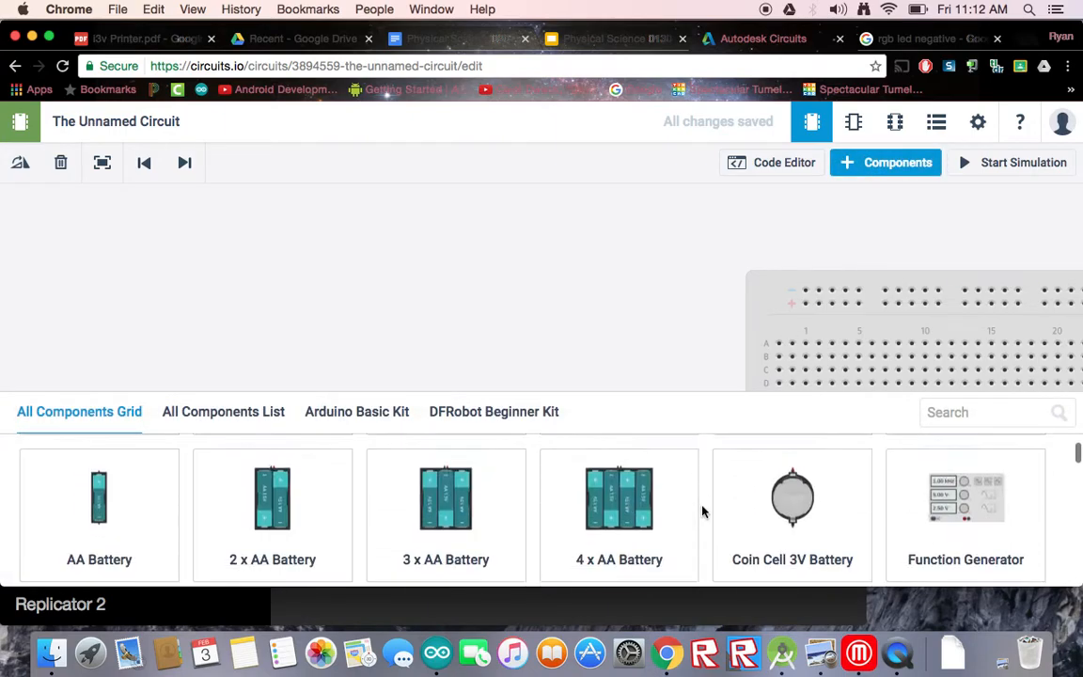
{"action": "scroll", "scroll_direction": "down", "scroll_amount": 3}
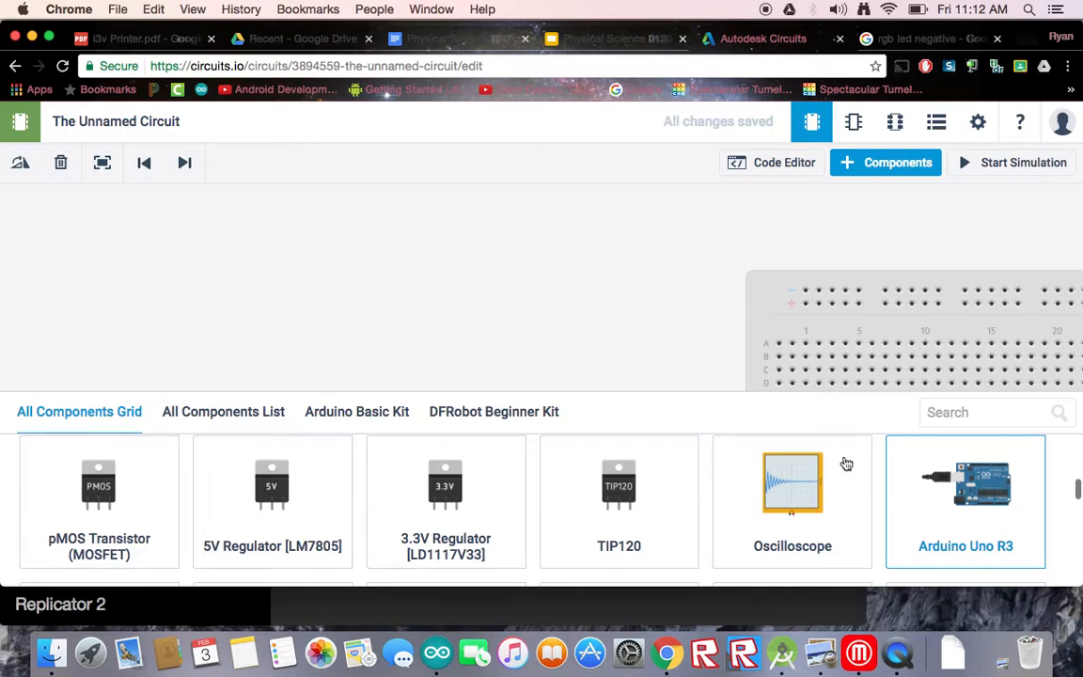
{"action": "left_click", "coordinate": [965, 501]}
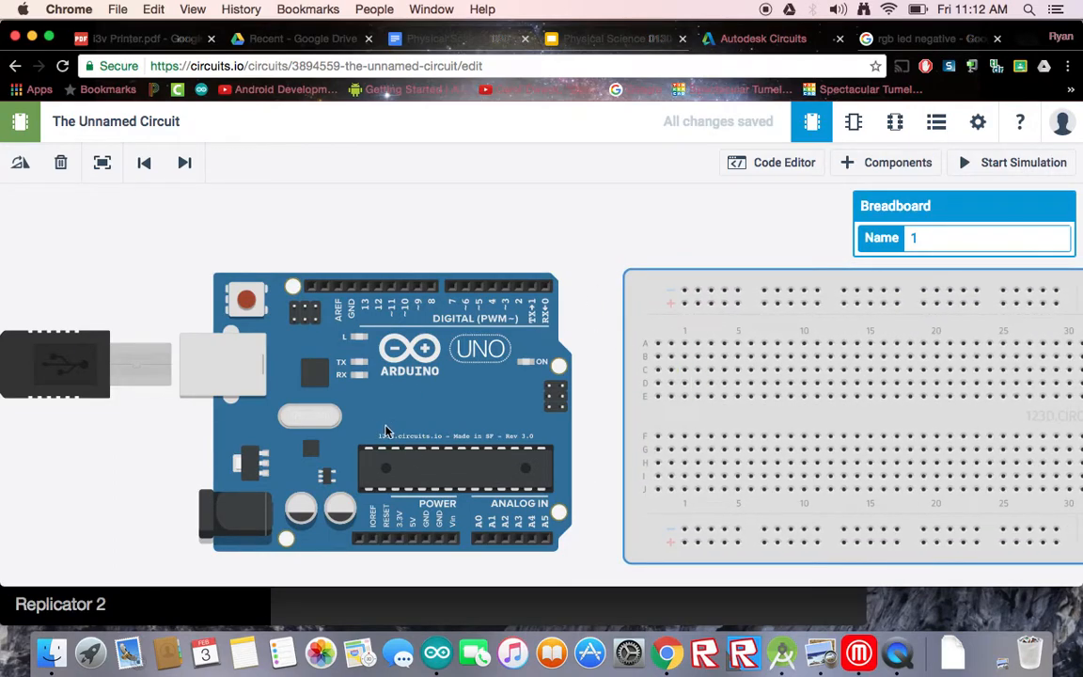
{"action": "left_click", "coordinate": [885, 162]}
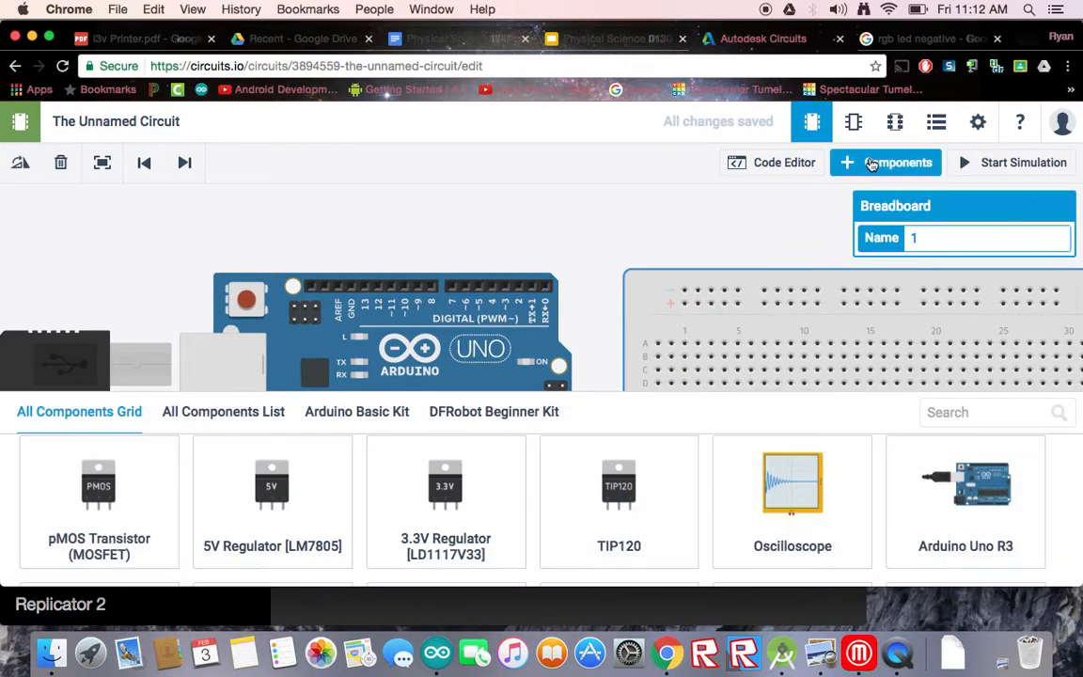
{"action": "mouse_move", "coordinate": [113, 320]}
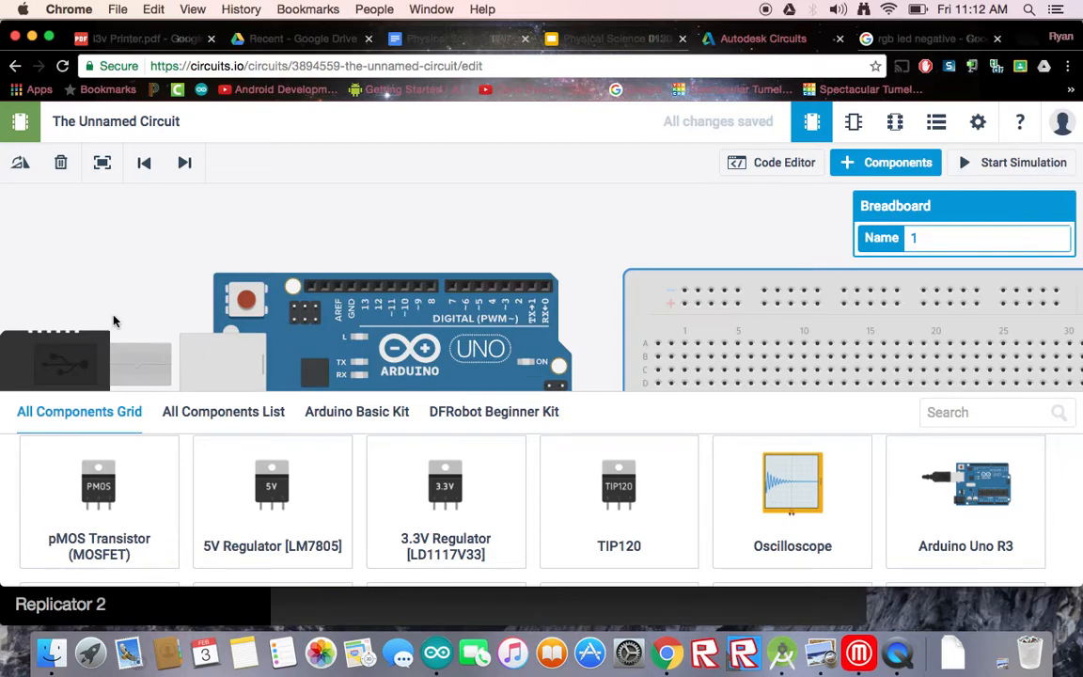
{"action": "mouse_move", "coordinate": [219, 503]}
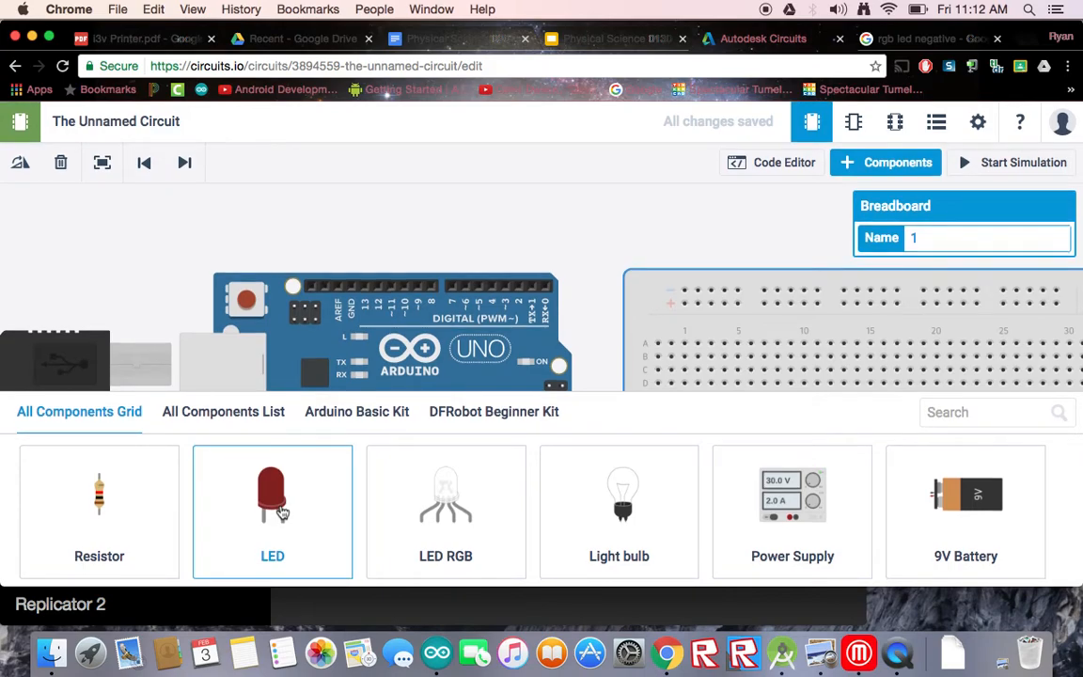
{"action": "mouse_move", "coordinate": [336, 491]}
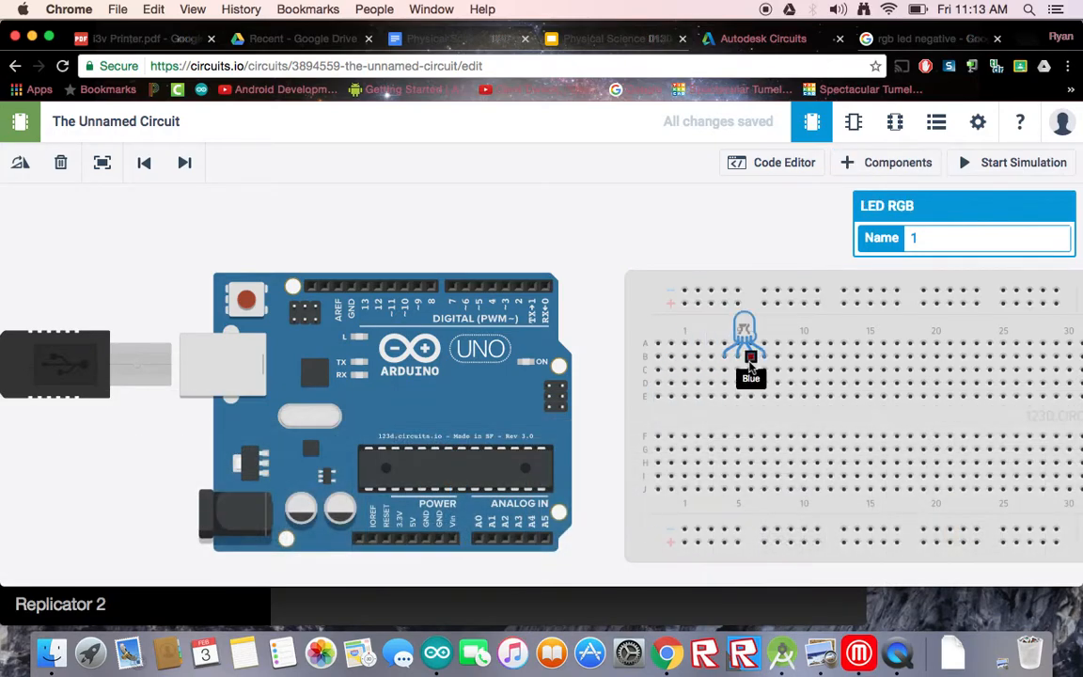
- Drag the RGB LED into rows F–J near column 6 and deselect it
{"action": "left_click_drag", "start_coordinate": [746, 352], "coordinate": [757, 470]}
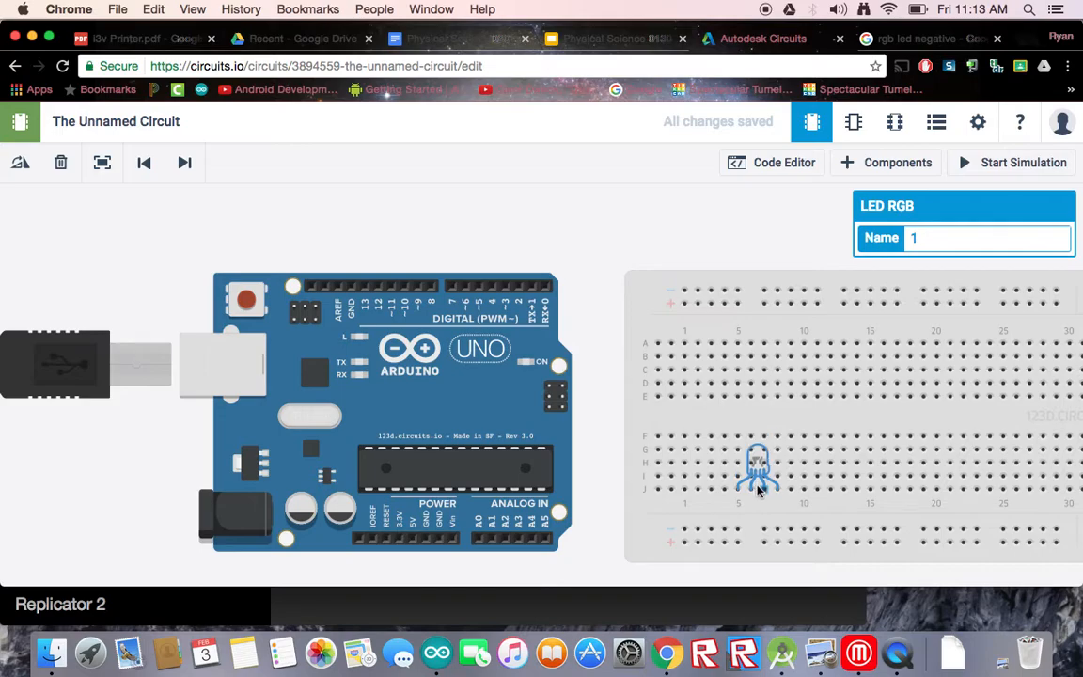
{"action": "left_click", "coordinate": [884, 162]}
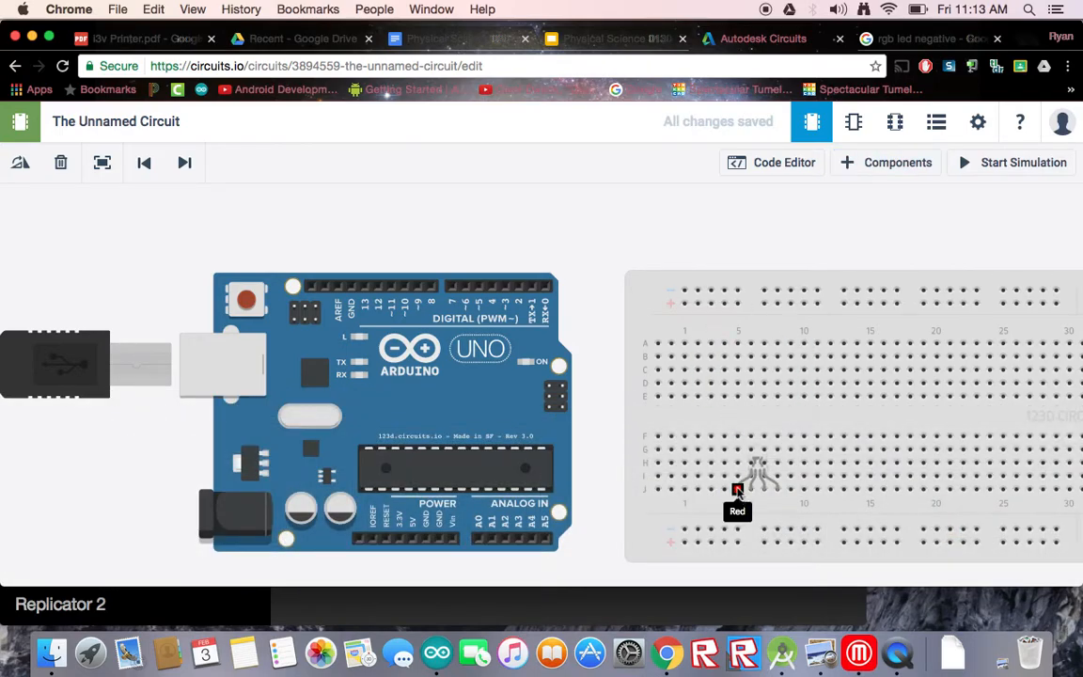
{"action": "mouse_move", "coordinate": [750, 490]}
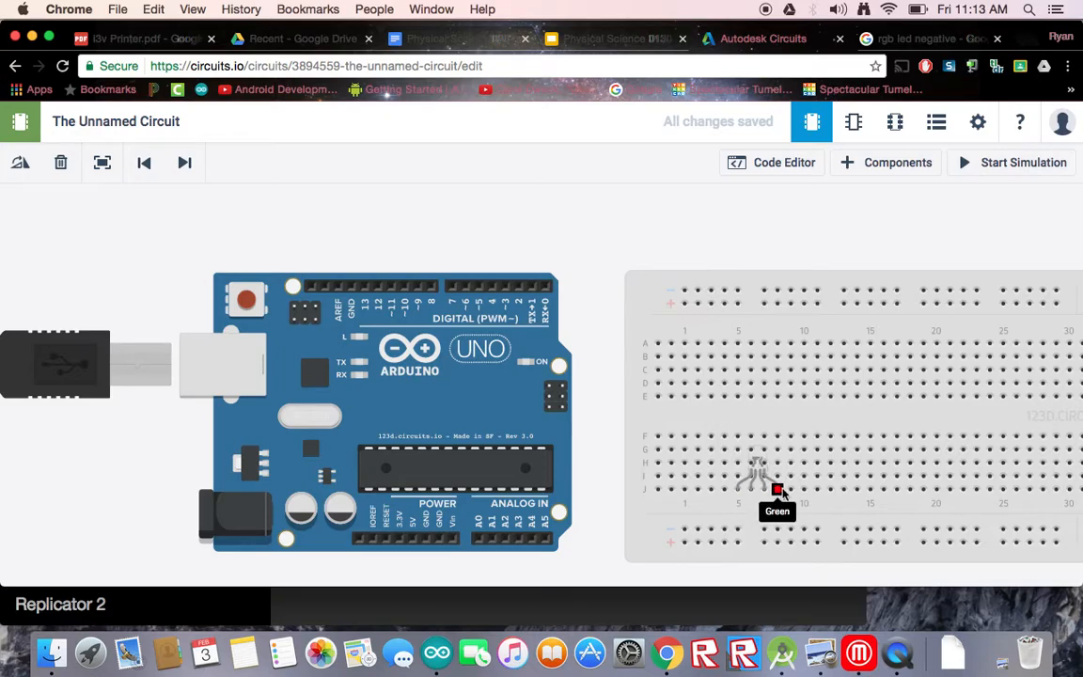
{"action": "mouse_move", "coordinate": [837, 498]}
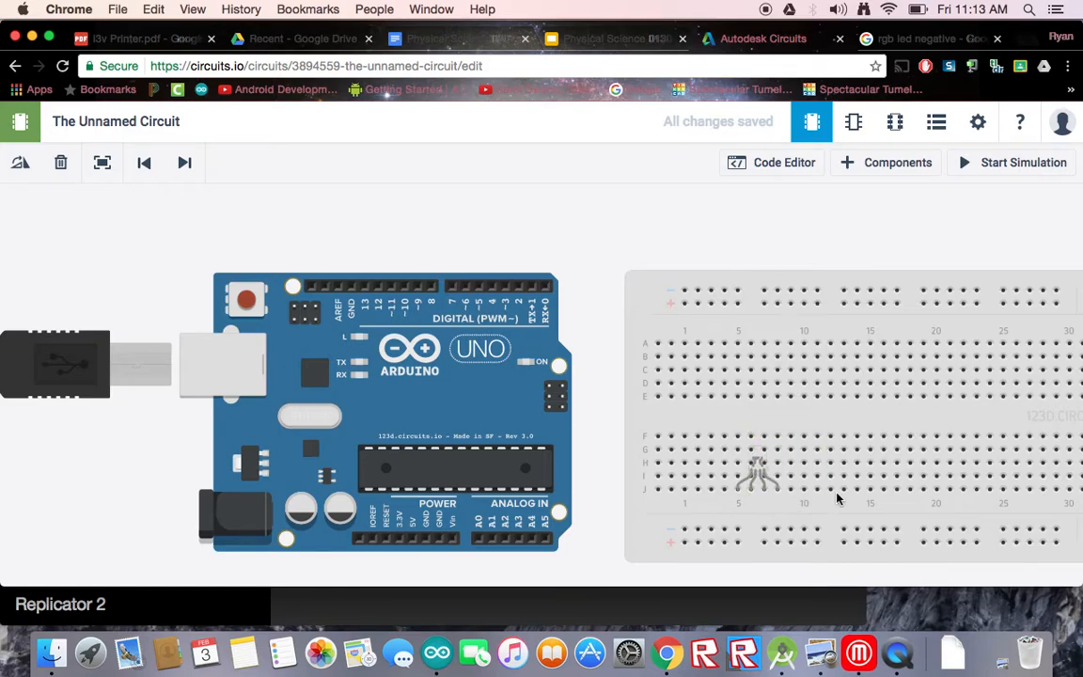
{"action": "mouse_move", "coordinate": [681, 303]}
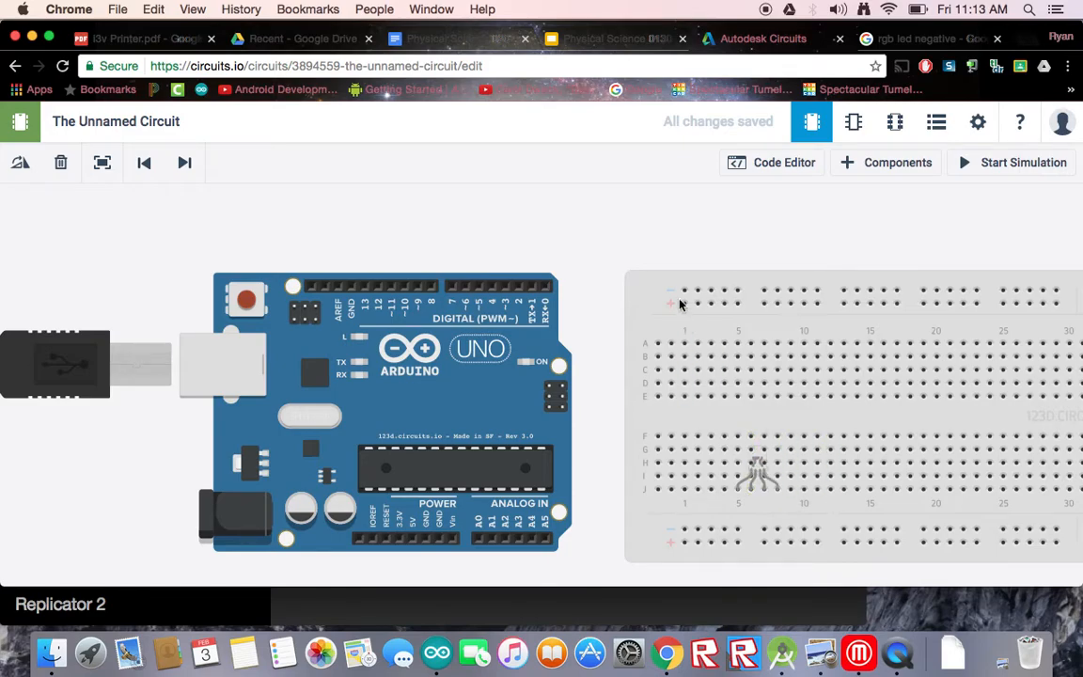
{"action": "mouse_move", "coordinate": [664, 243]}
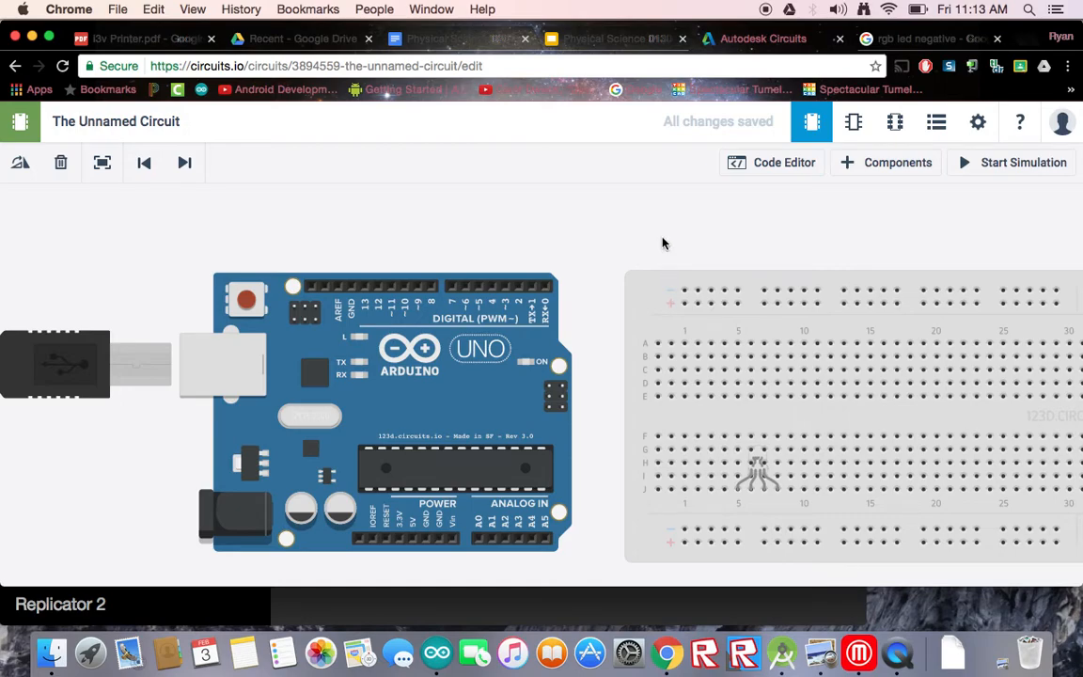
{"action": "mouse_move", "coordinate": [661, 294]}
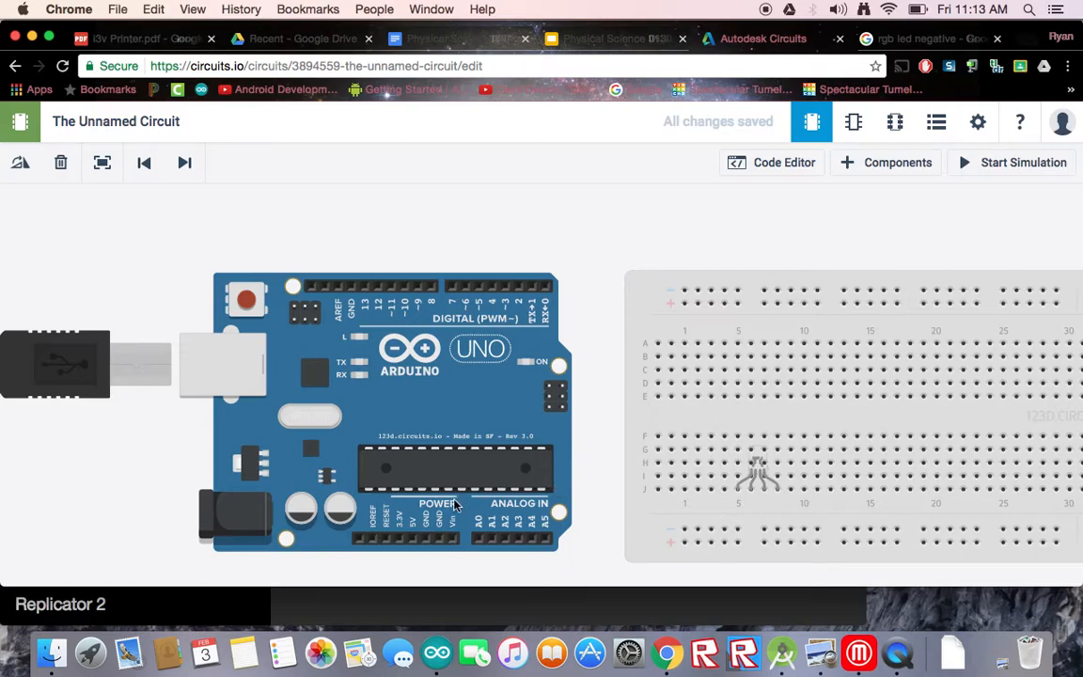
- Wire an Arduino GND pin to the LED's column in row F and make it black
{"action": "left_click_drag", "start_coordinate": [433, 539], "coordinate": [493, 517]}
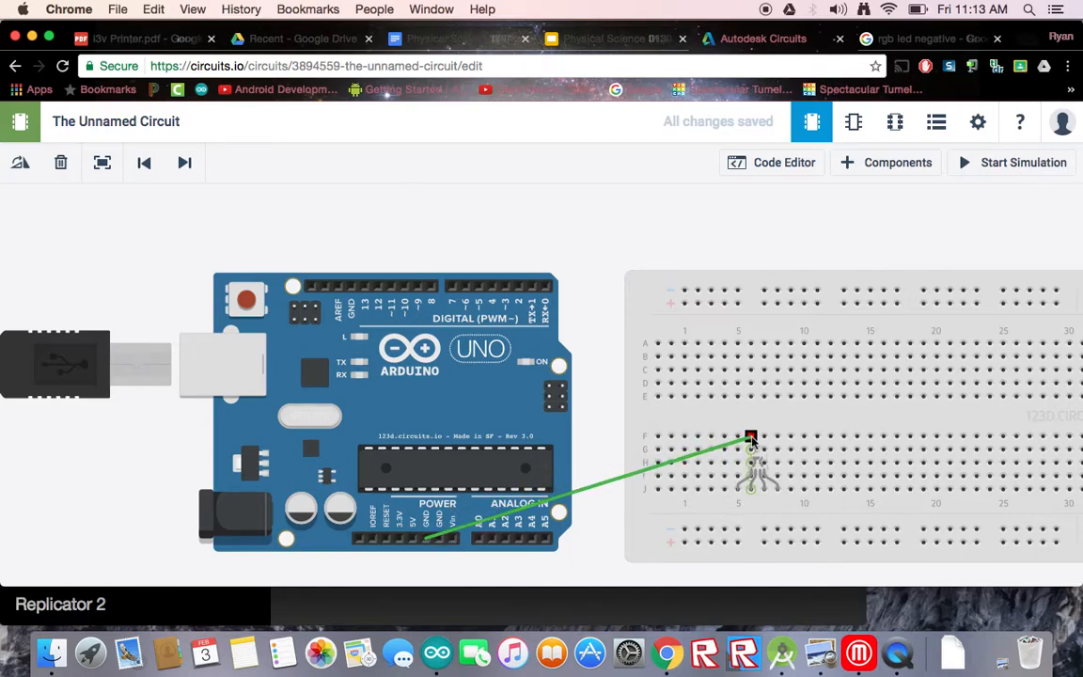
{"action": "left_click", "coordinate": [750, 438]}
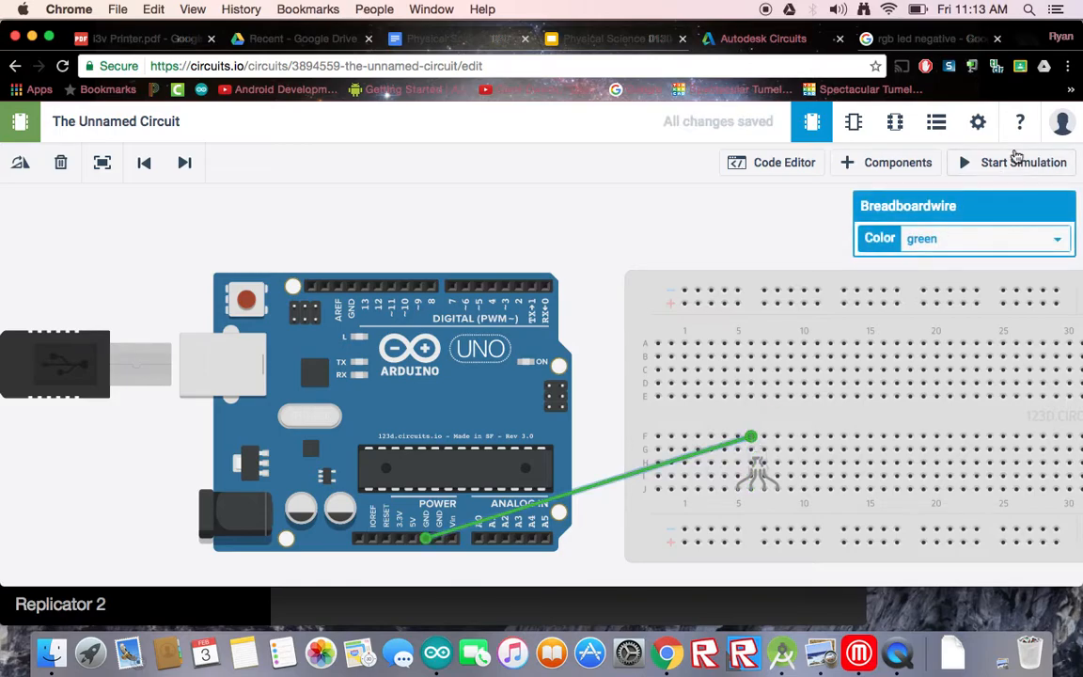
{"action": "left_click", "coordinate": [983, 238]}
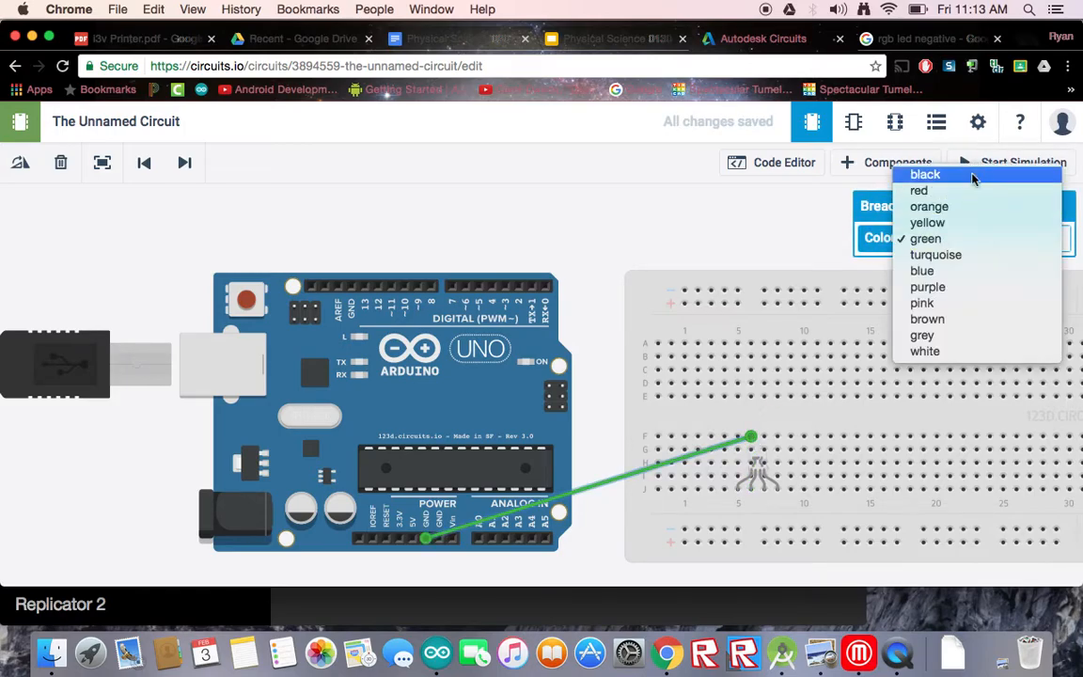
{"action": "left_click", "coordinate": [924, 173]}
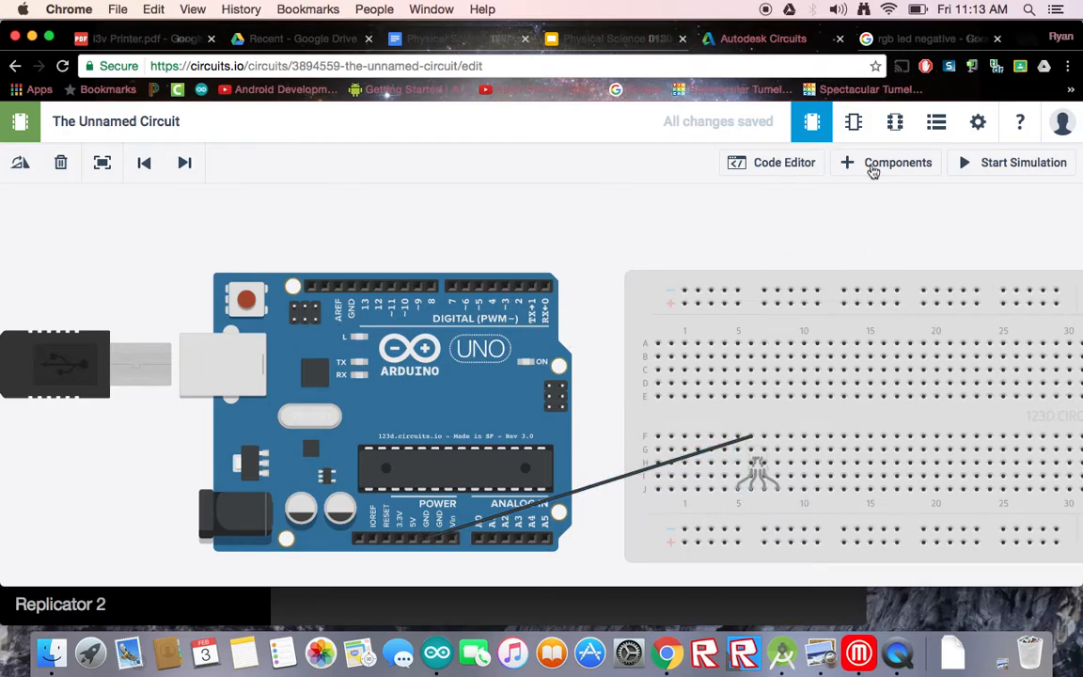
- Place a resistor in column 5 above the LED with resistance 330
{"action": "left_click", "coordinate": [896, 162]}
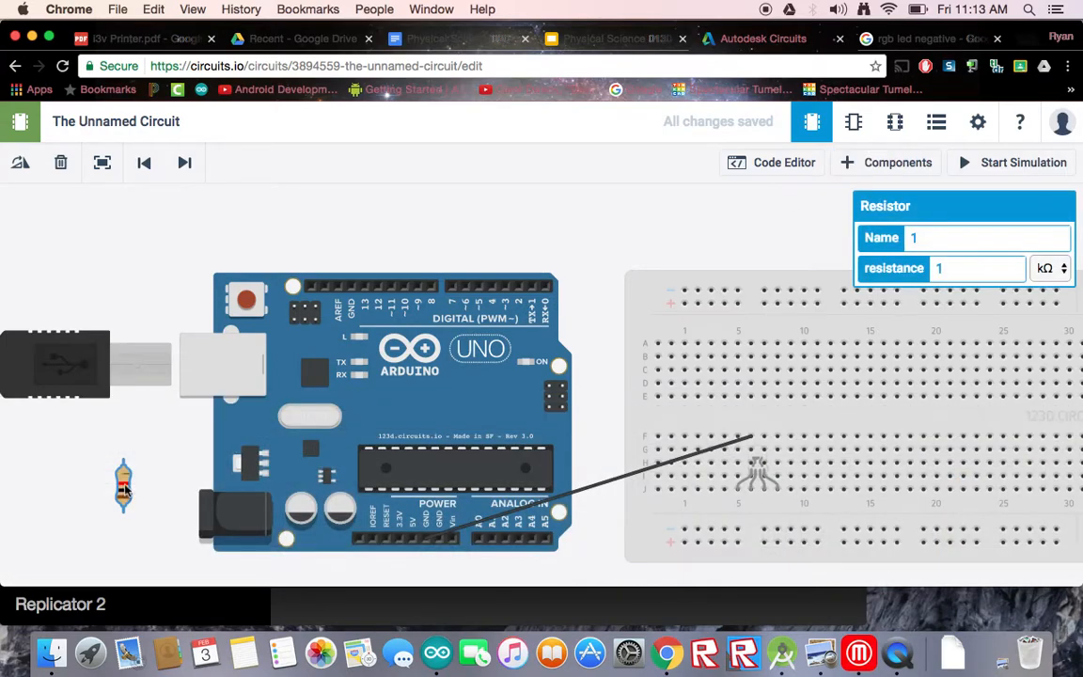
{"action": "left_click_drag", "start_coordinate": [123, 484], "coordinate": [816, 371]}
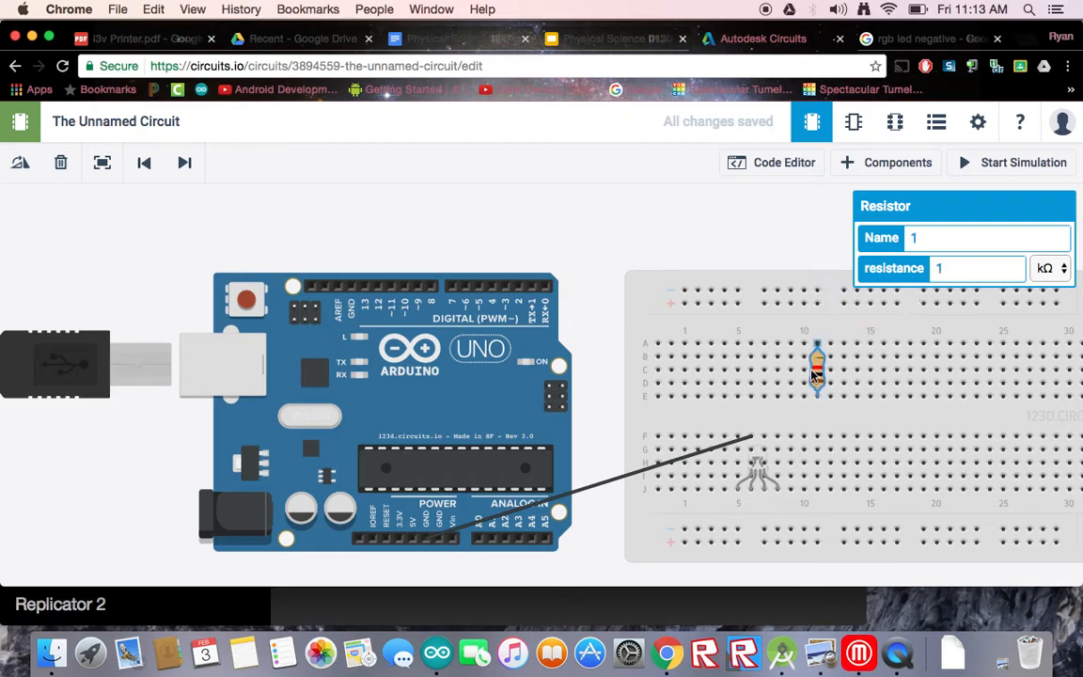
{"action": "left_click_drag", "start_coordinate": [816, 372], "coordinate": [738, 414]}
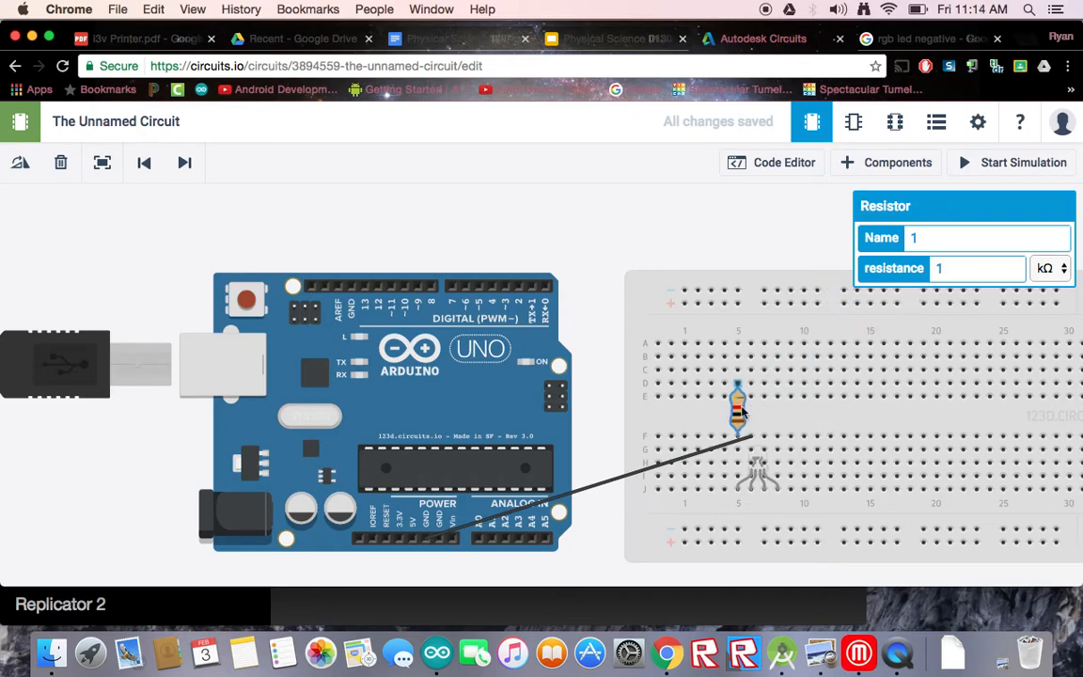
{"action": "left_click", "coordinate": [886, 161]}
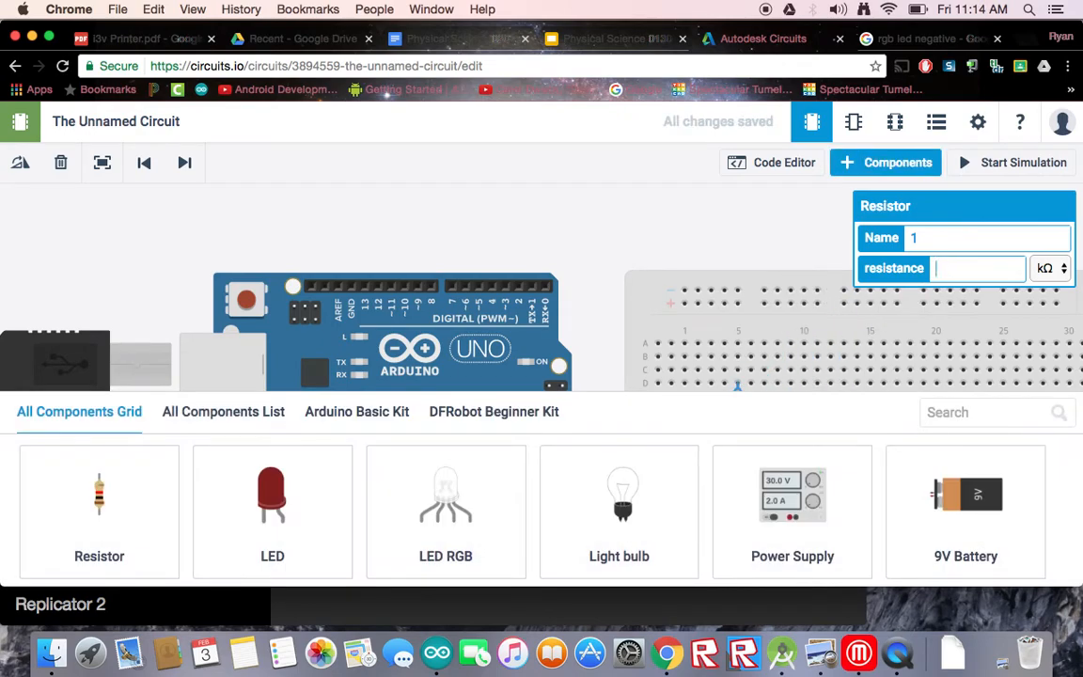
{"action": "type", "text": "330"}
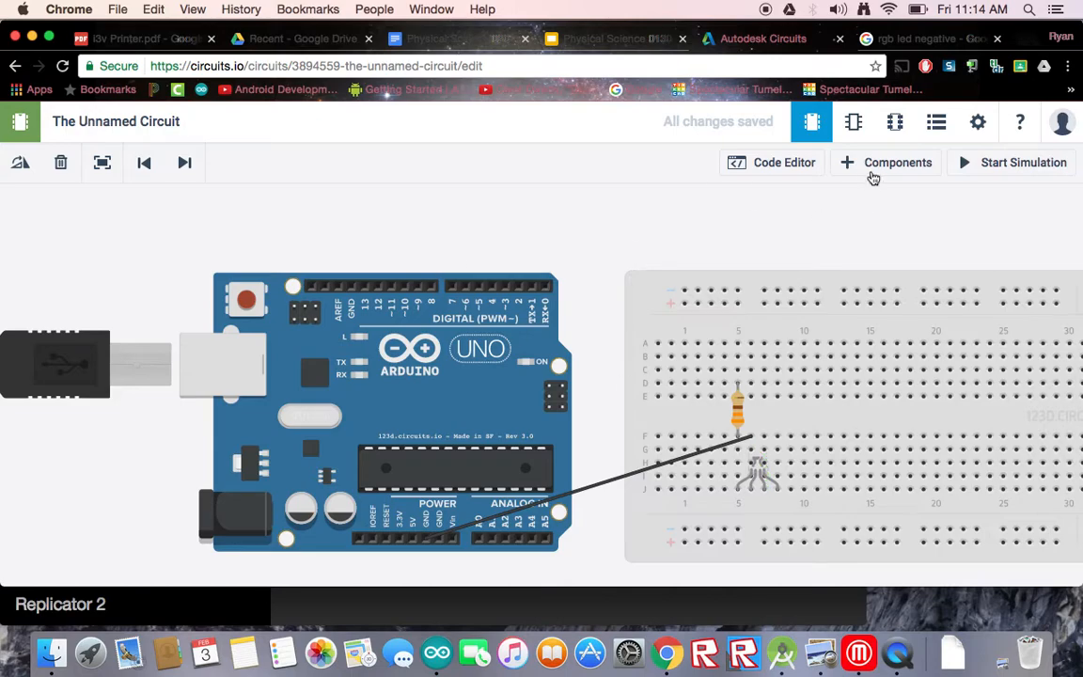
- Add a second resistor beside the first and set its resistance to 33
{"action": "left_click", "coordinate": [886, 162]}
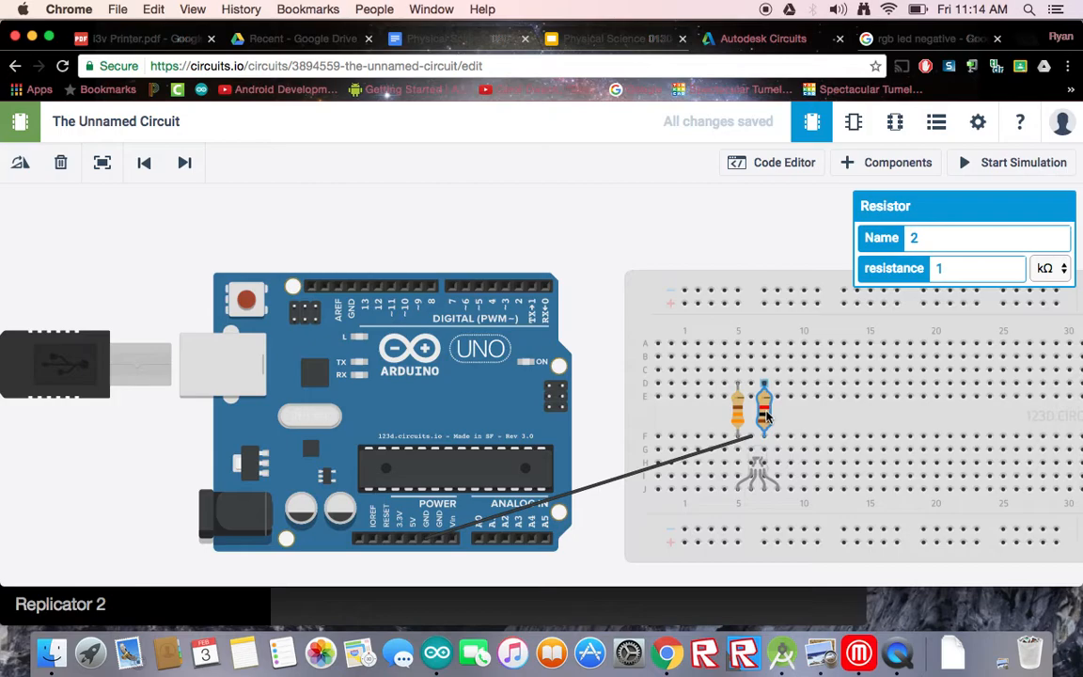
{"action": "left_click", "coordinate": [897, 161]}
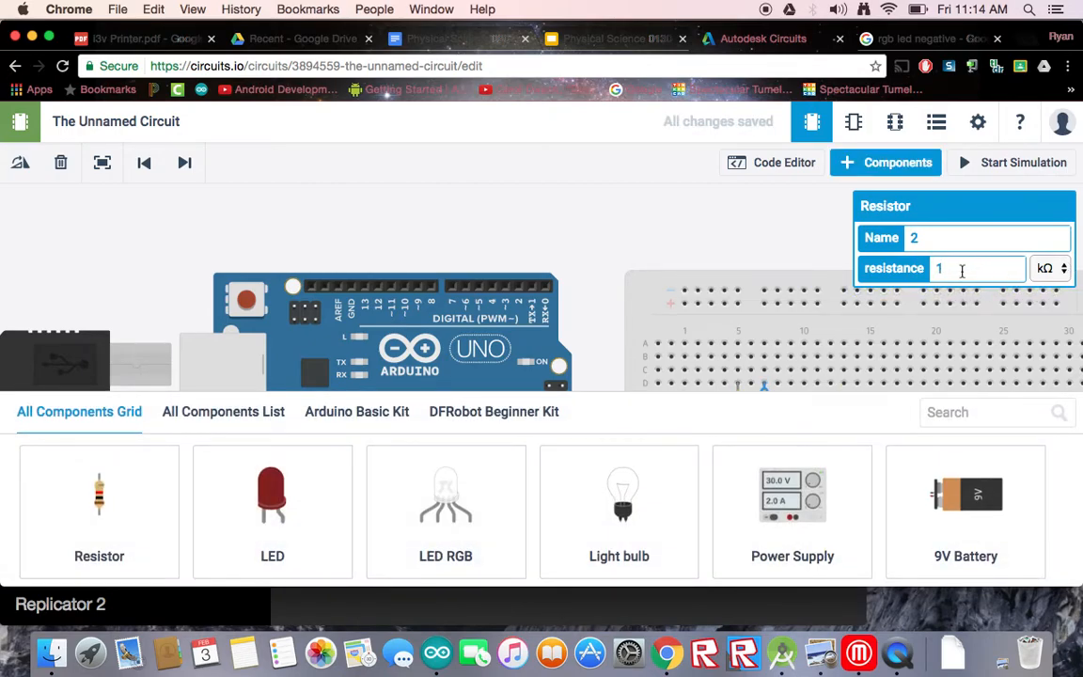
{"action": "type", "text": "33"}
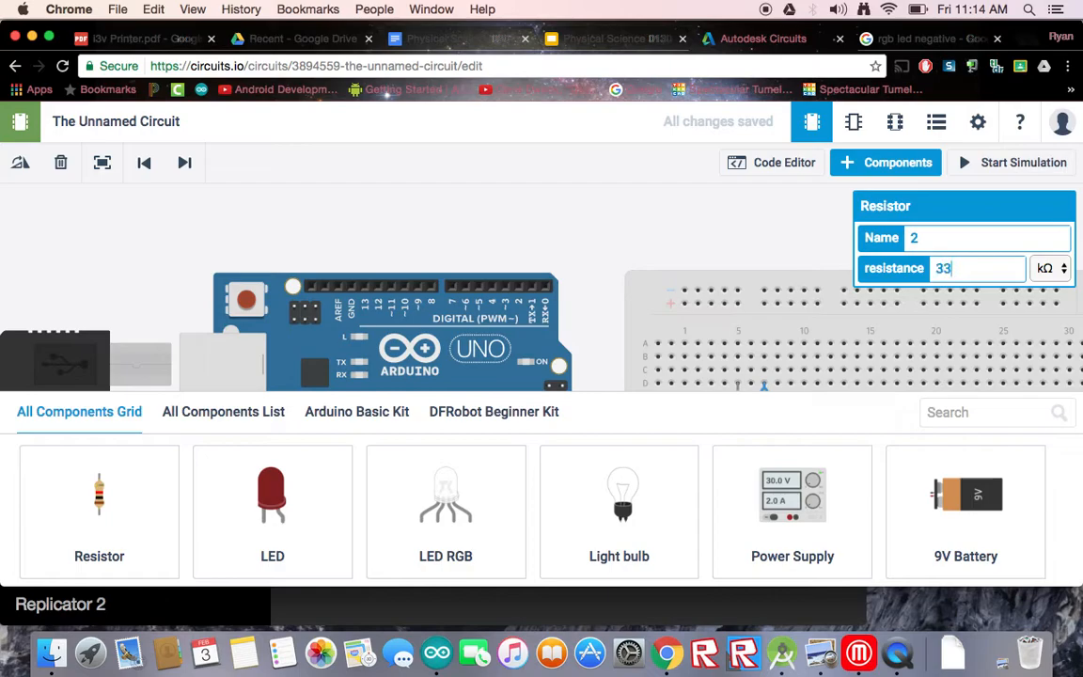
{"action": "left_click", "coordinate": [1050, 267]}
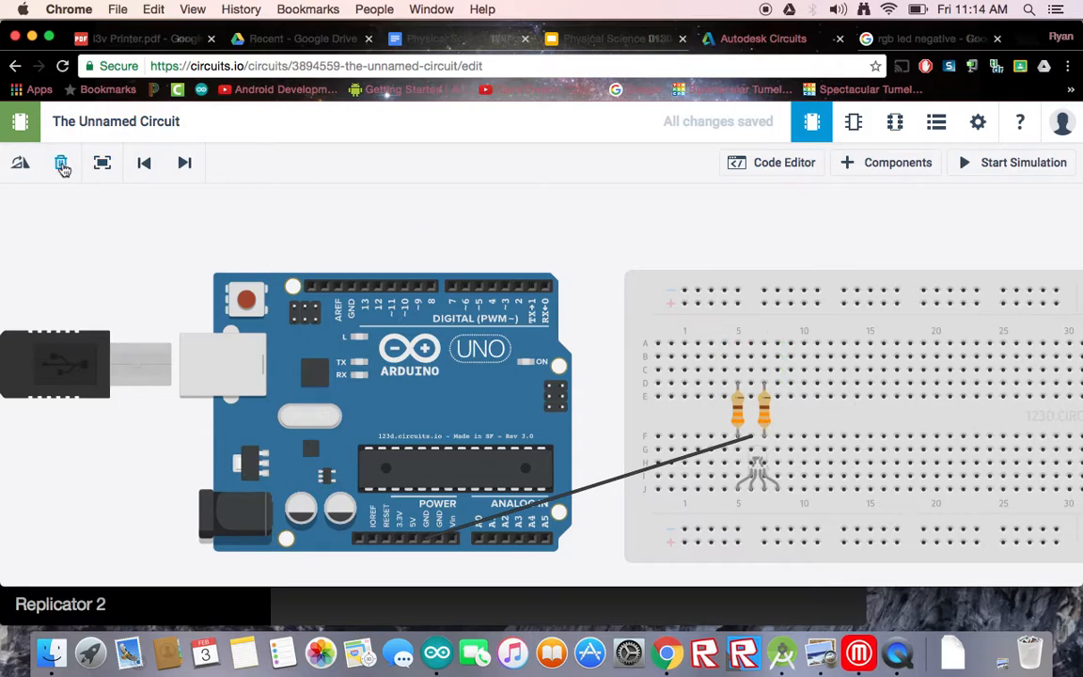
- Move the third resistor beside the others and set its resistance to 330 with a unit
{"action": "left_click", "coordinate": [885, 162]}
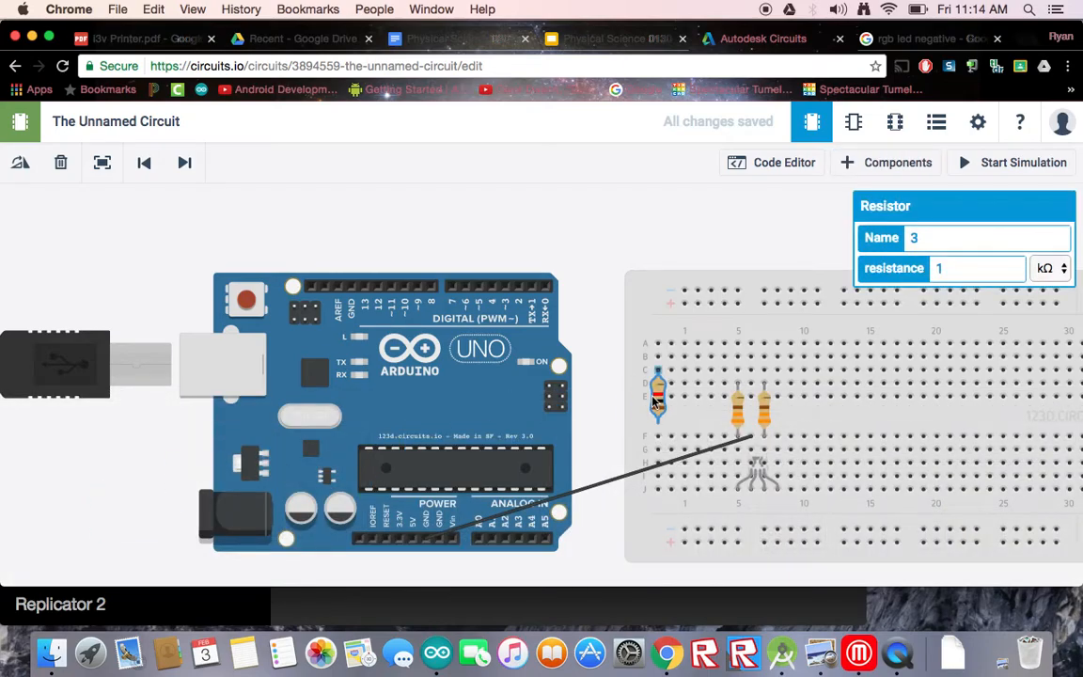
{"action": "left_click_drag", "start_coordinate": [658, 395], "coordinate": [775, 409]}
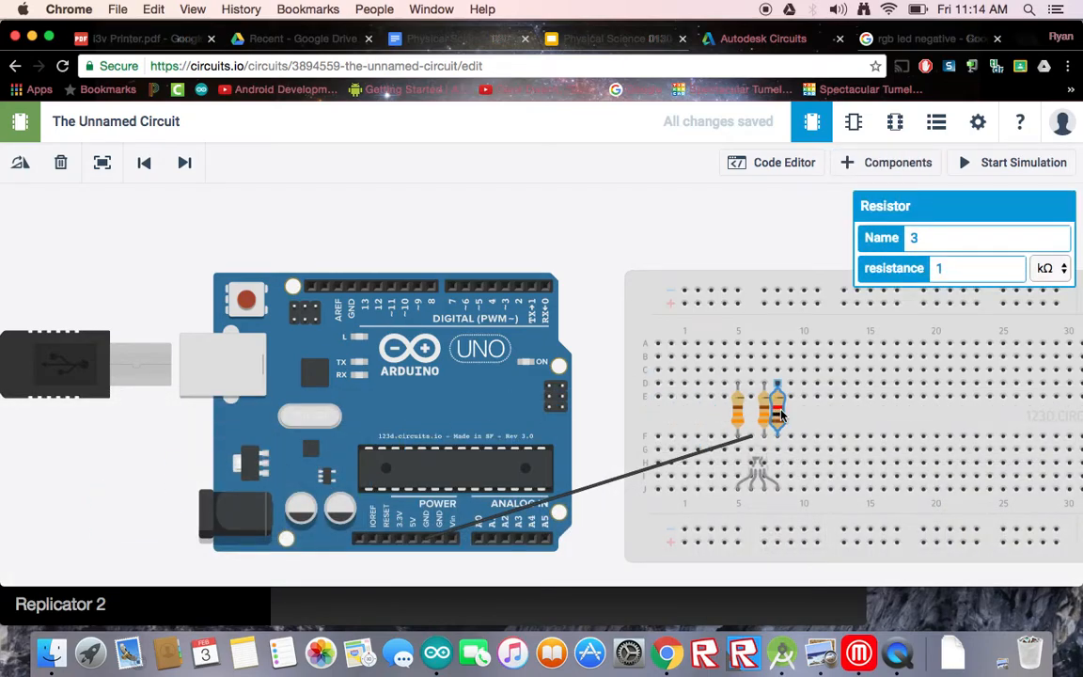
{"action": "left_click", "coordinate": [885, 161]}
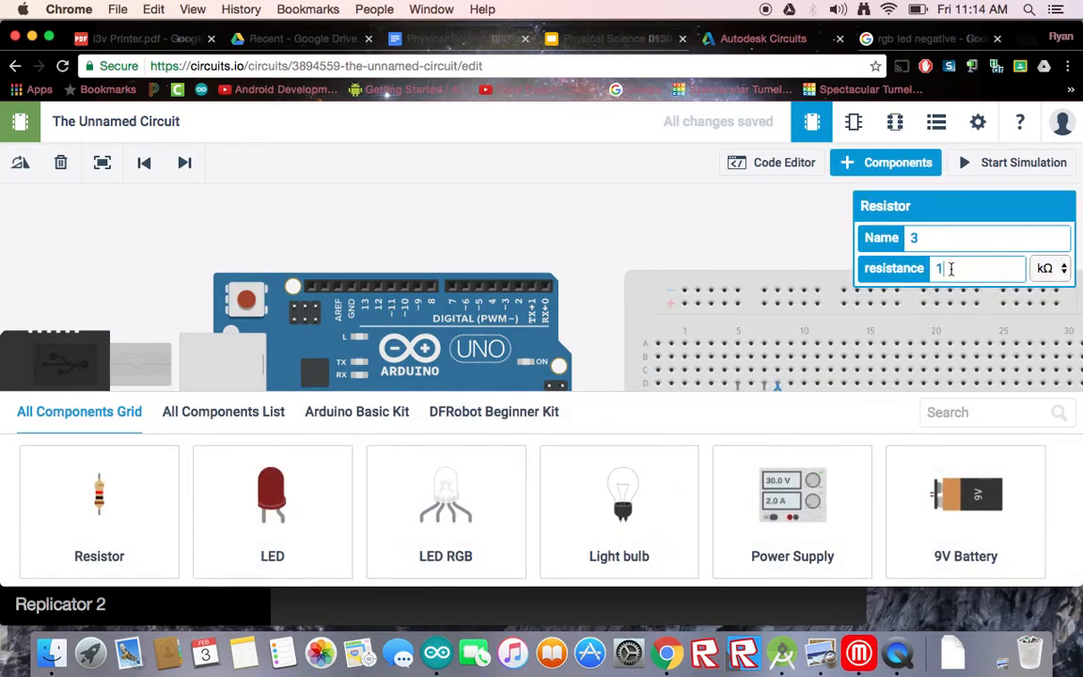
{"action": "type", "text": "330"}
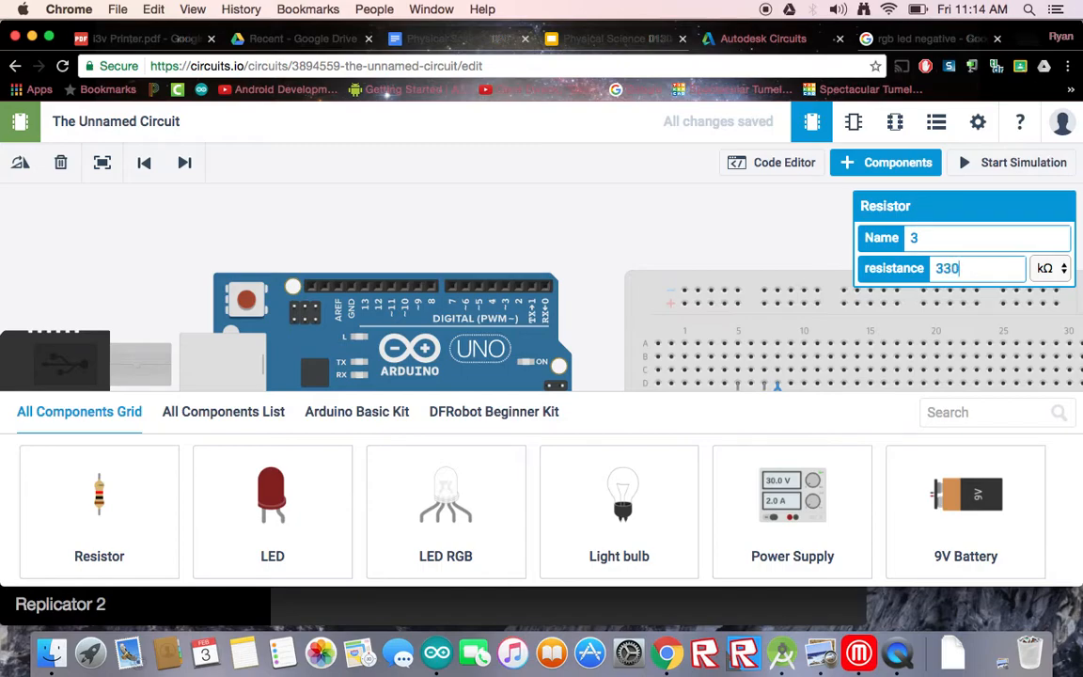
{"action": "left_click", "coordinate": [1050, 268]}
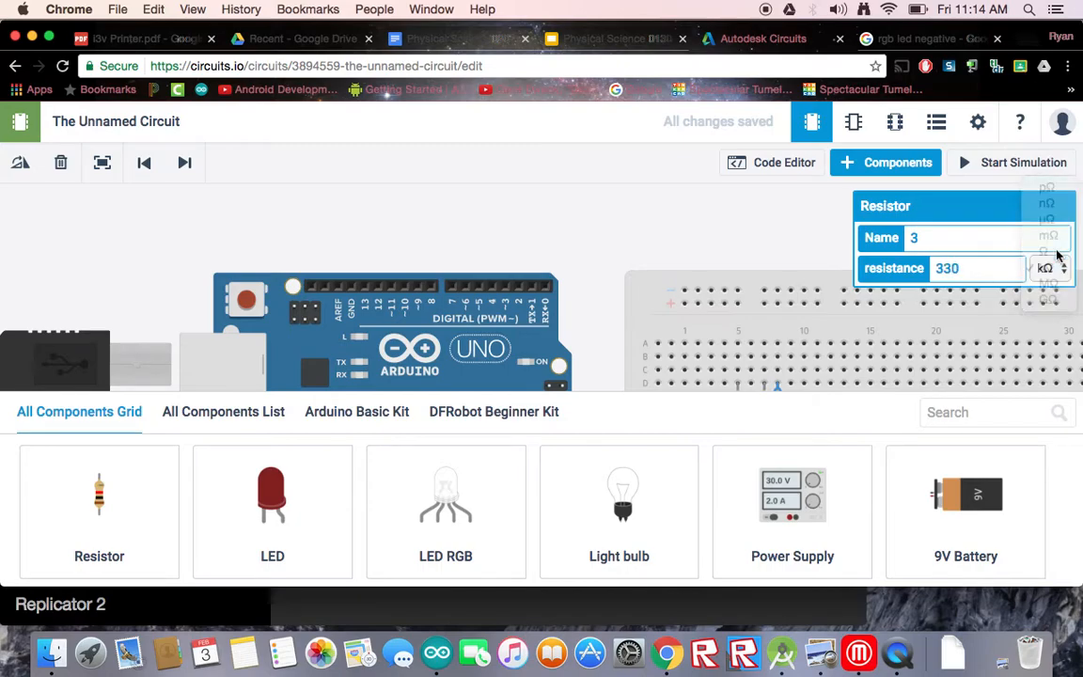
{"action": "left_click", "coordinate": [884, 161]}
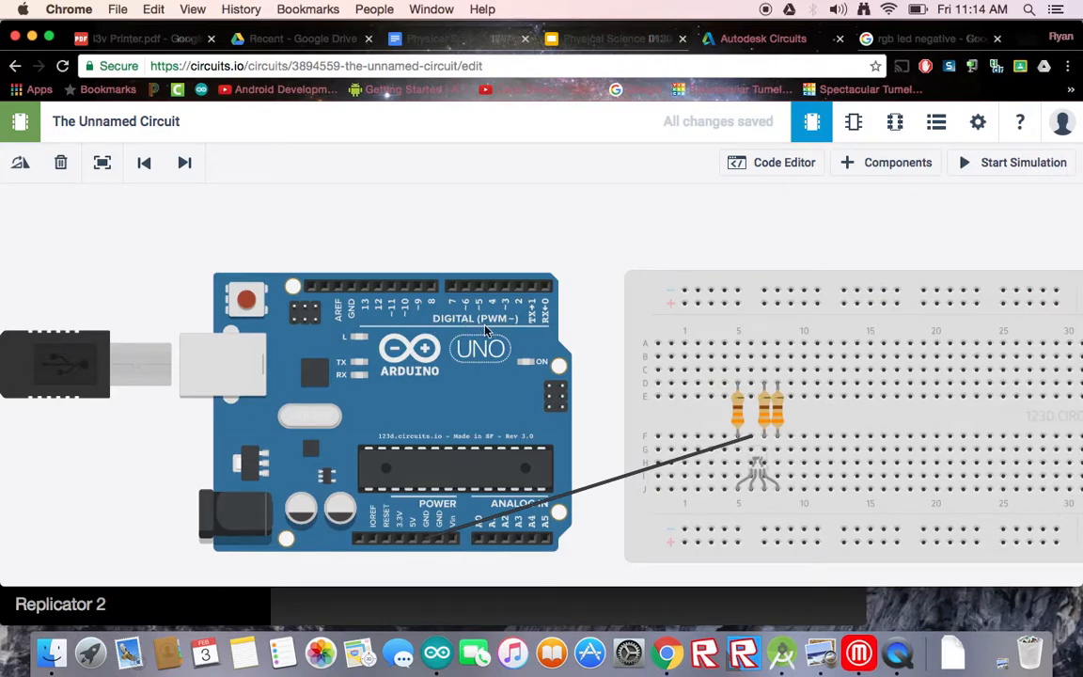
{"action": "mouse_move", "coordinate": [452, 368]}
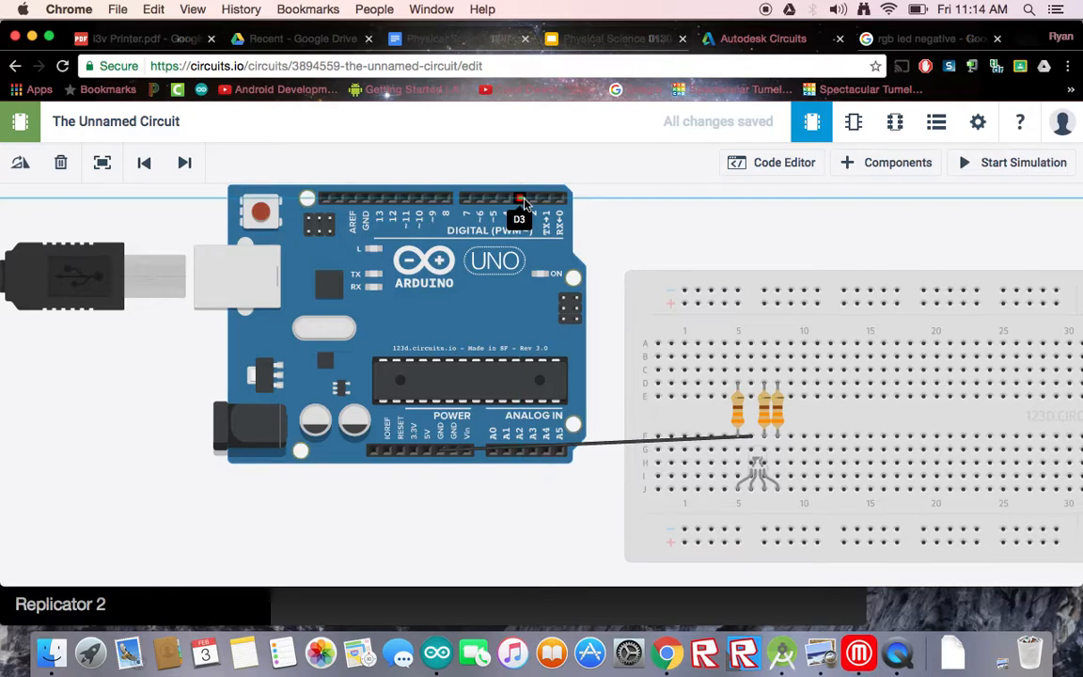
- Wire digital pins 3, 6 and 10 to the resistor columns and make all three blue
{"action": "left_click_drag", "start_coordinate": [521, 200], "coordinate": [778, 345]}
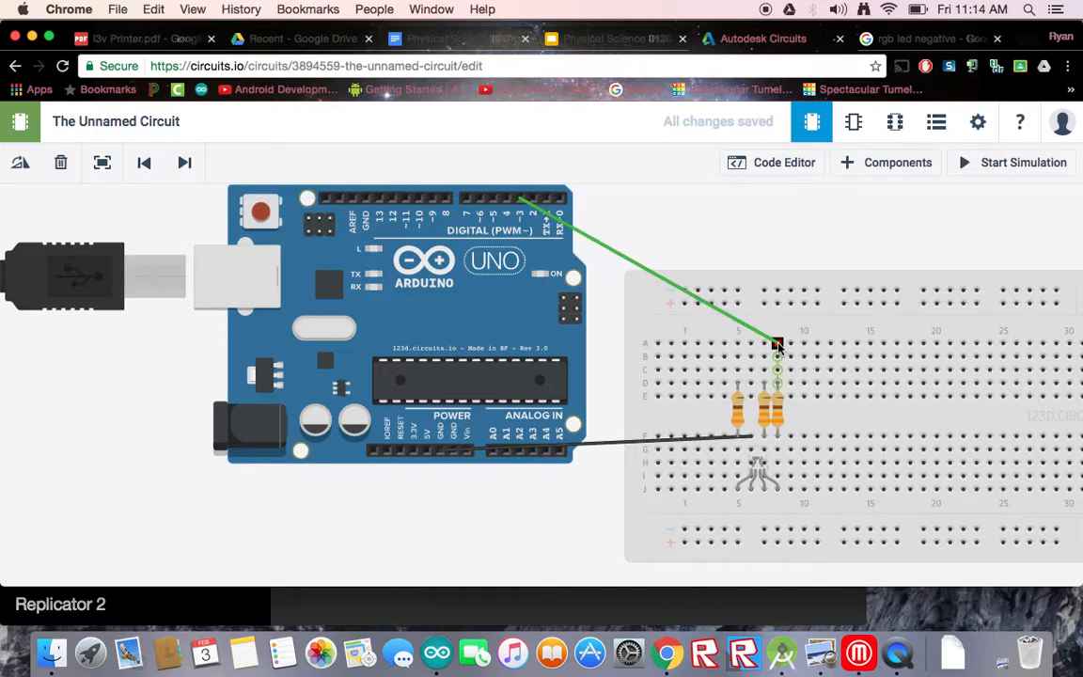
{"action": "left_click", "coordinate": [777, 345]}
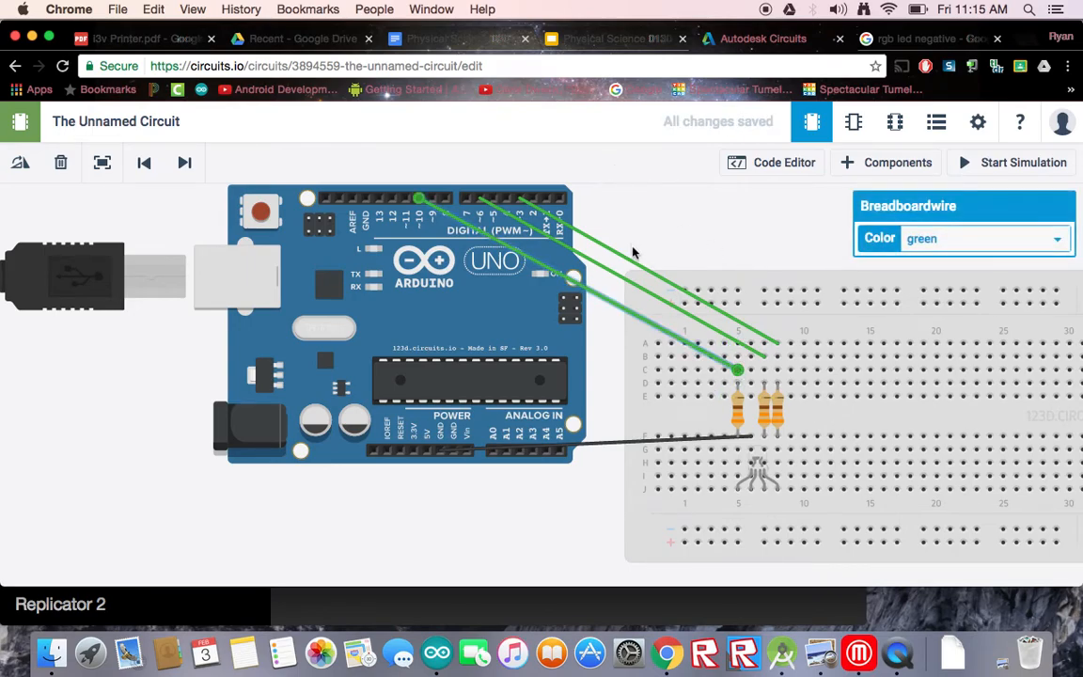
{"action": "left_click", "coordinate": [983, 237]}
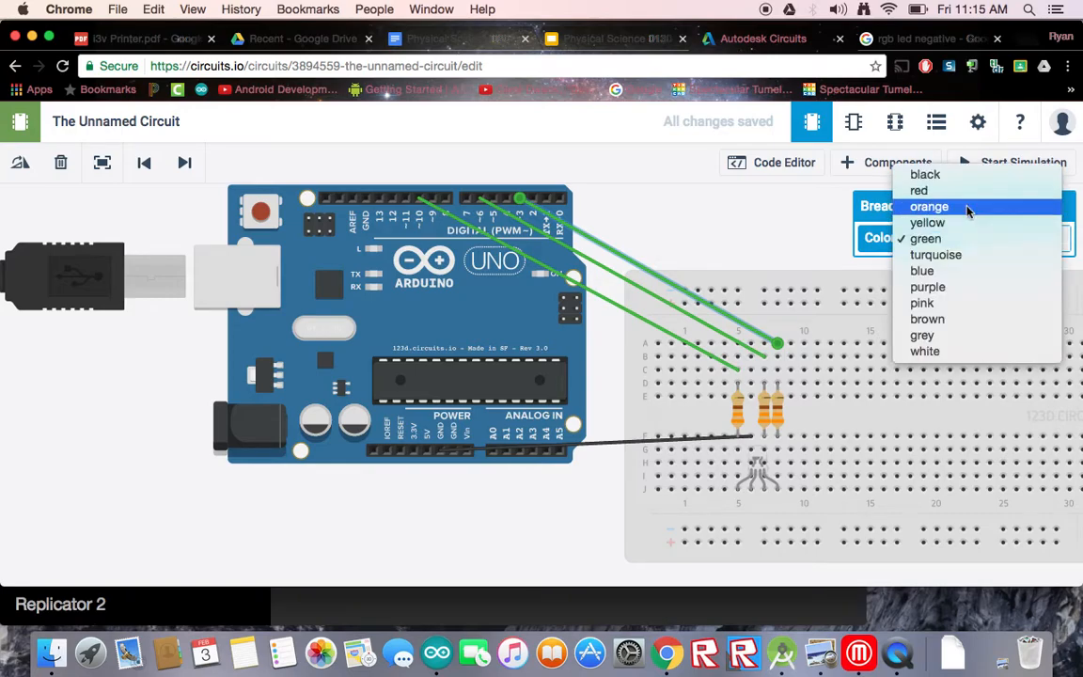
{"action": "left_click", "coordinate": [923, 270]}
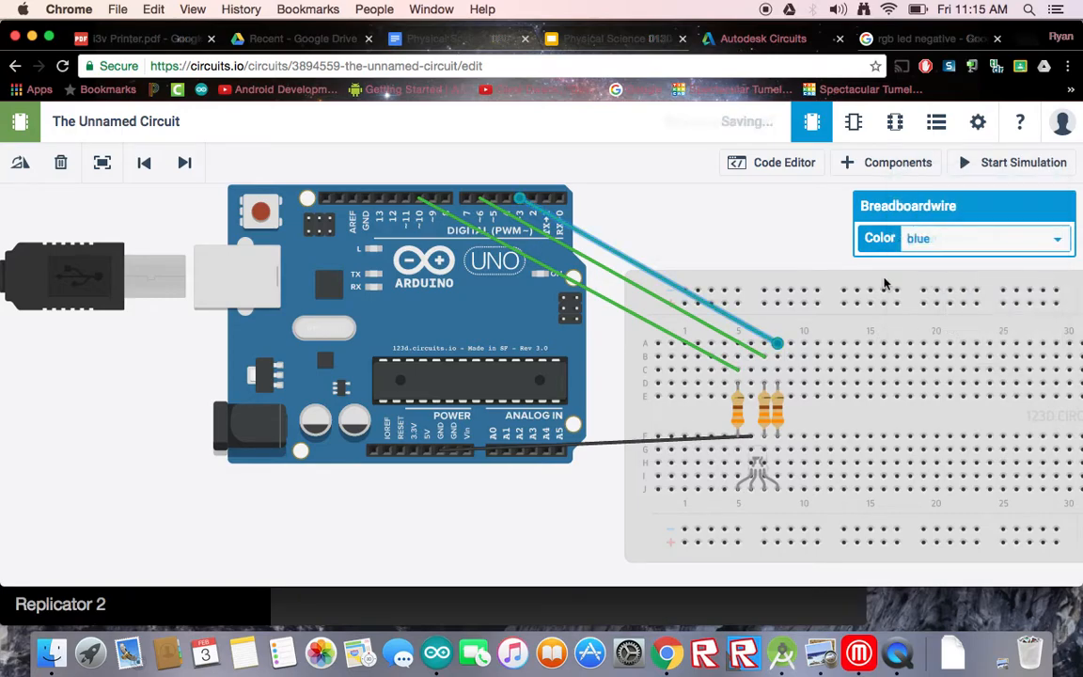
{"action": "left_click", "coordinate": [982, 238]}
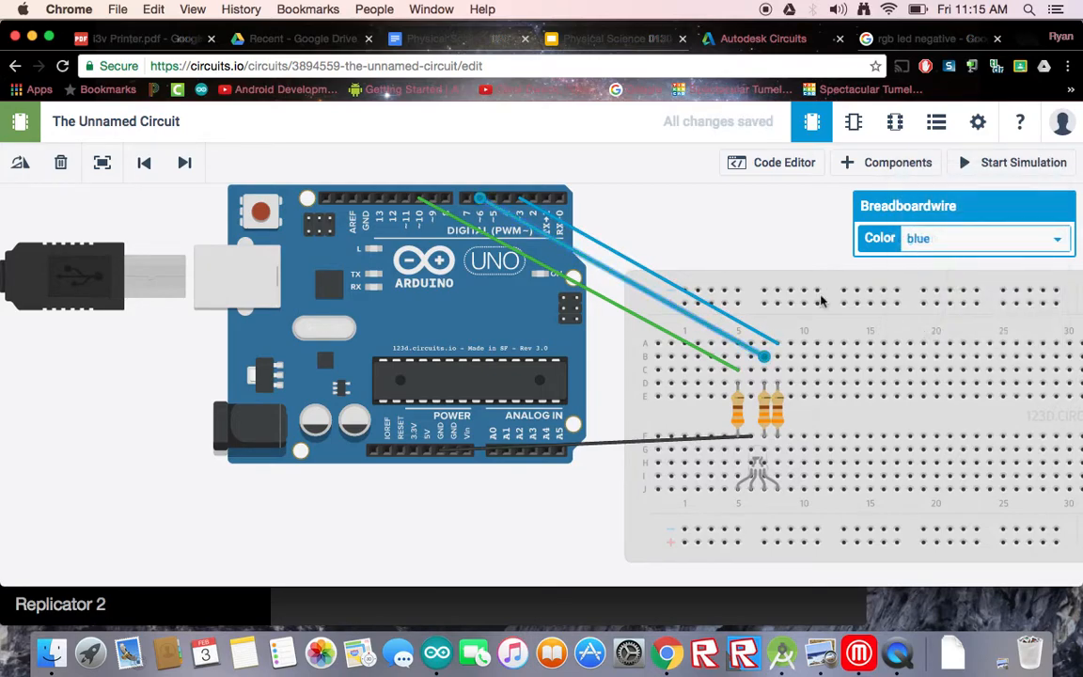
{"action": "left_click", "coordinate": [981, 237]}
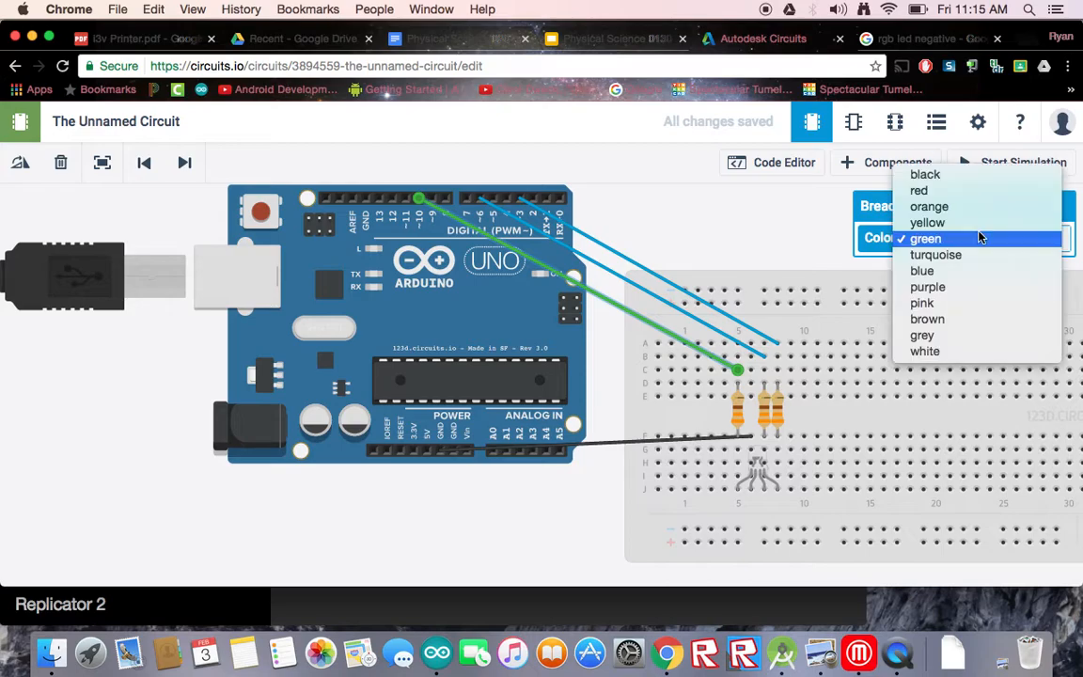
{"action": "left_click", "coordinate": [921, 271]}
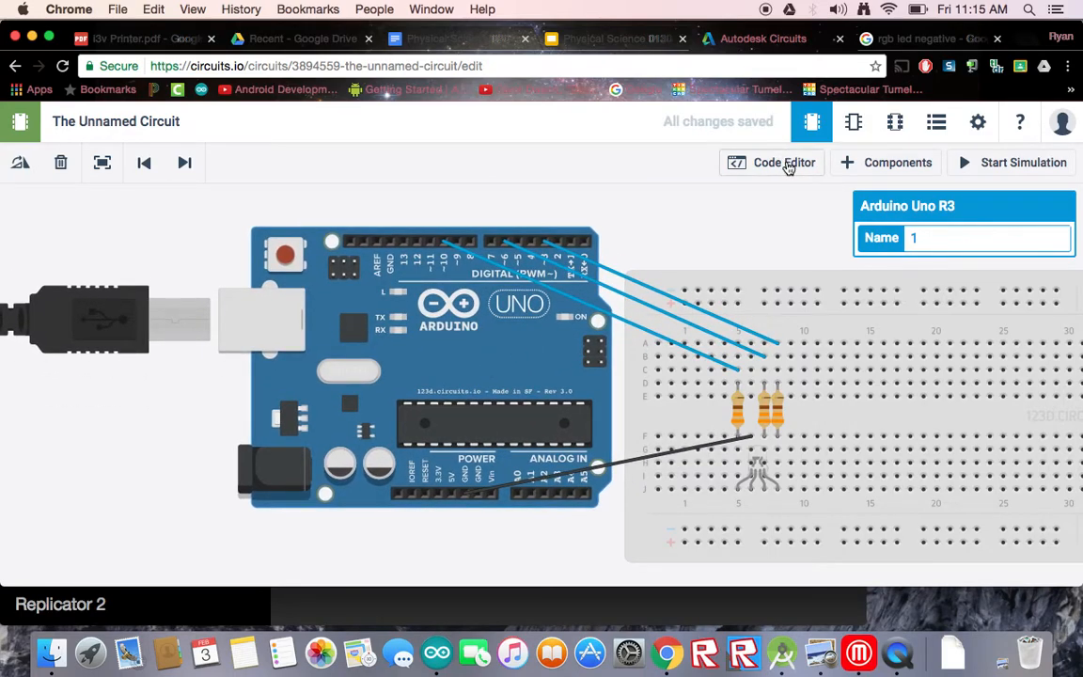
- Open the Arduino sketch and change the pin declaration from led = 13 to red = 10
{"action": "left_click", "coordinate": [784, 163]}
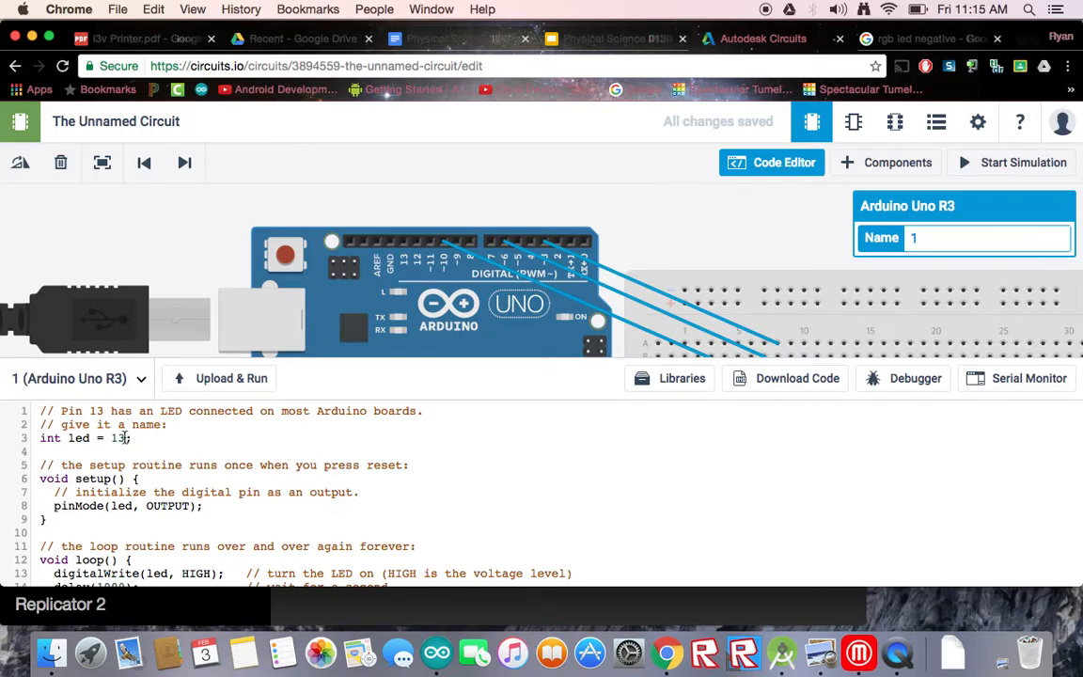
{"action": "key", "text": "Backspace"}
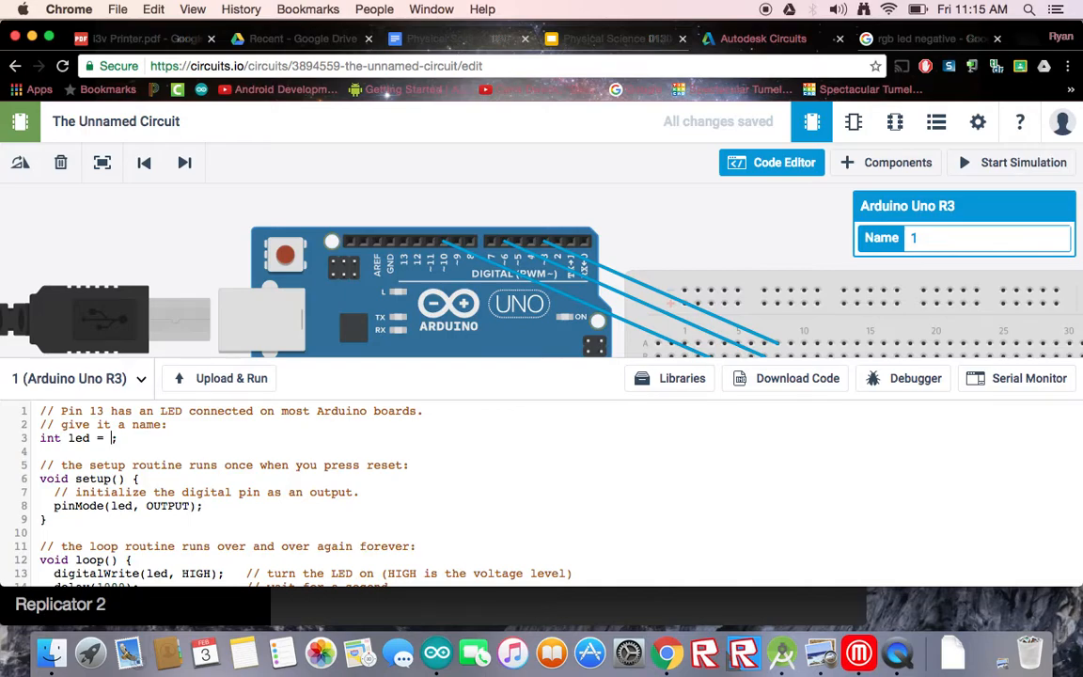
{"action": "type", "text": "10"}
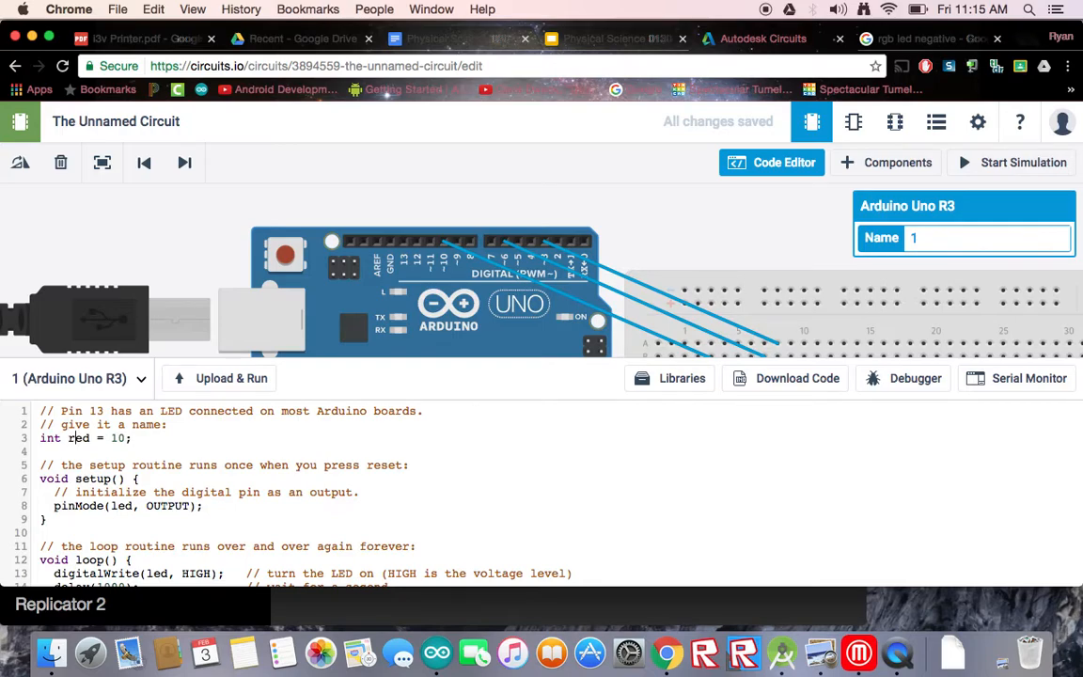
{"action": "mouse_move", "coordinate": [603, 297]}
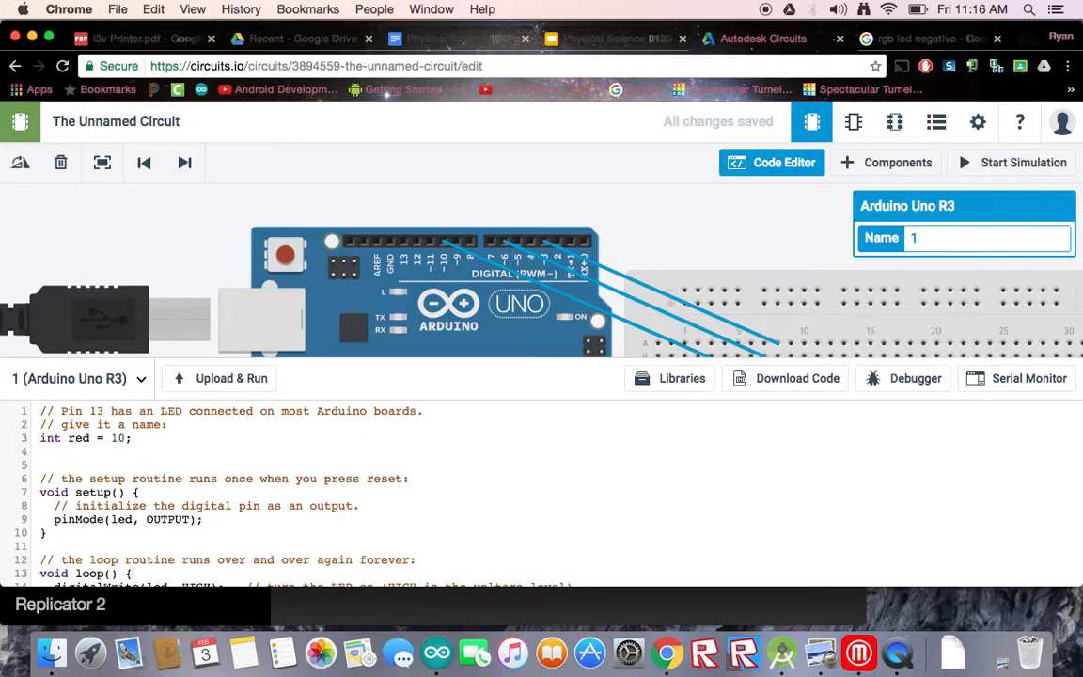
- Add the declarations int blue = 6; and int green = 3; below it
{"action": "type", "text": "int blue"}
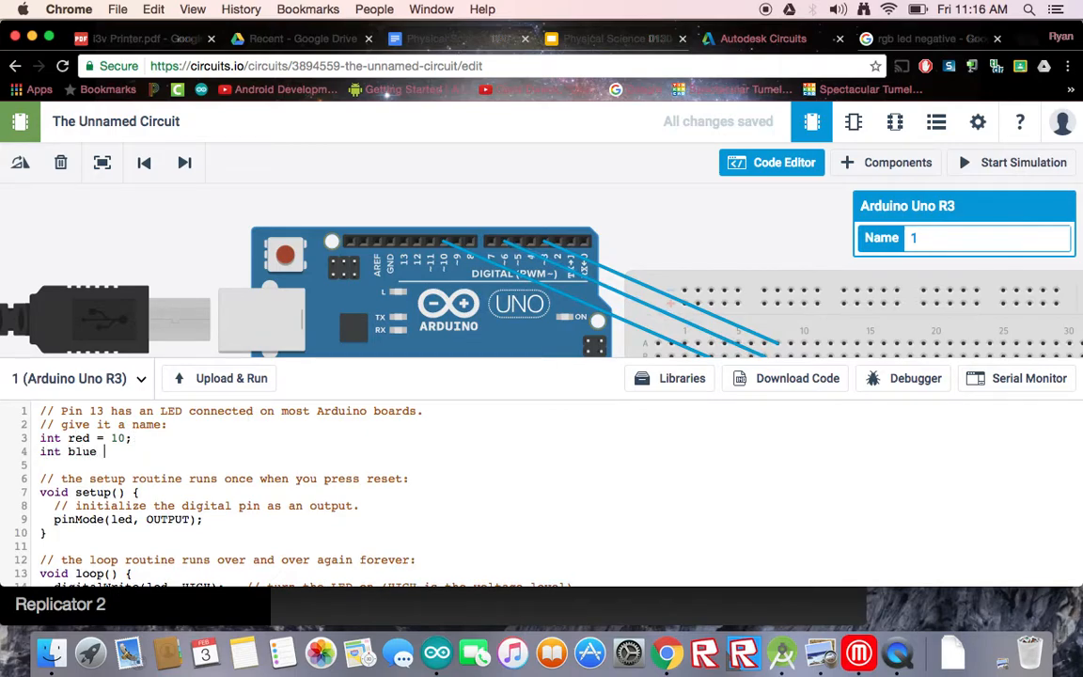
{"action": "type", "text": "="}
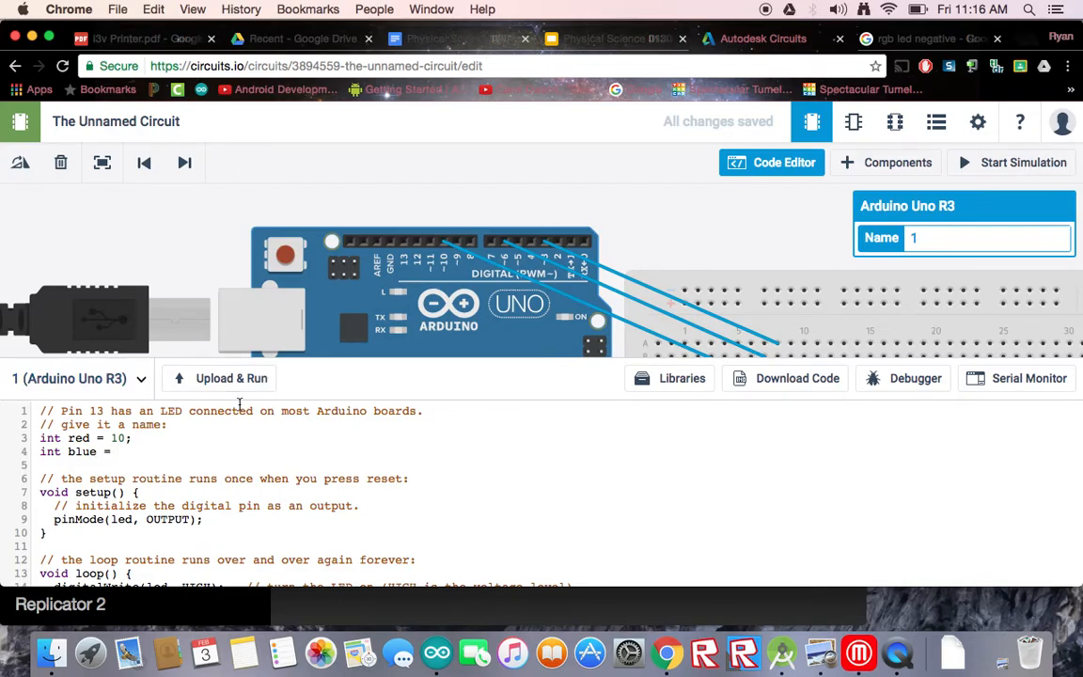
{"action": "type", "text": "6;"}
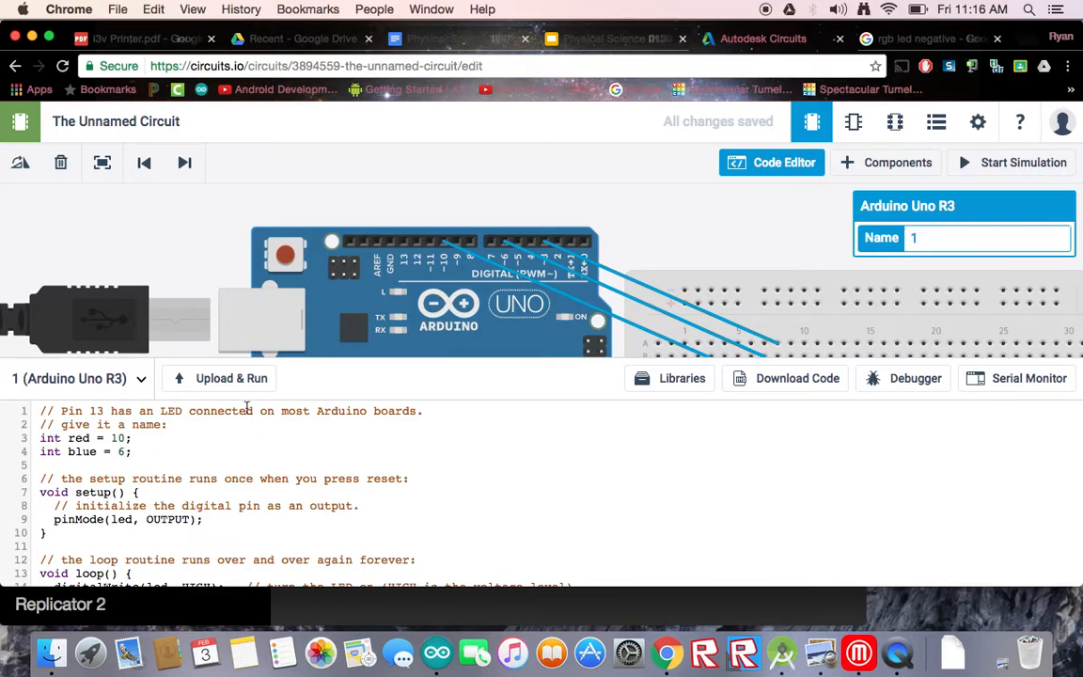
{"action": "type", "text": "int"}
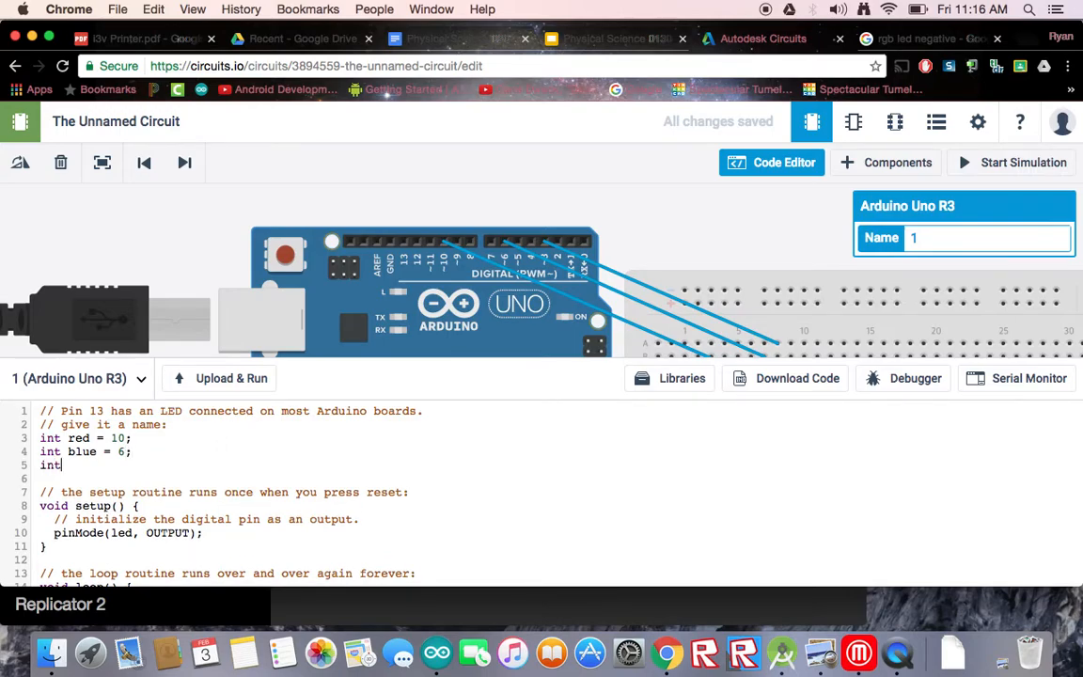
{"action": "type", "text": "gree"}
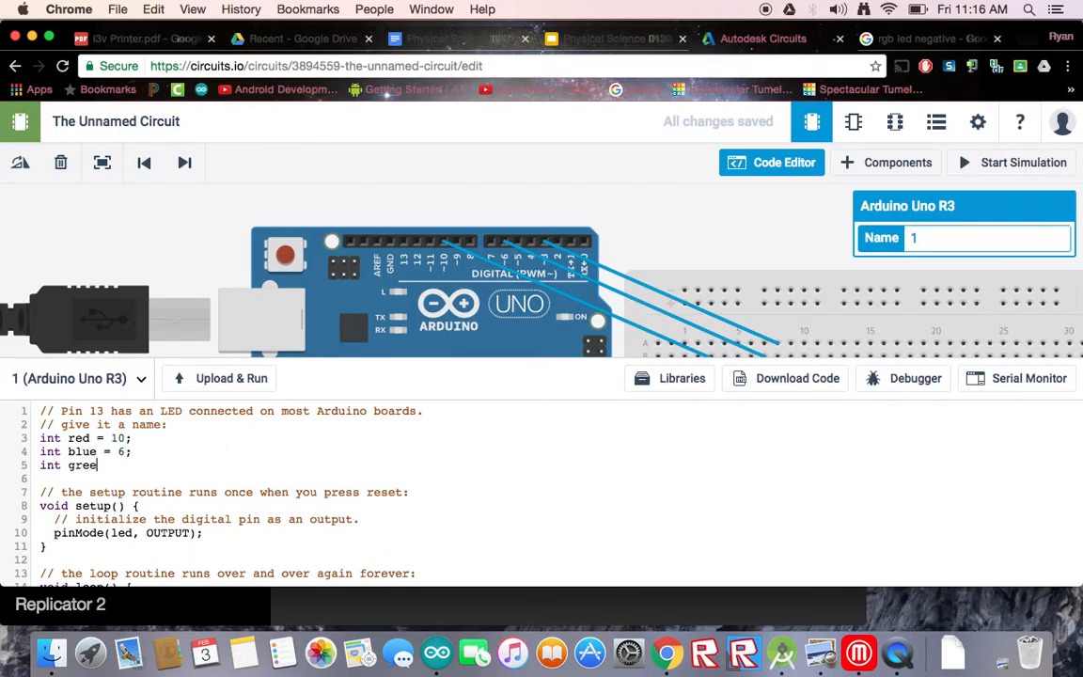
{"action": "type", "text": "n ="}
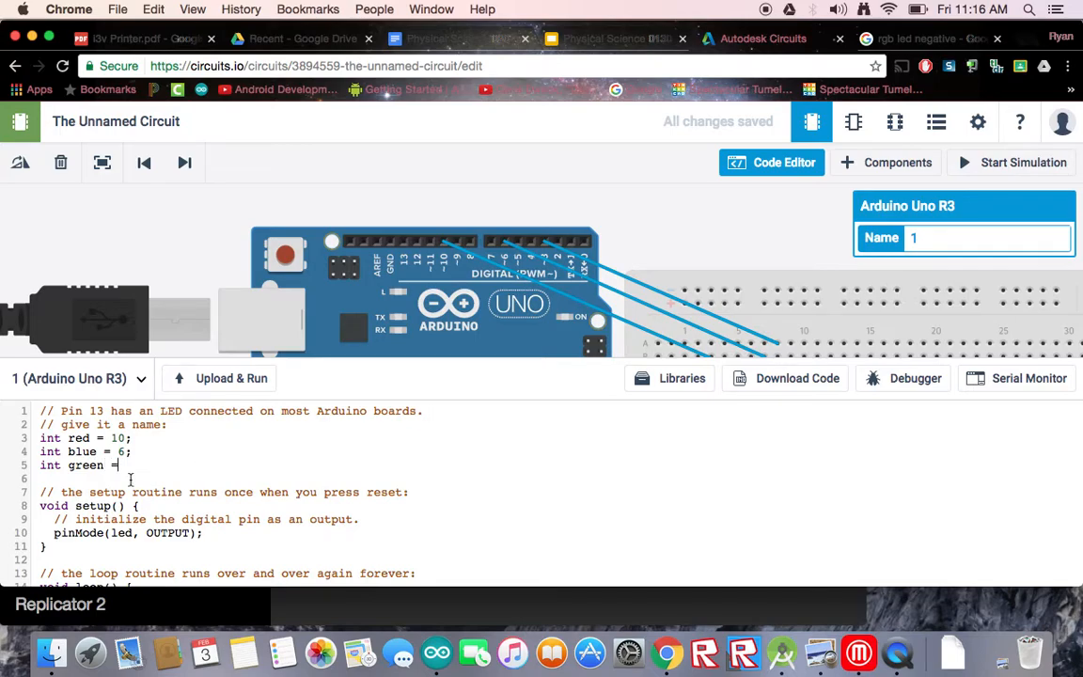
{"action": "type", "text": "3;"}
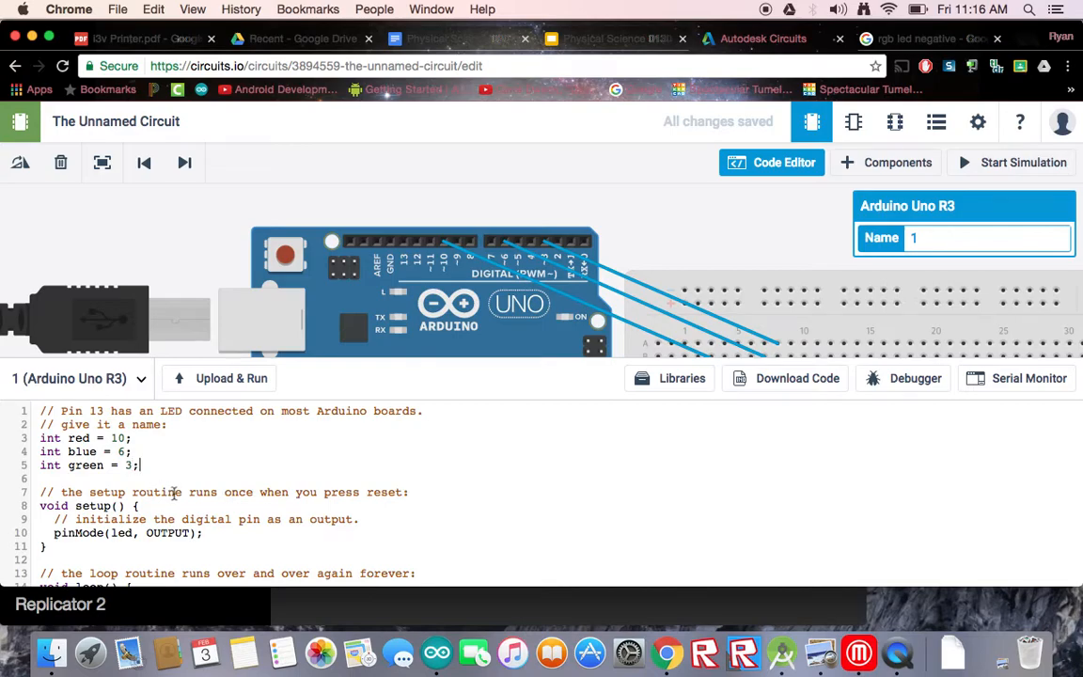
{"action": "scroll", "scroll_direction": "down", "scroll_amount": 3}
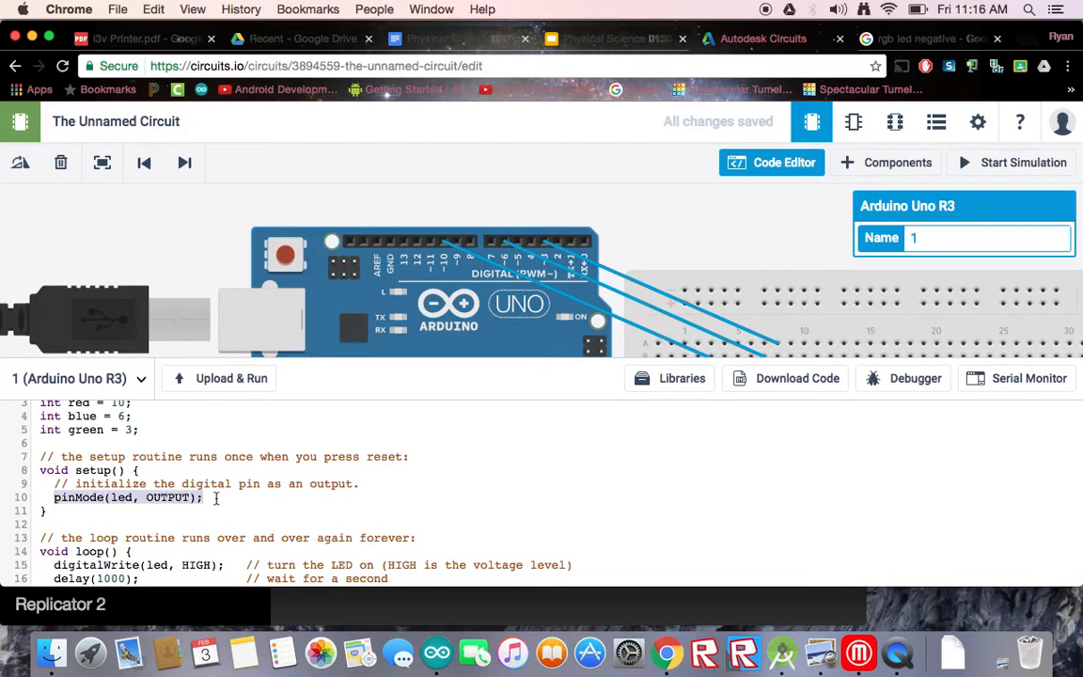
- Duplicate pinMode(led, OUTPUT); into three lines for the red, blue and green pins
{"action": "triple_click", "coordinate": [122, 497]}
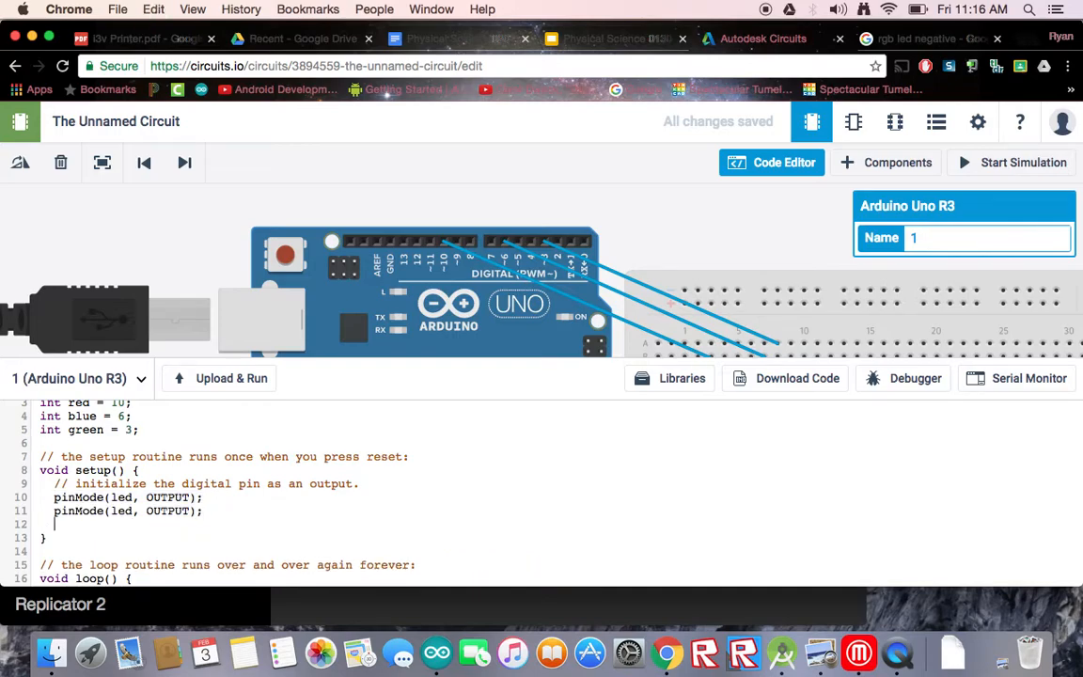
{"action": "type", "text": "pinMode(led, OUTPUT);"}
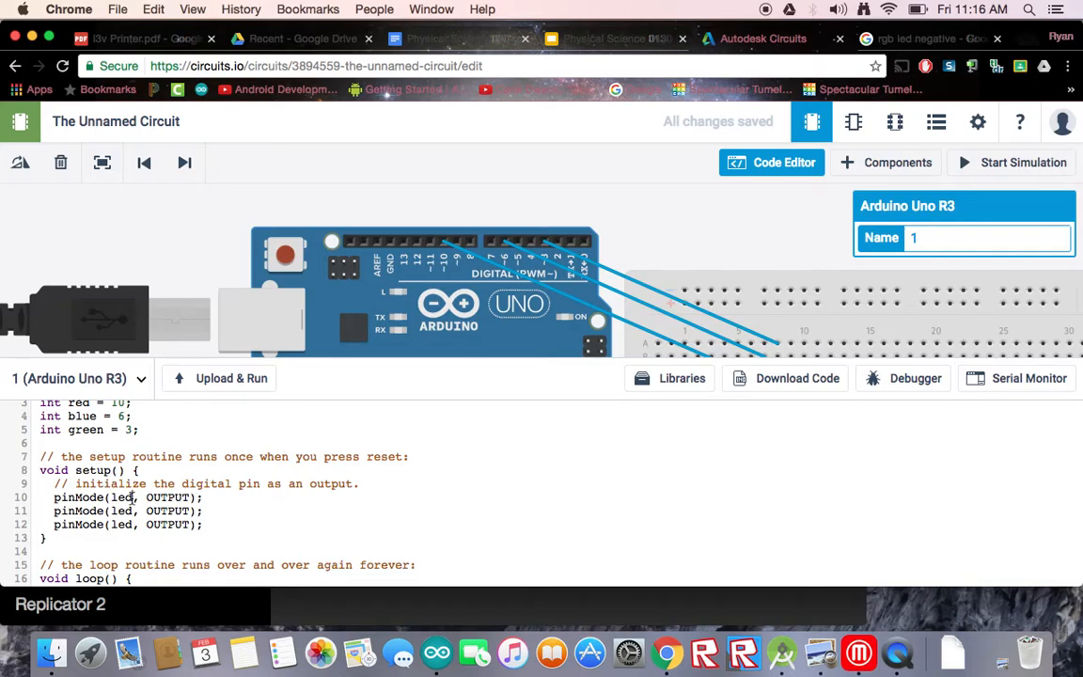
{"action": "type", "text": "red"}
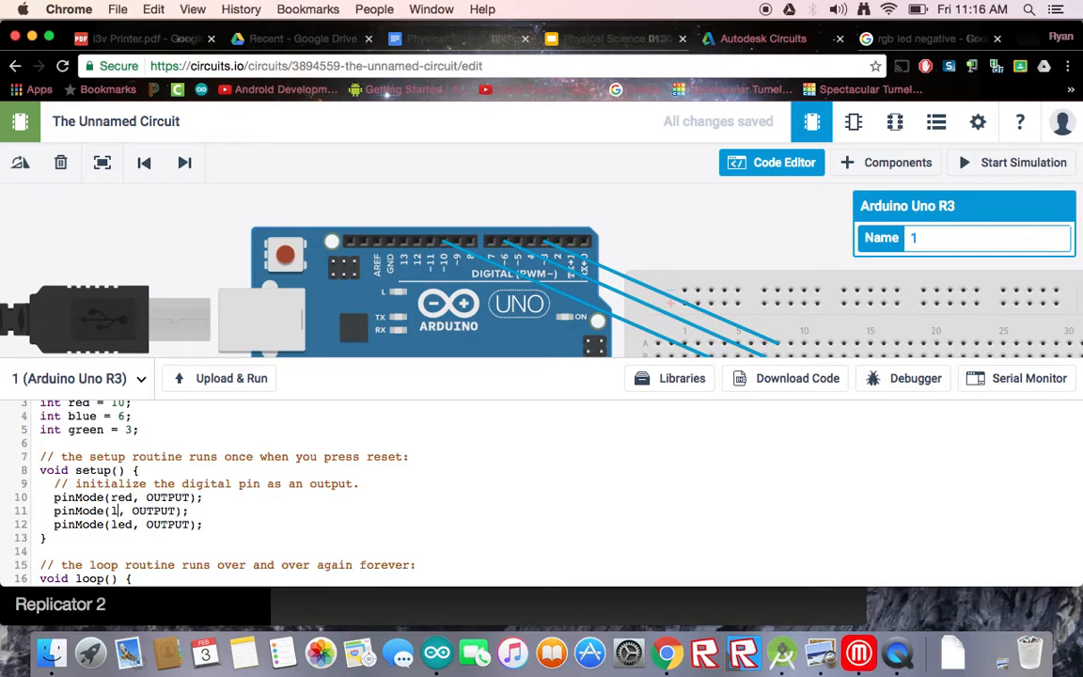
{"action": "type", "text": "blue"}
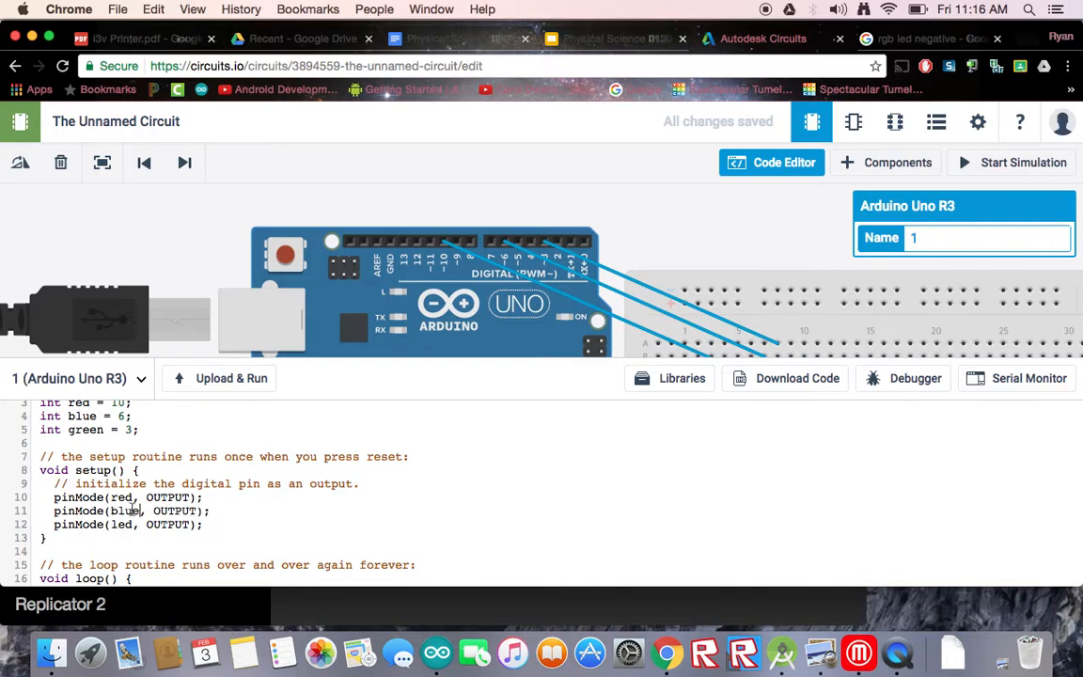
{"action": "type", "text": "green"}
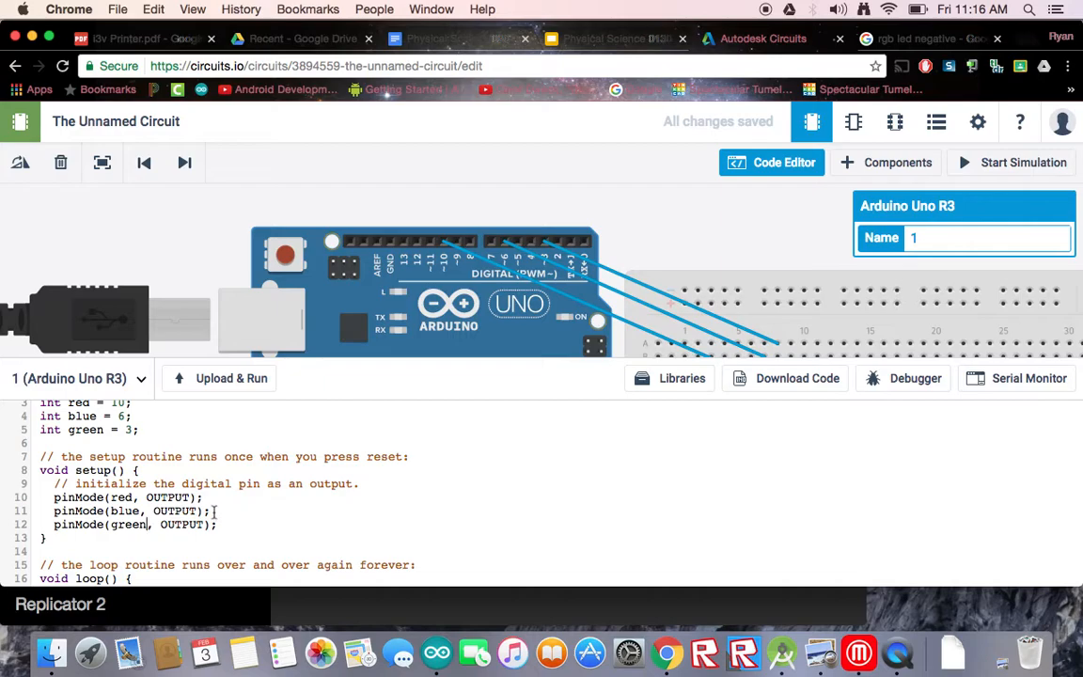
{"action": "mouse_move", "coordinate": [210, 426]}
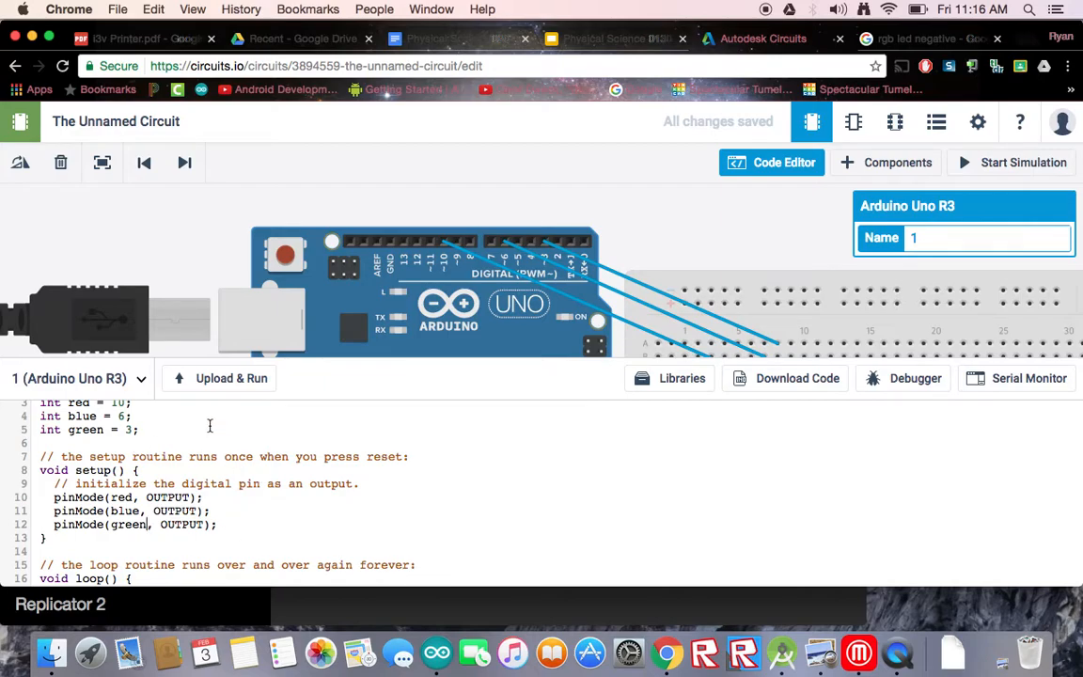
{"action": "scroll", "scroll_direction": "down", "scroll_amount": 3}
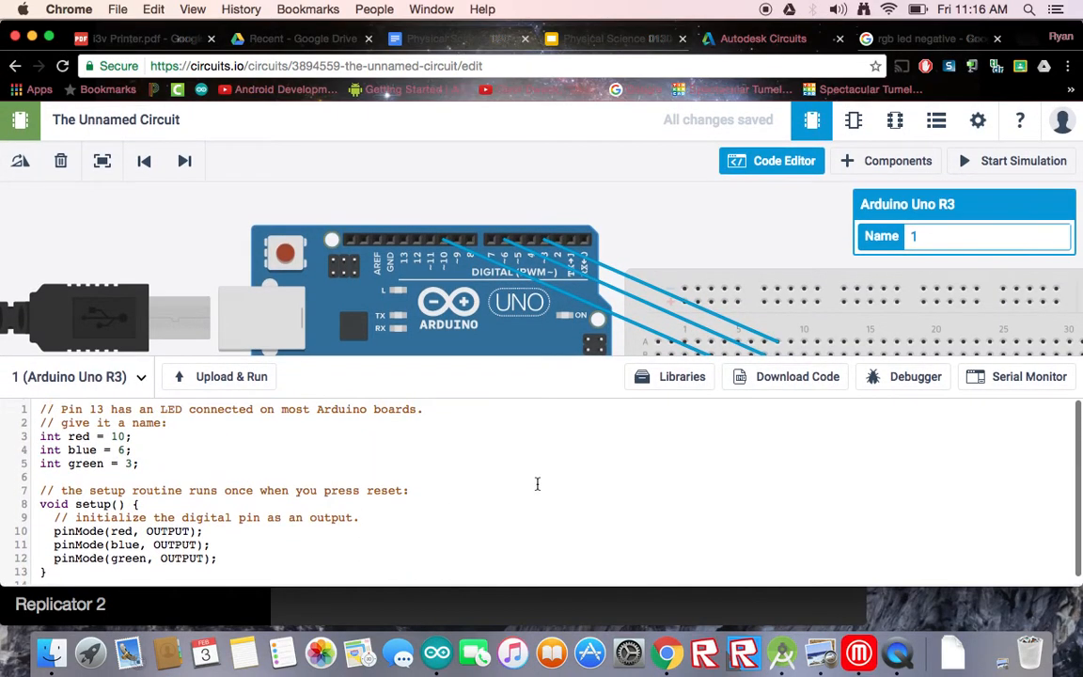
- Write digitalWrite HIGH lines for the red, blue and green pins in loop()
{"action": "scroll", "scroll_direction": "down", "scroll_amount": 3}
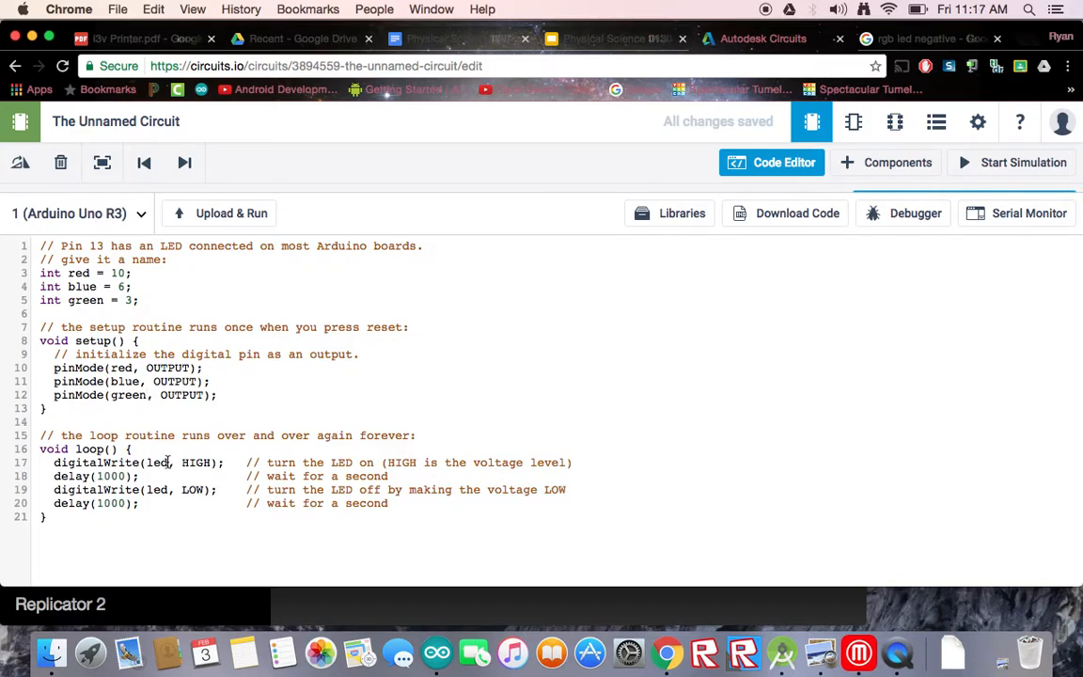
{"action": "type", "text": "red, HIGH);"}
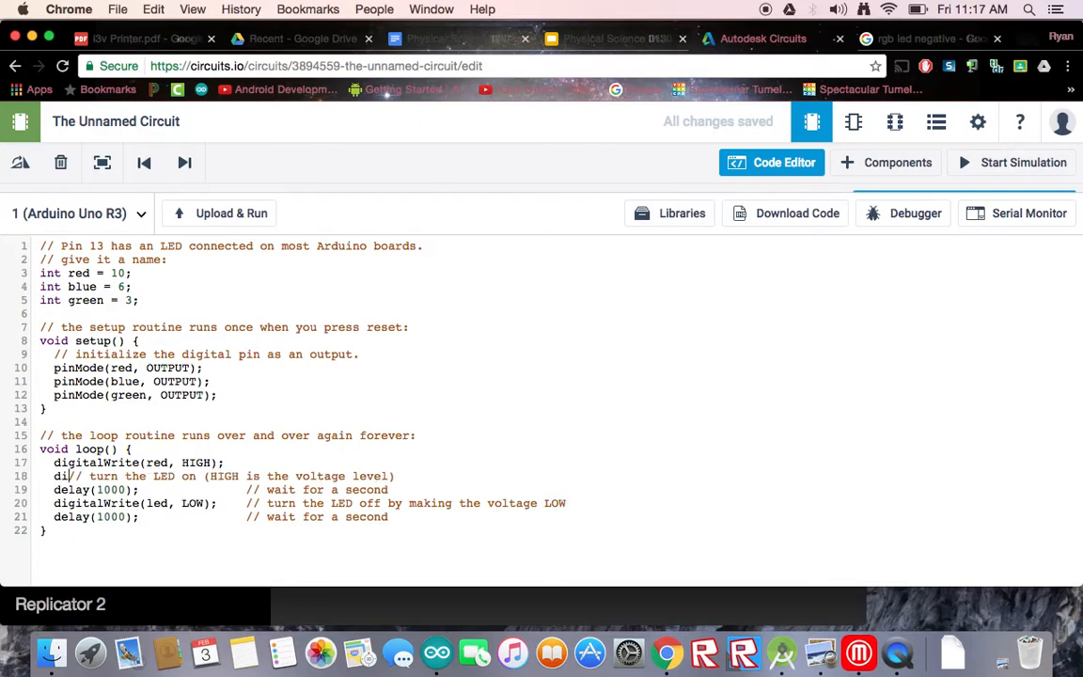
{"action": "type", "text": "gitalWrite("}
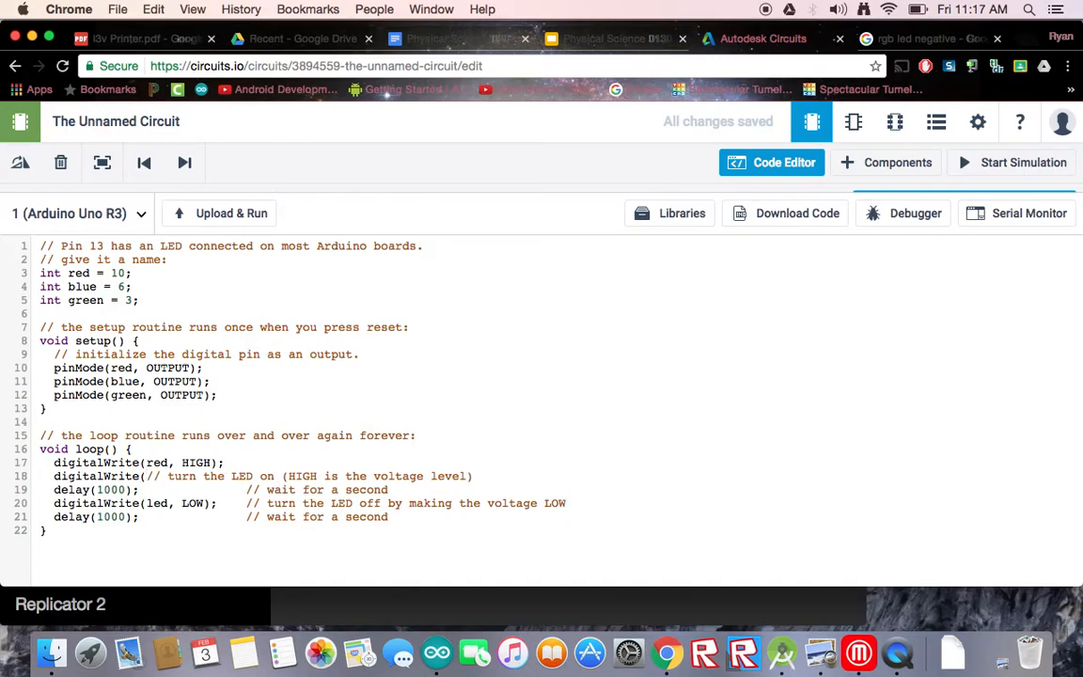
{"action": "type", "text": "blue"}
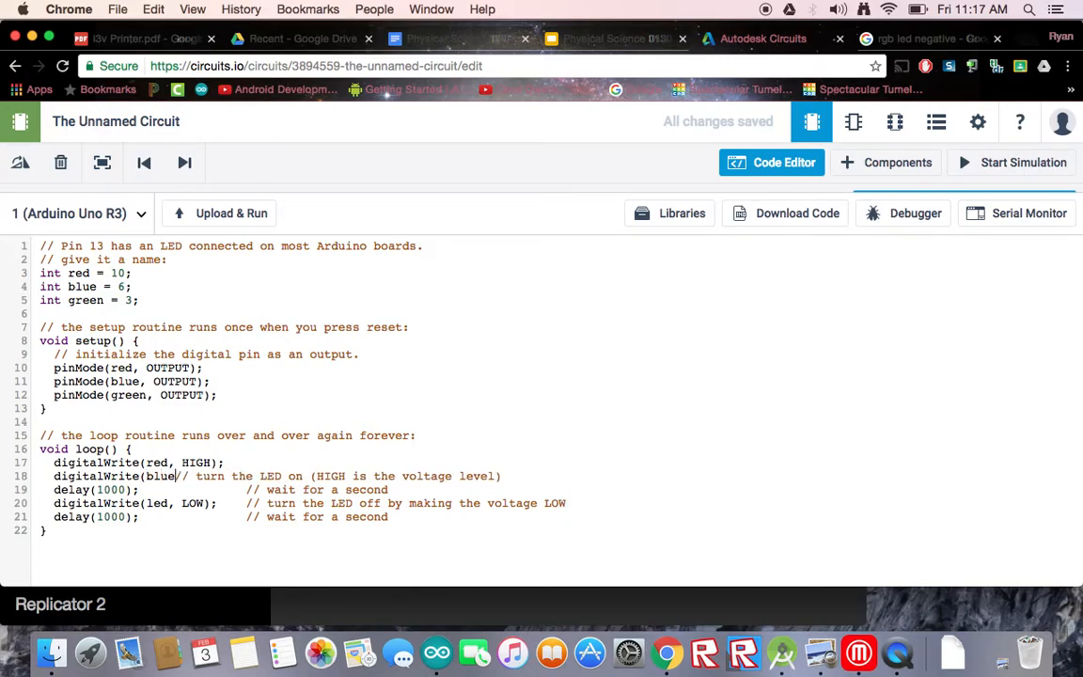
{"action": "type", "text": ","}
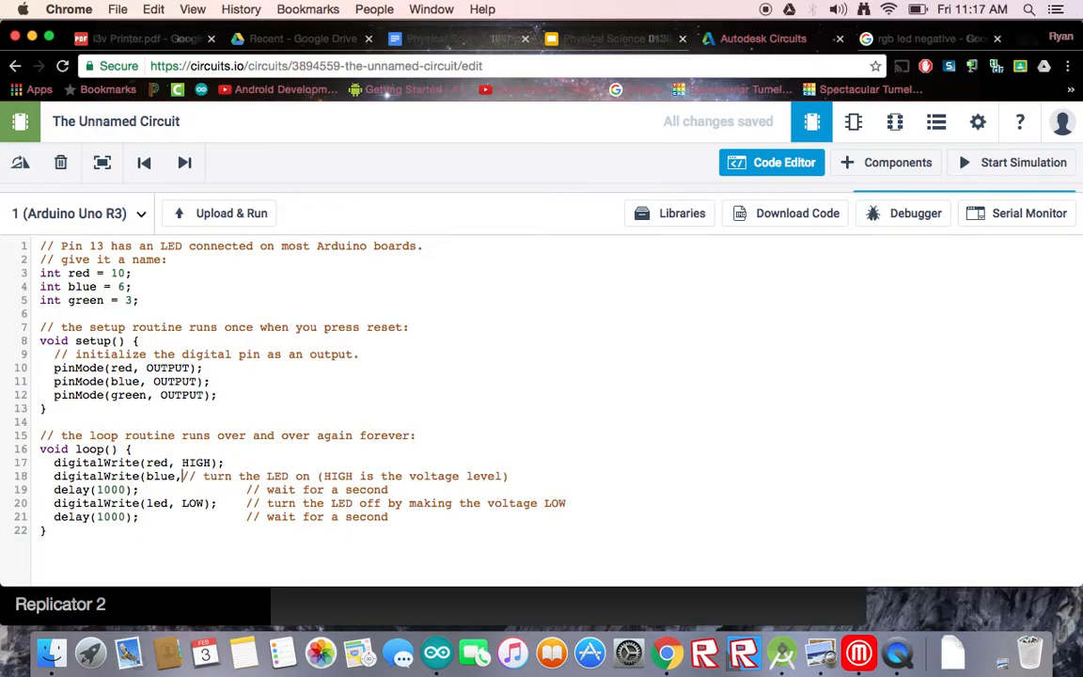
{"action": "type", "text": "HIGH);"}
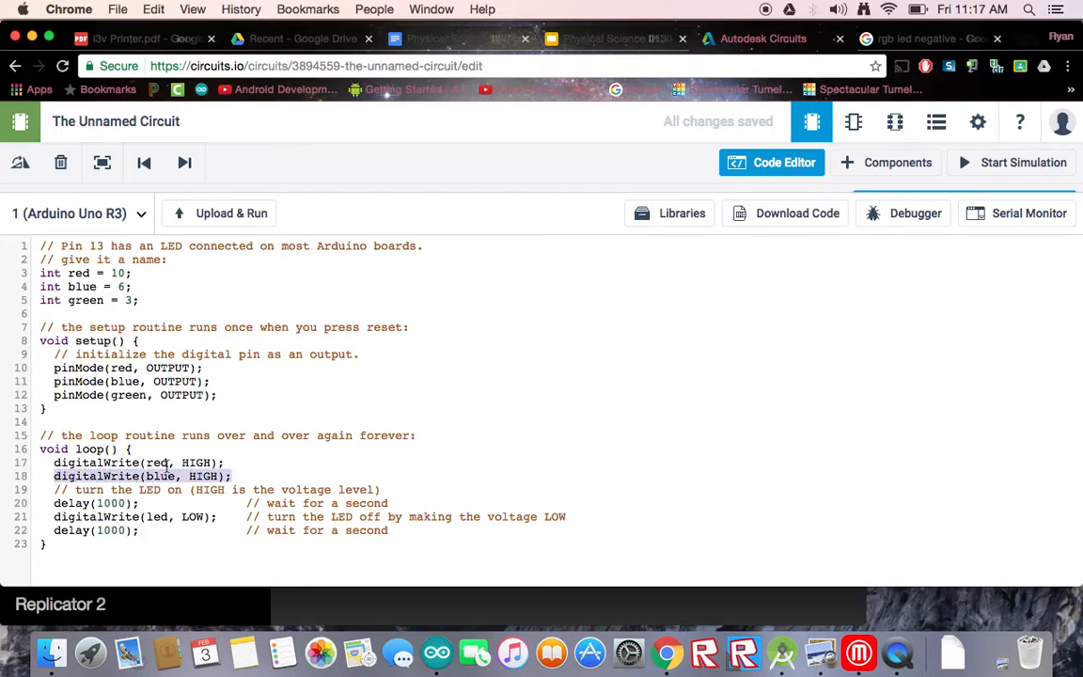
{"action": "left_click", "coordinate": [51, 489]}
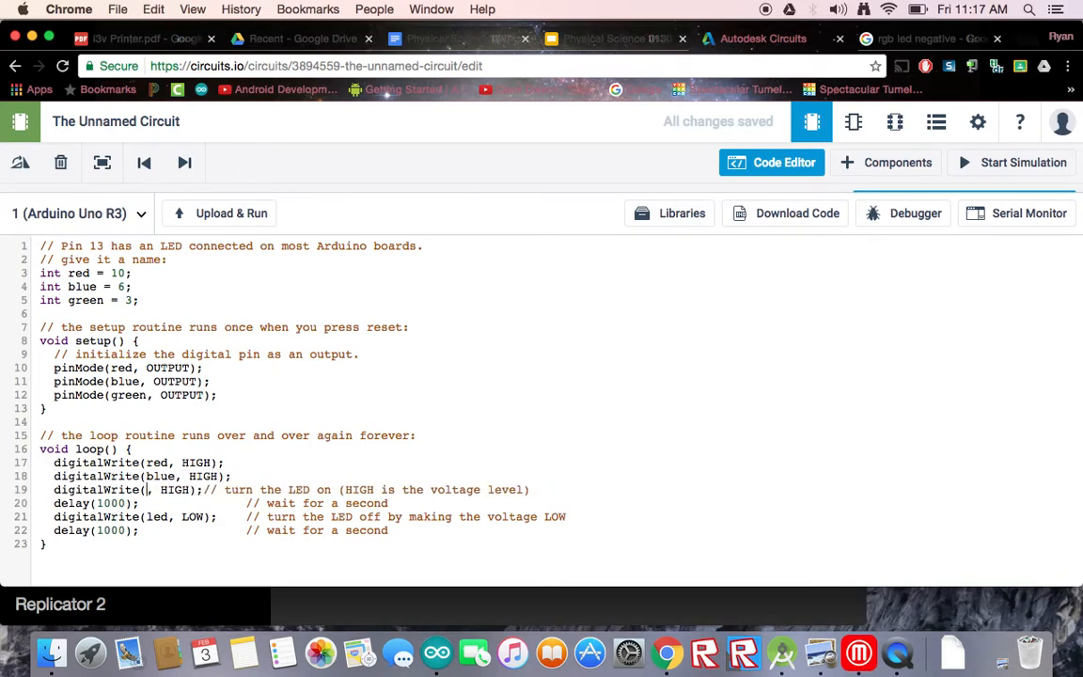
{"action": "type", "text": "green"}
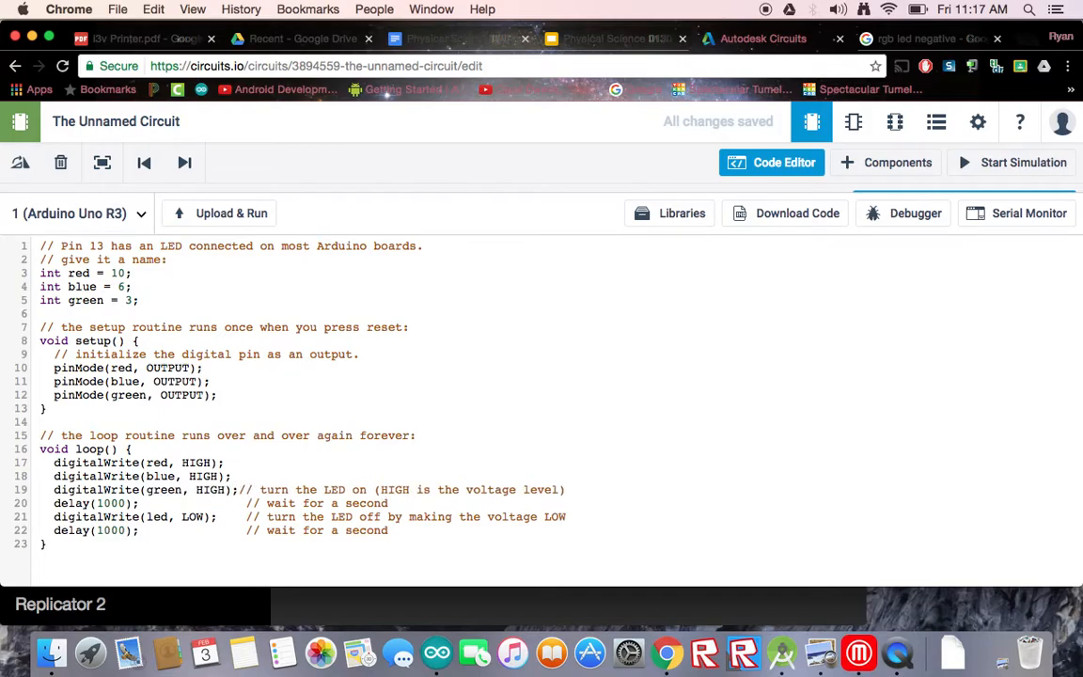
- Copy the three pin-on lines below the delay and change HIGH to LOW
{"action": "left_click_drag", "start_coordinate": [53, 463], "coordinate": [141, 502]}
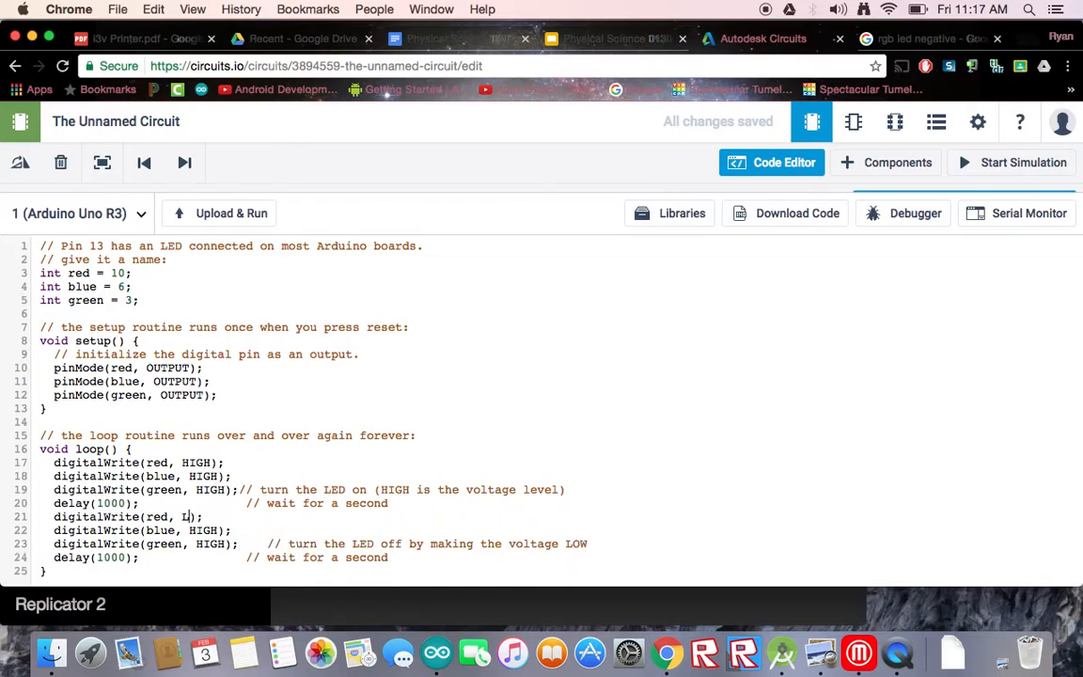
{"action": "type", "text": "LOW"}
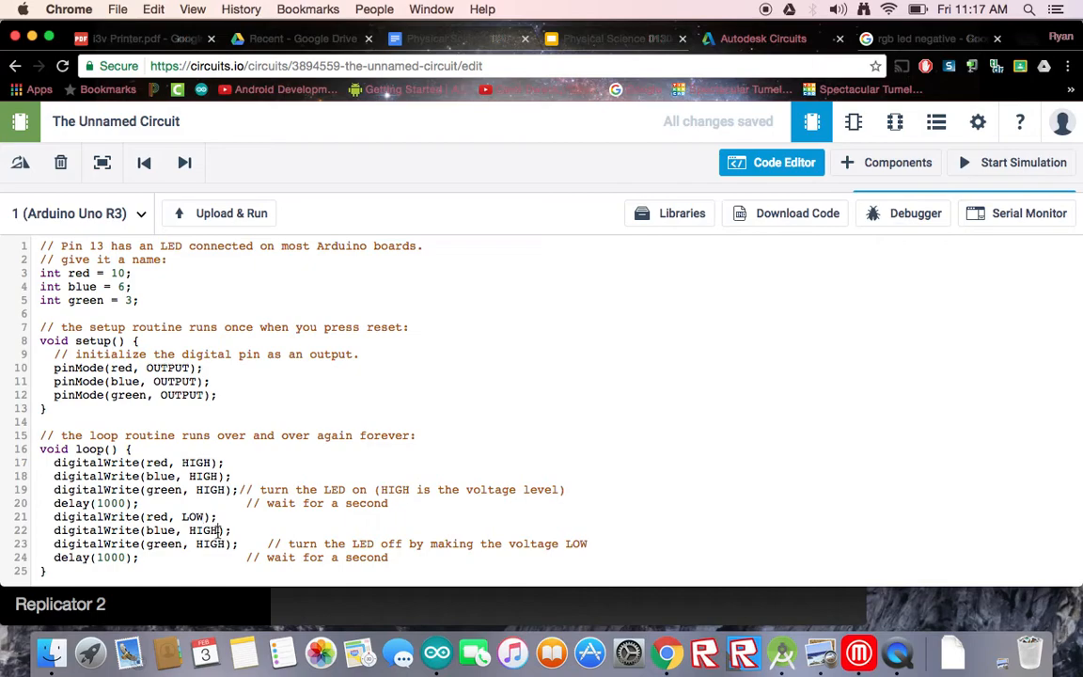
{"action": "type", "text": "LOW"}
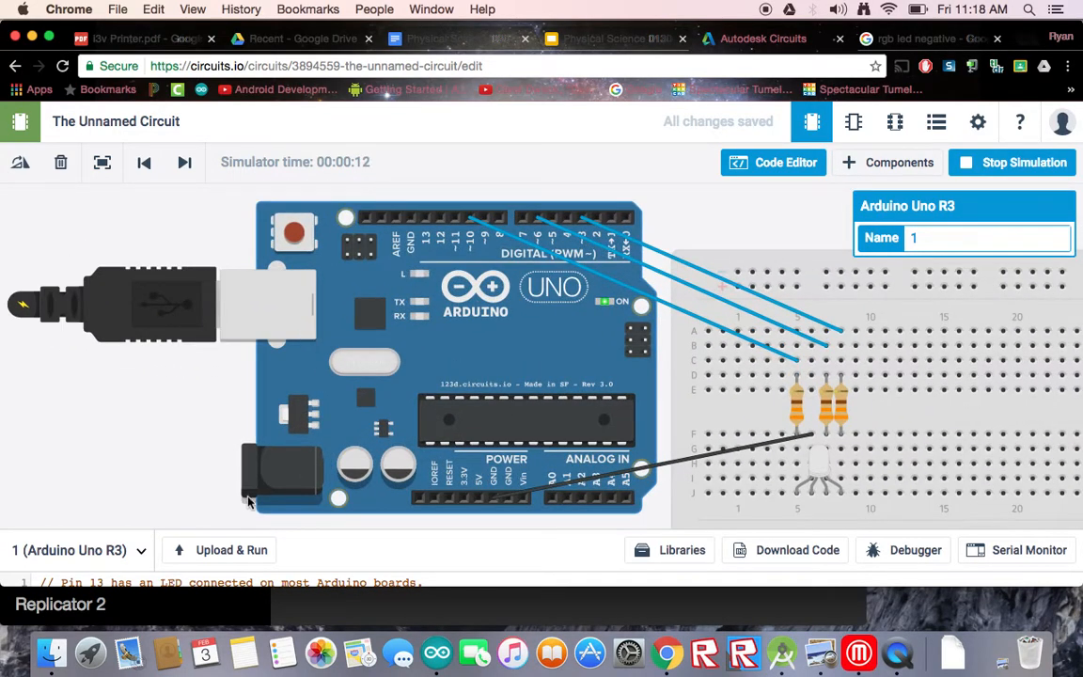
{"action": "mouse_move", "coordinate": [303, 425]}
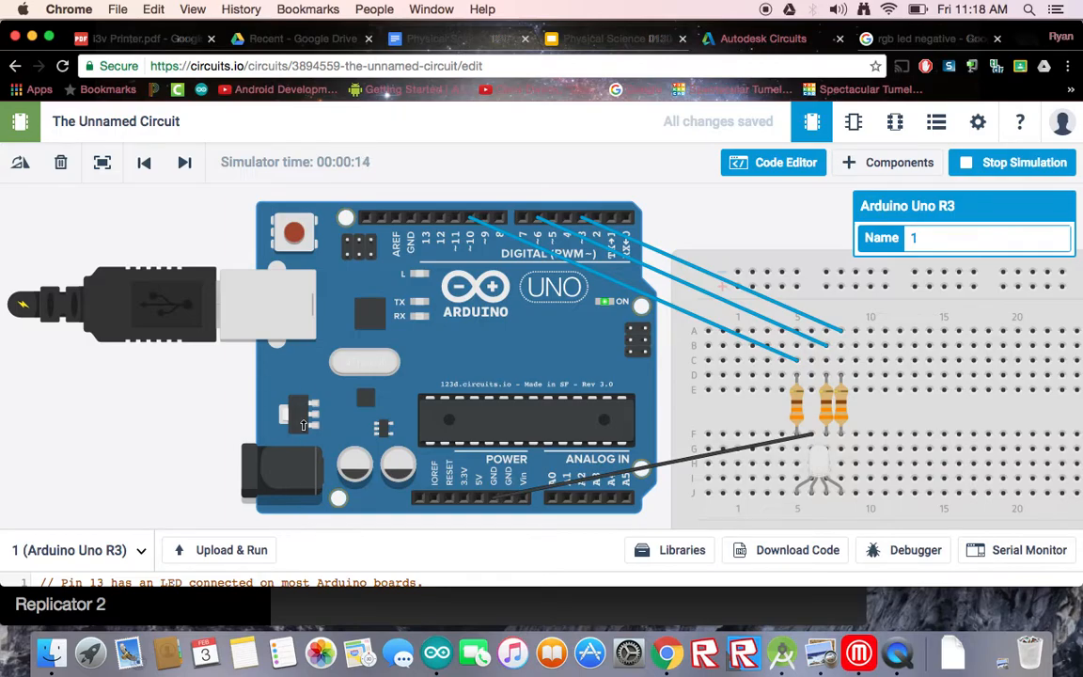
- Reopen the Code Editor panel after watching the LED light white
{"action": "left_click", "coordinate": [773, 162]}
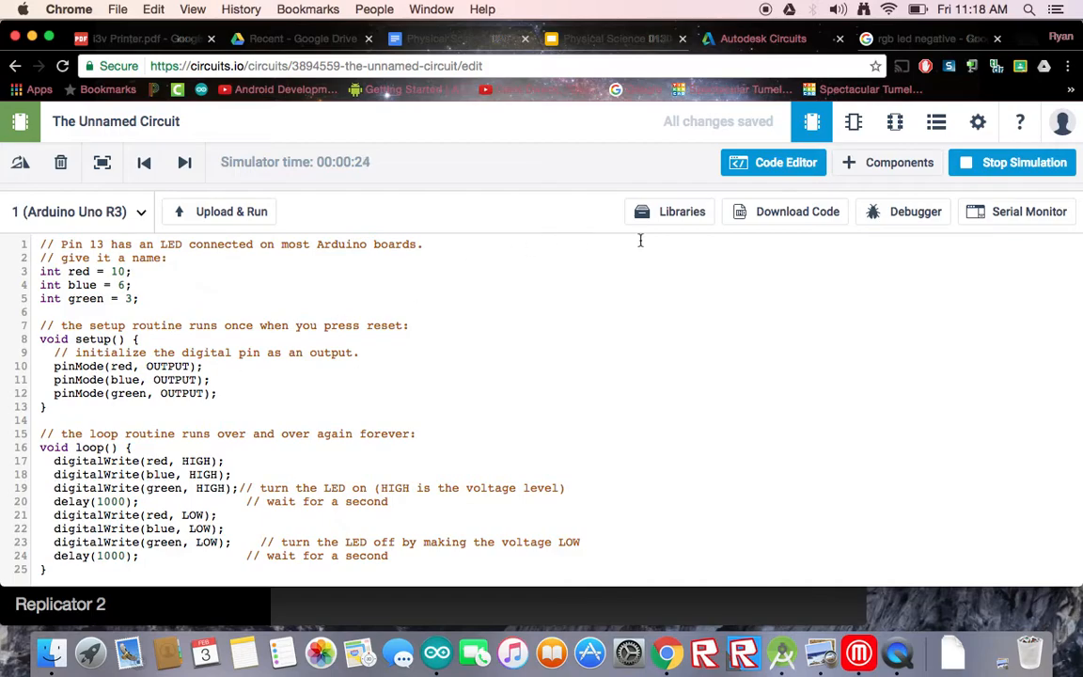
- Stop the simulation, comment out digitalWrite(green, HIGH), and Upload & Run again
{"action": "left_click", "coordinate": [1011, 162]}
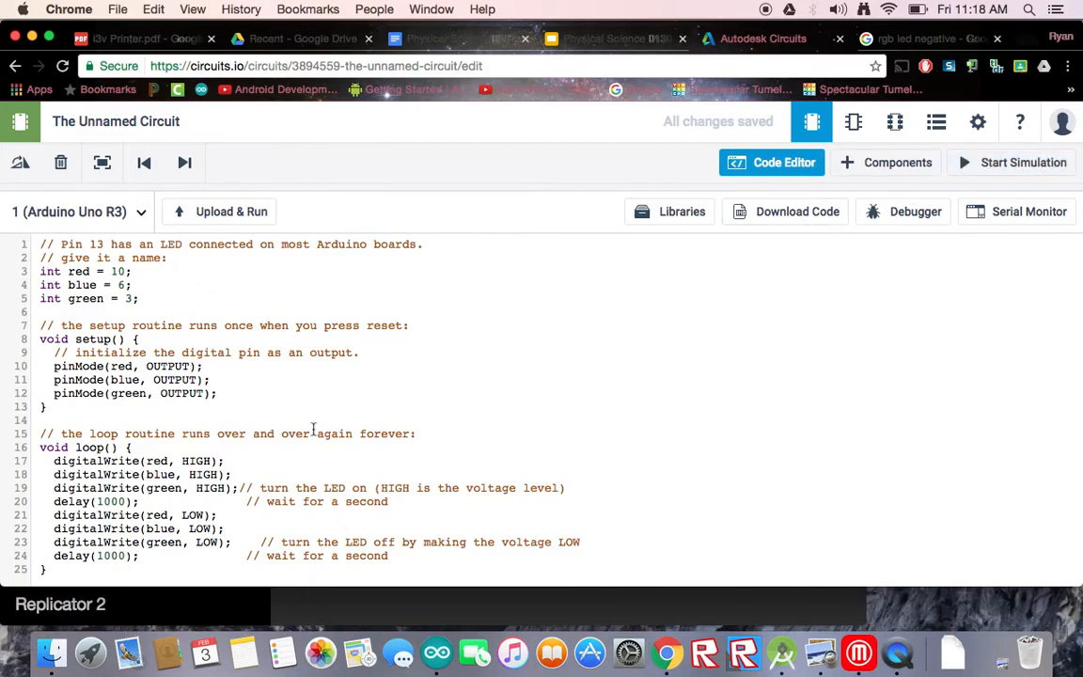
{"action": "type", "text": "//"}
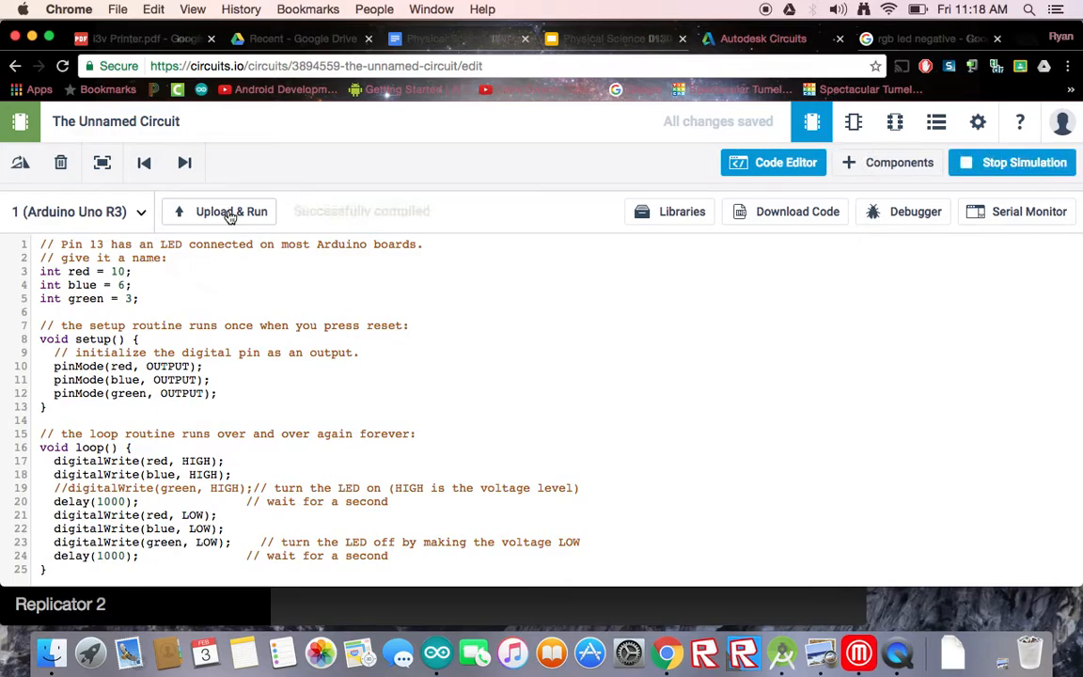
{"action": "left_click", "coordinate": [230, 210]}
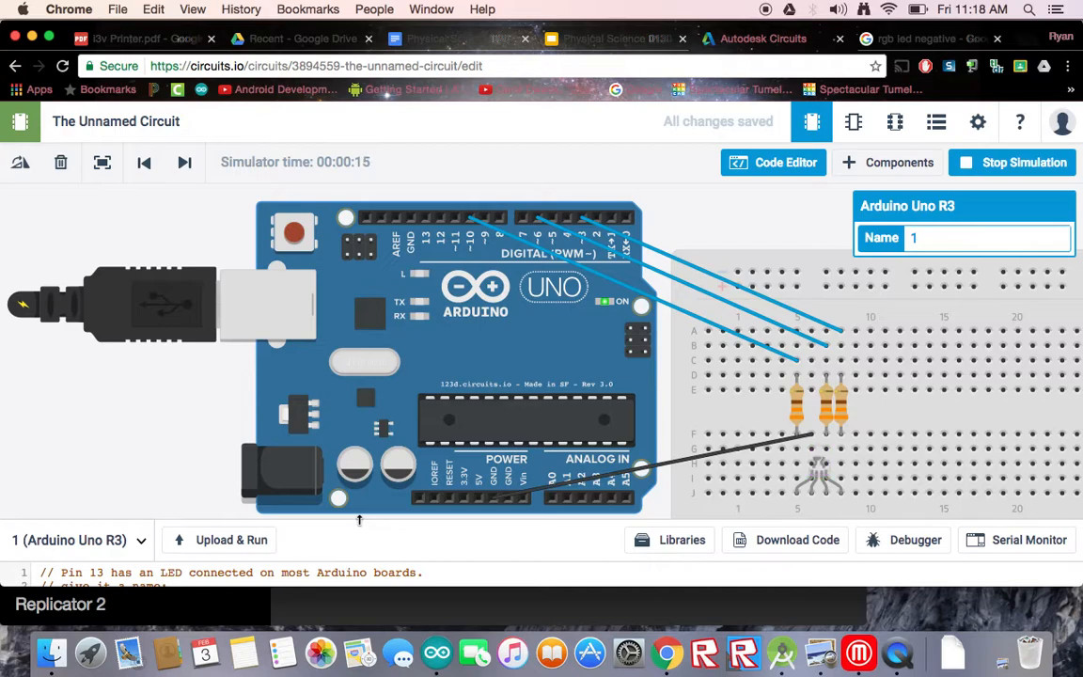
{"action": "mouse_move", "coordinate": [447, 165]}
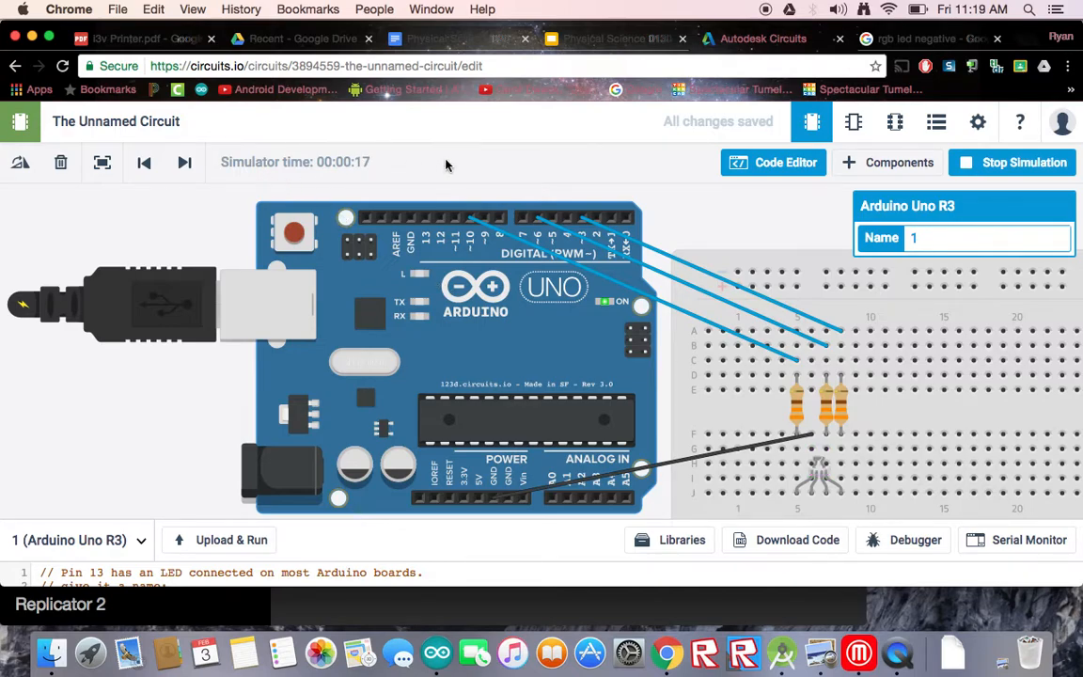